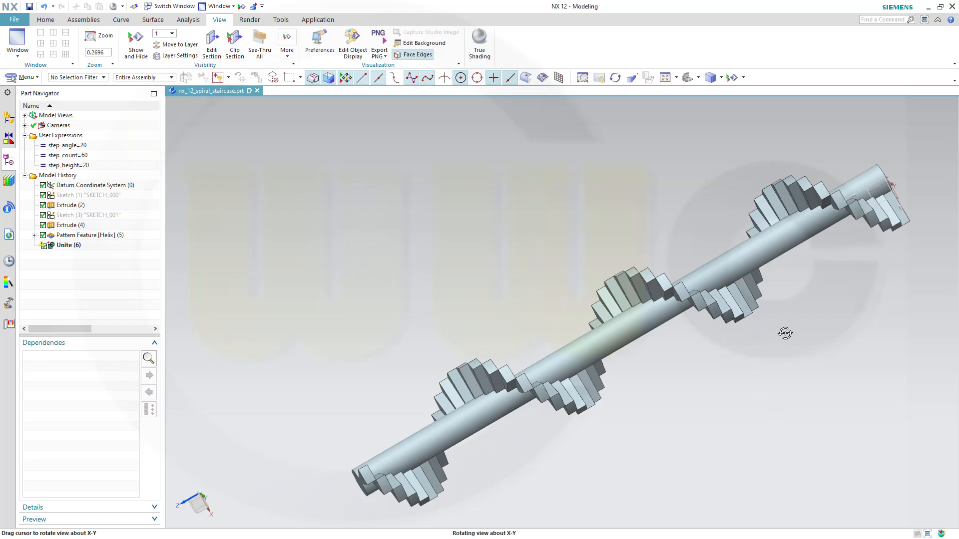
# - Inspect the finished demo staircase and change its step count from 60 to 40
pyautogui.moveTo(785, 333); pyautogui.dragTo(723, 270)
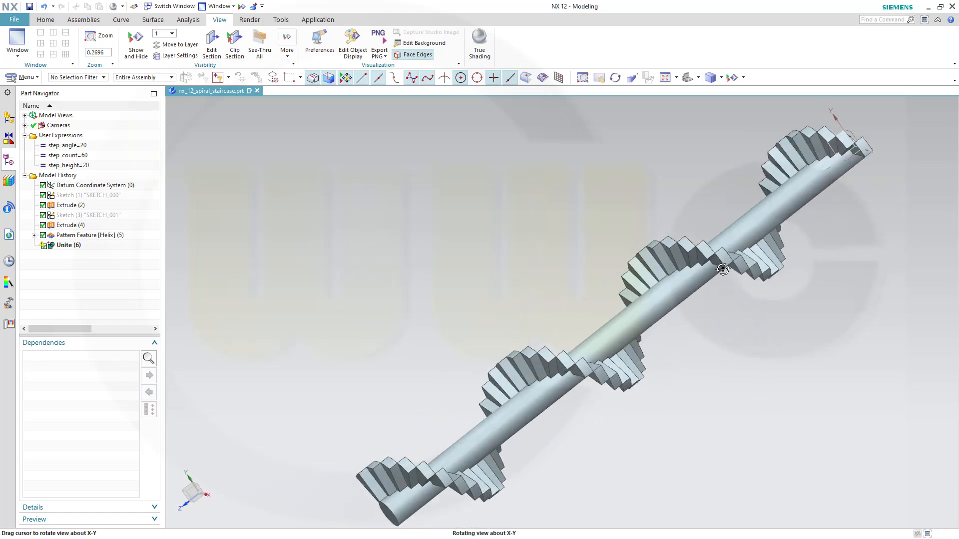
pyautogui.moveTo(725, 270); pyautogui.dragTo(552, 258)
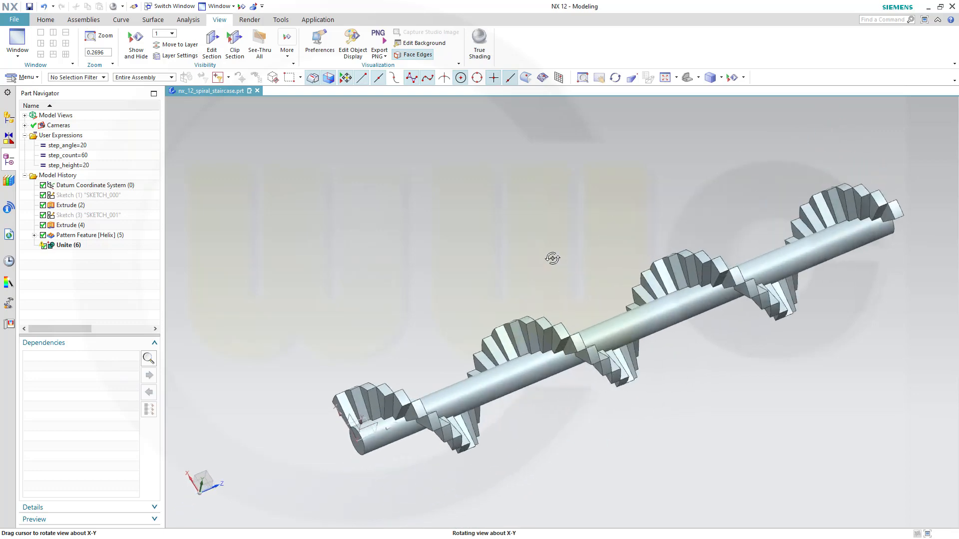
pyautogui.moveTo(553, 258); pyautogui.dragTo(514, 198)
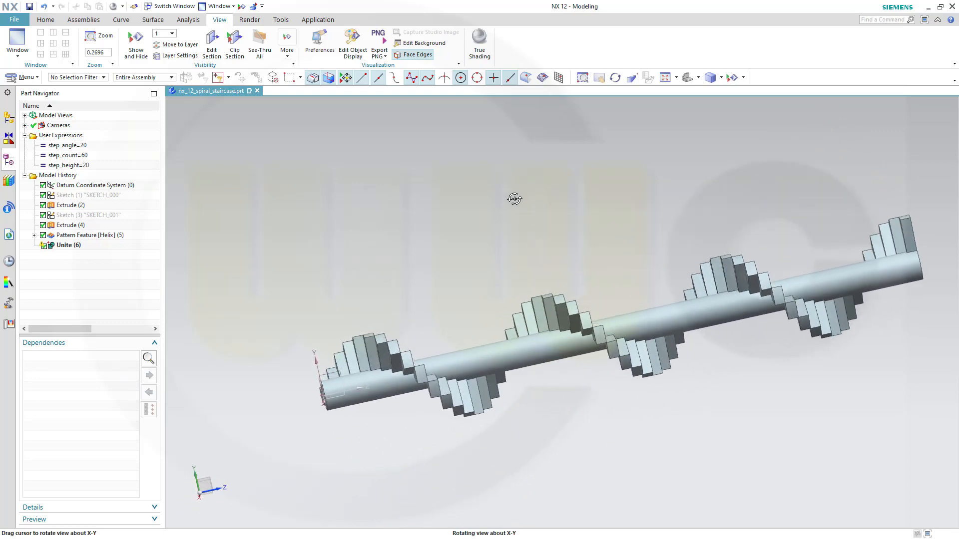
pyautogui.click(69, 155)
pyautogui.write('4')
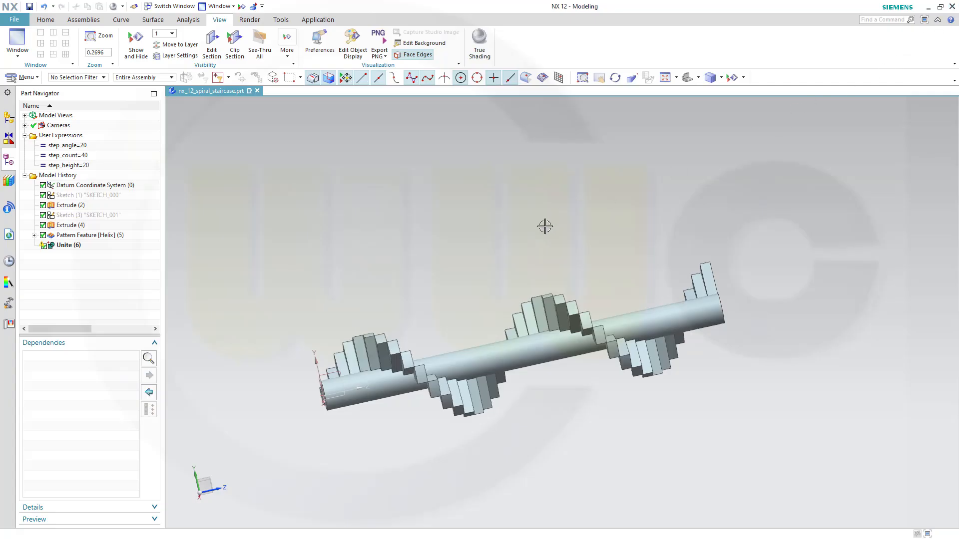
# - Orbit the 40-step staircase to check the result from below and the side
pyautogui.moveTo(544, 227); pyautogui.dragTo(574, 394)
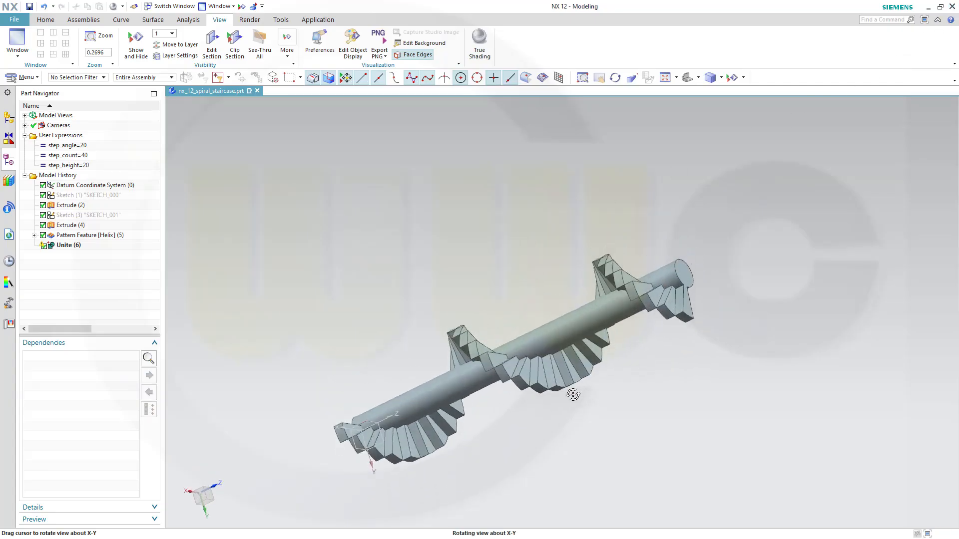
pyautogui.moveTo(574, 394); pyautogui.dragTo(576, 361)
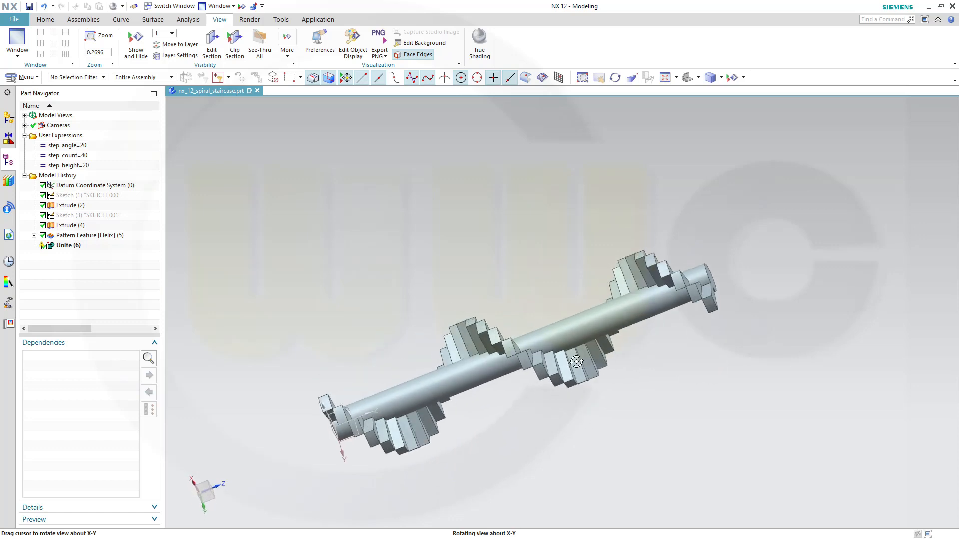
pyautogui.moveTo(575, 360); pyautogui.dragTo(542, 288)
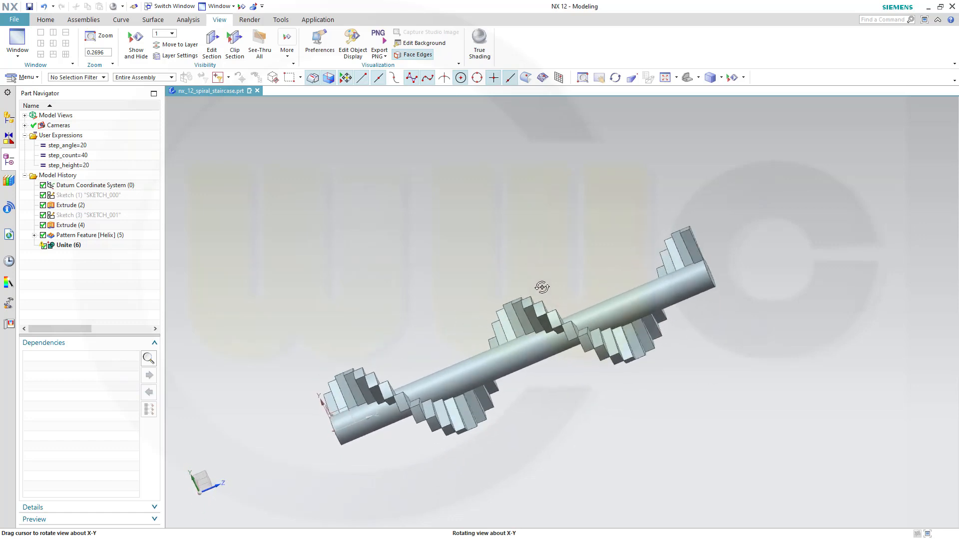
pyautogui.moveTo(541, 288); pyautogui.dragTo(616, 391)
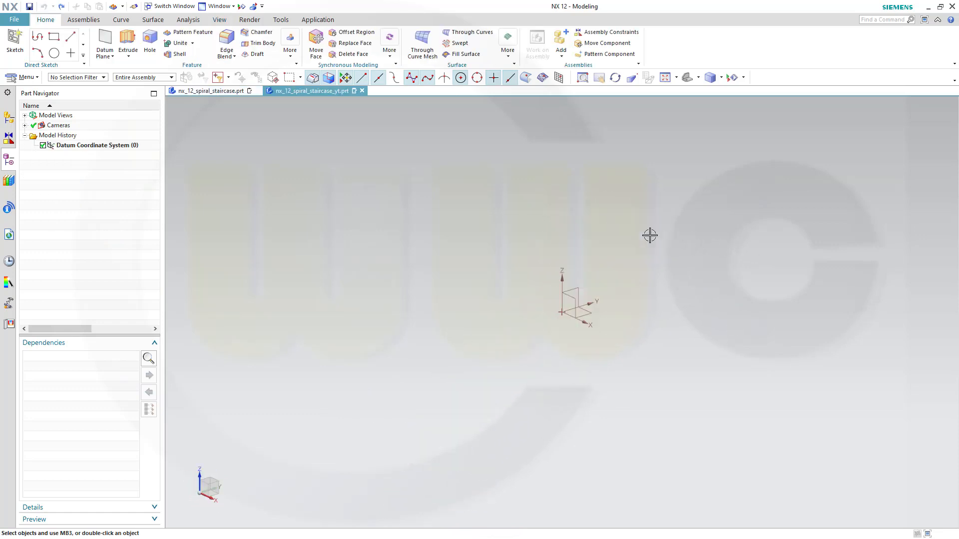
# - Start a sketch on the default plane with a 200 mm circle and two wedge lines from its centre
pyautogui.click(14, 43)
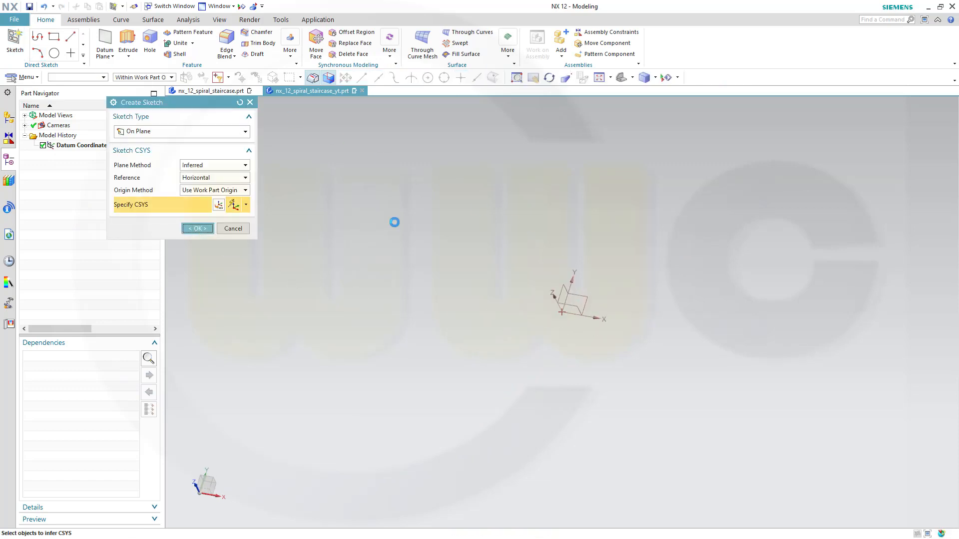
pyautogui.click(197, 228)
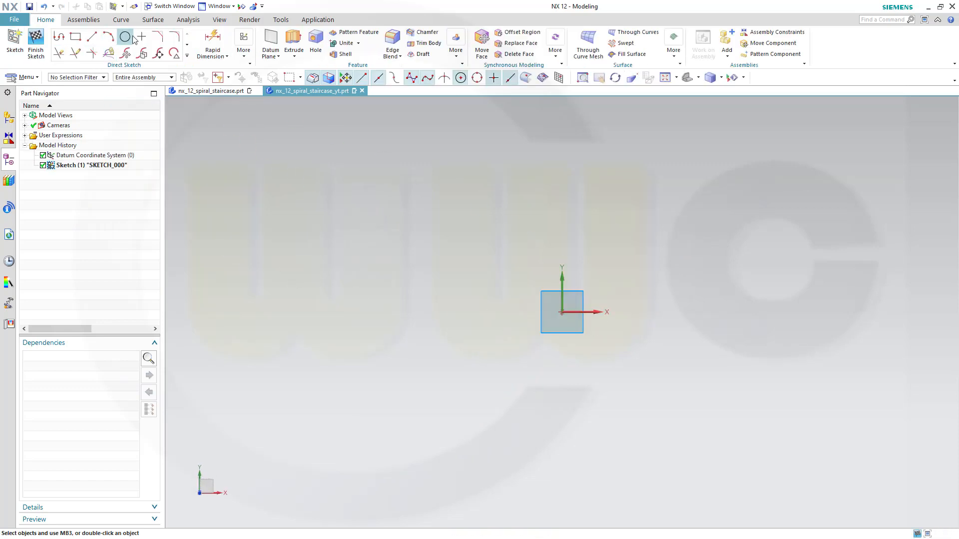
pyautogui.click(125, 37)
pyautogui.write('200')
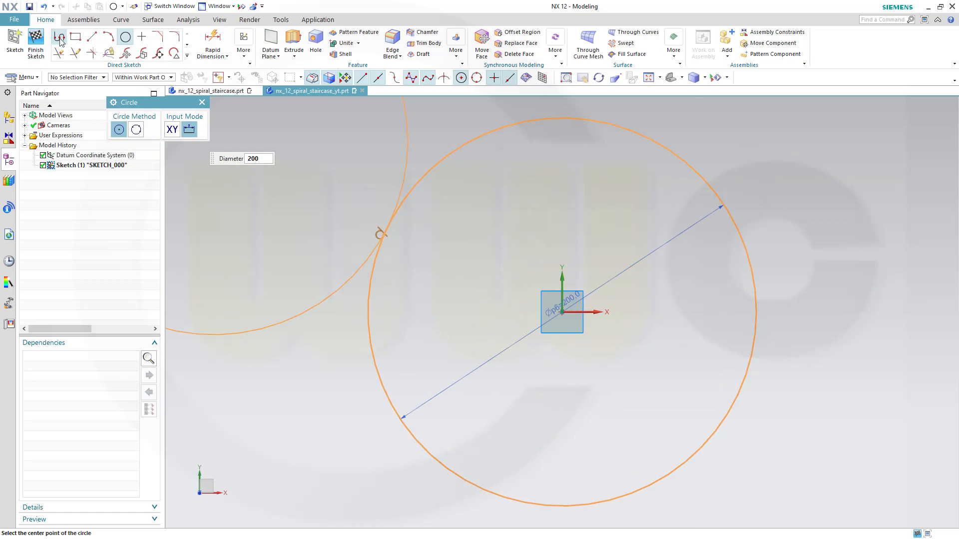
pyautogui.click(59, 35)
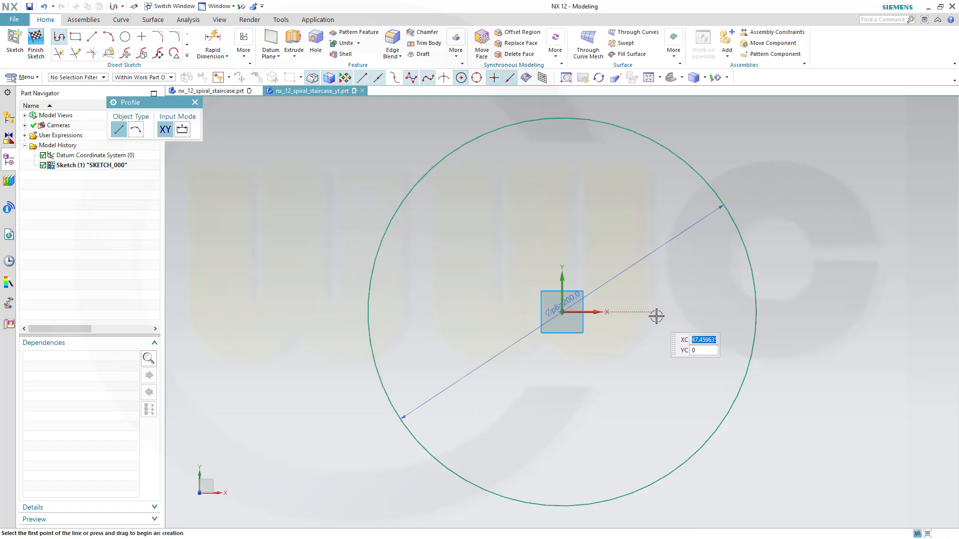
pyautogui.click(561, 313)
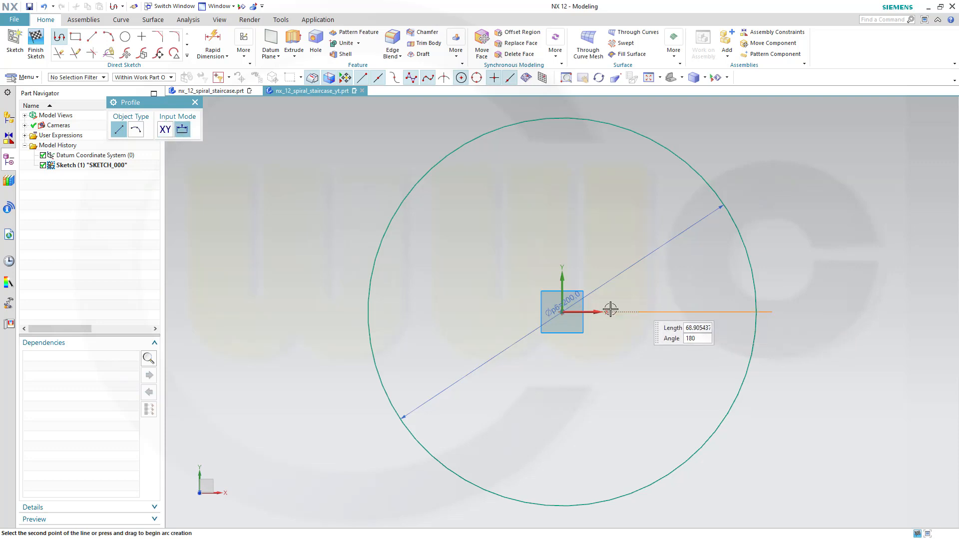
pyautogui.moveTo(745, 181)
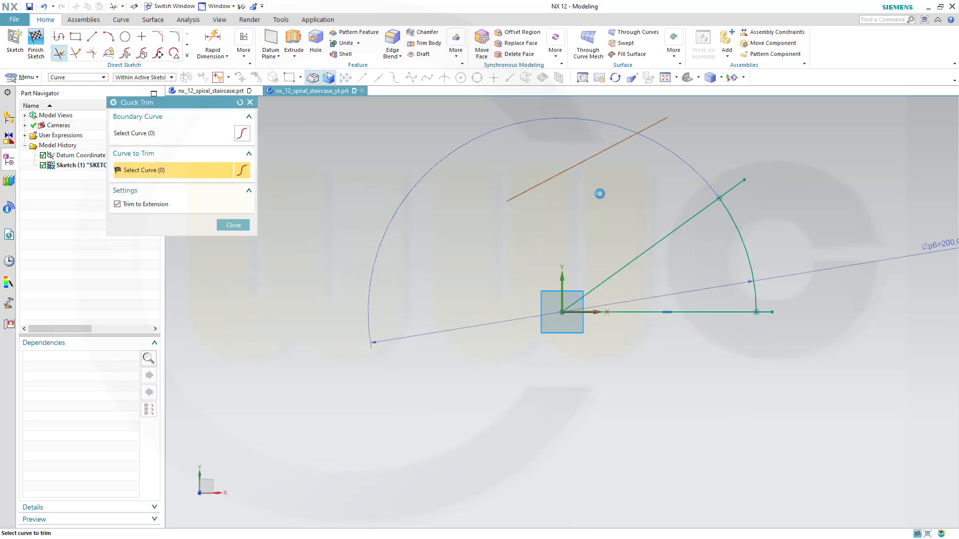
# - Trim the unwanted arc, dimension the wedge angle to 20° and finish the sketch
pyautogui.click(770, 324)
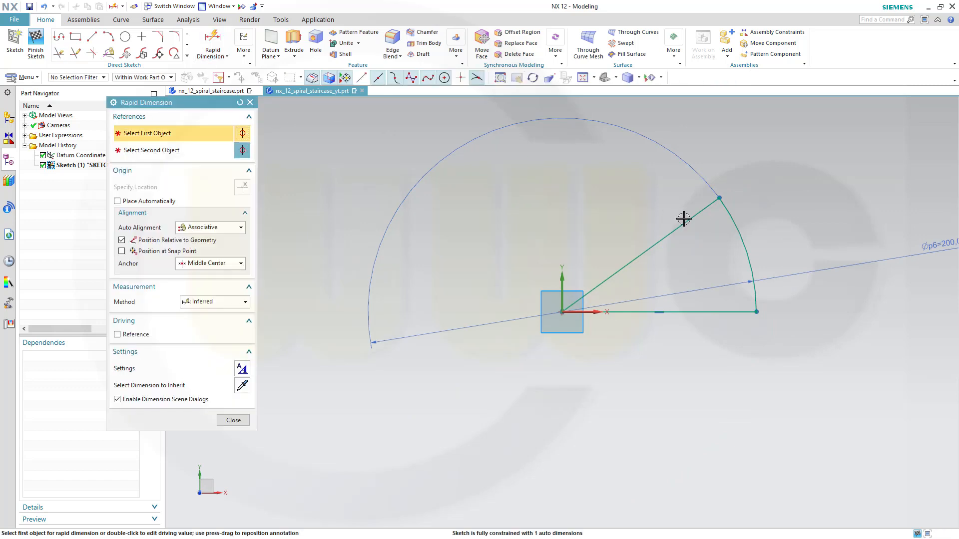
pyautogui.click(685, 218)
pyautogui.write('20')
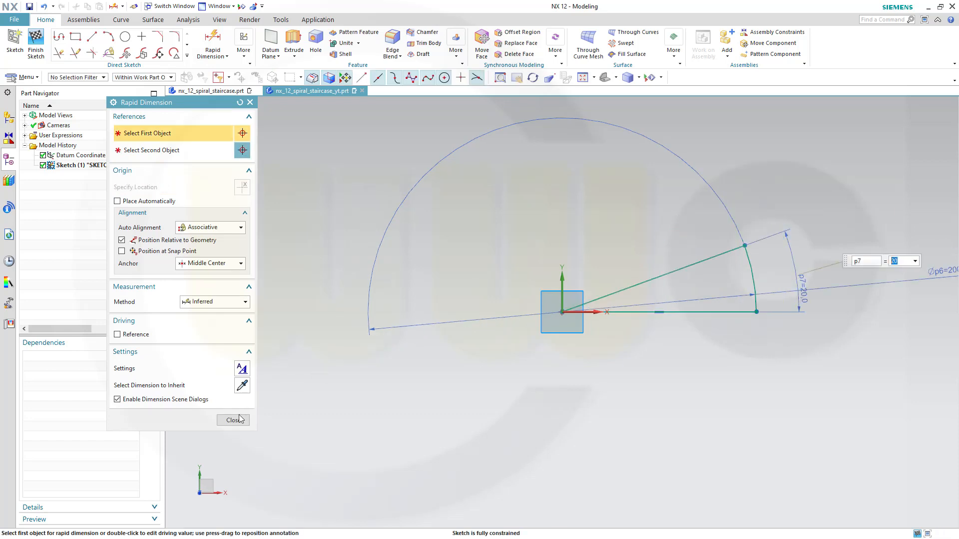
pyautogui.click(233, 421)
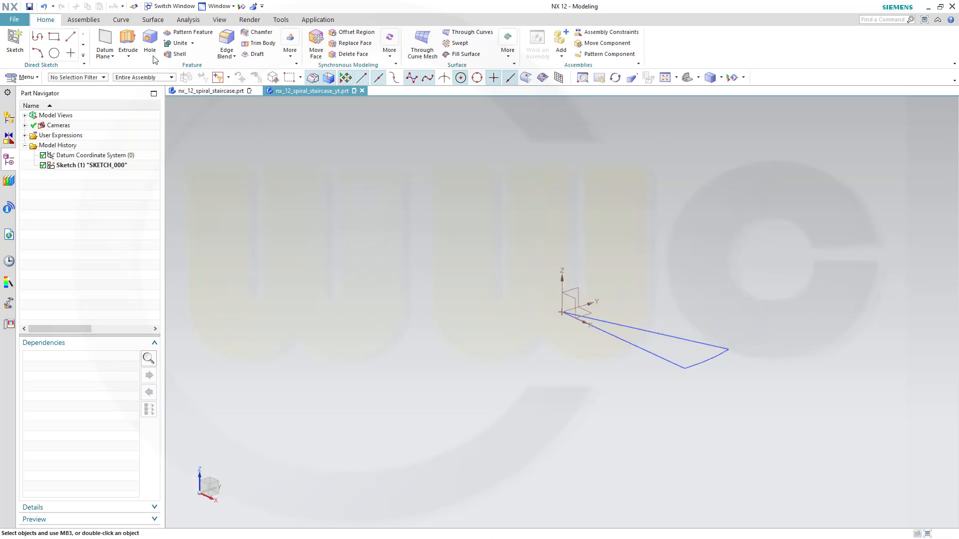
# - Extrude the wedge sketch 20 mm into a solid step block
pyautogui.click(127, 43)
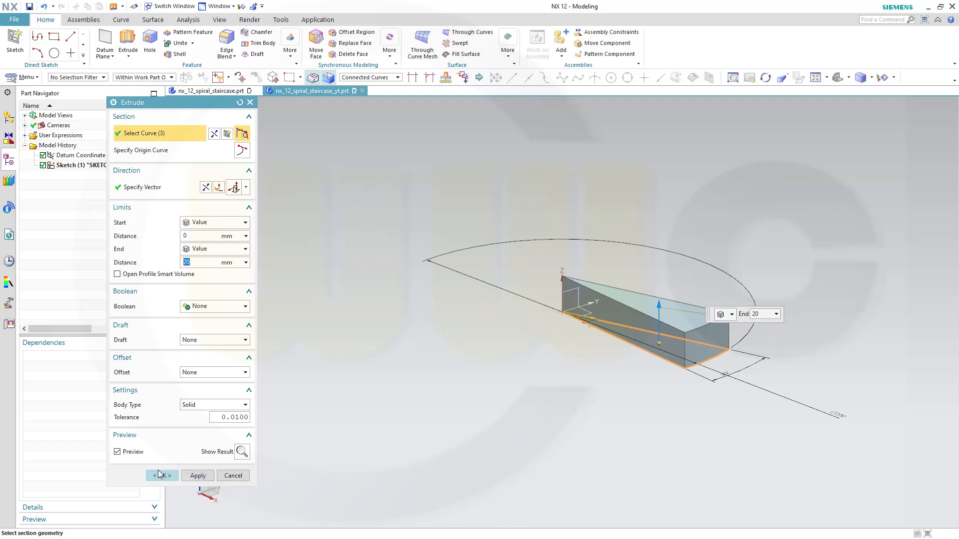
pyautogui.click(161, 476)
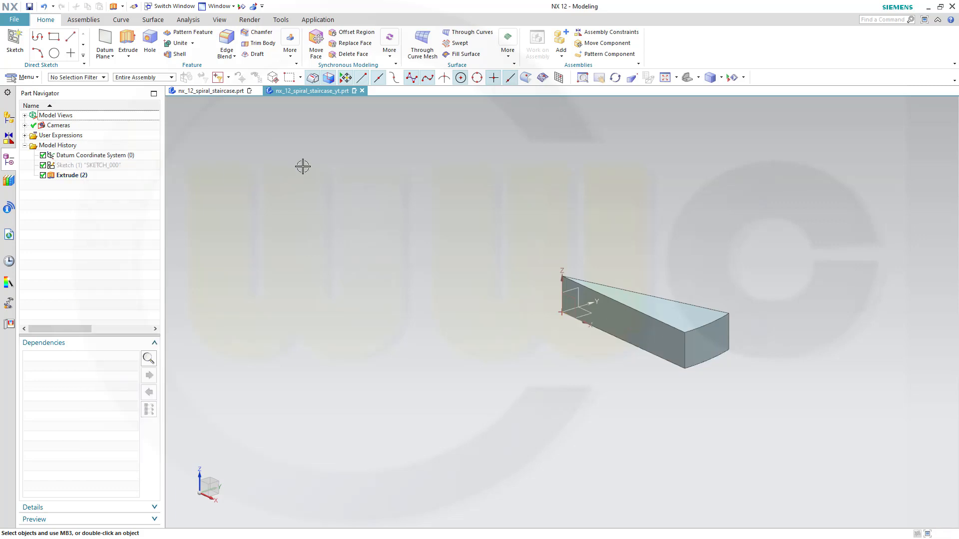
pyautogui.moveTo(299, 143)
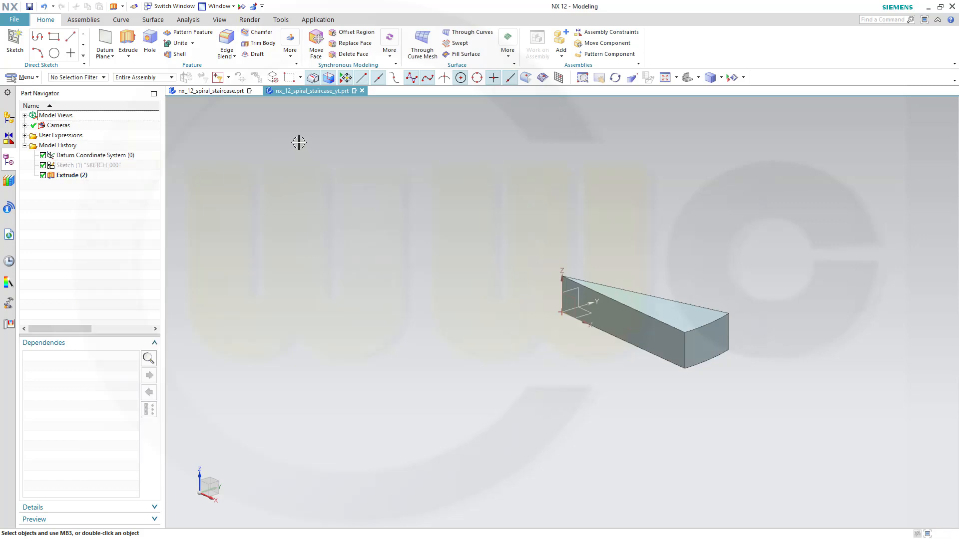
pyautogui.moveTo(293, 127)
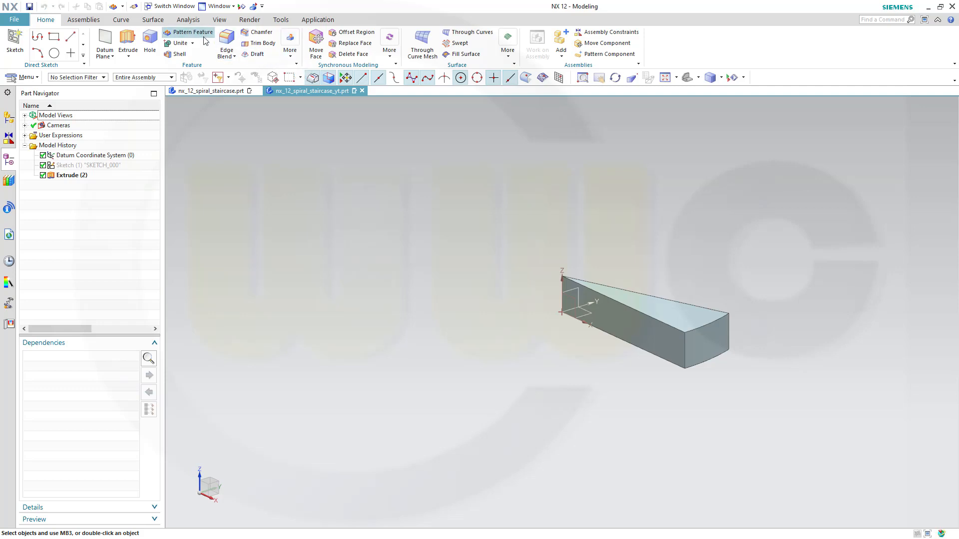
# - Start a Pattern Feature on the step with the Helix layout
pyautogui.click(192, 32)
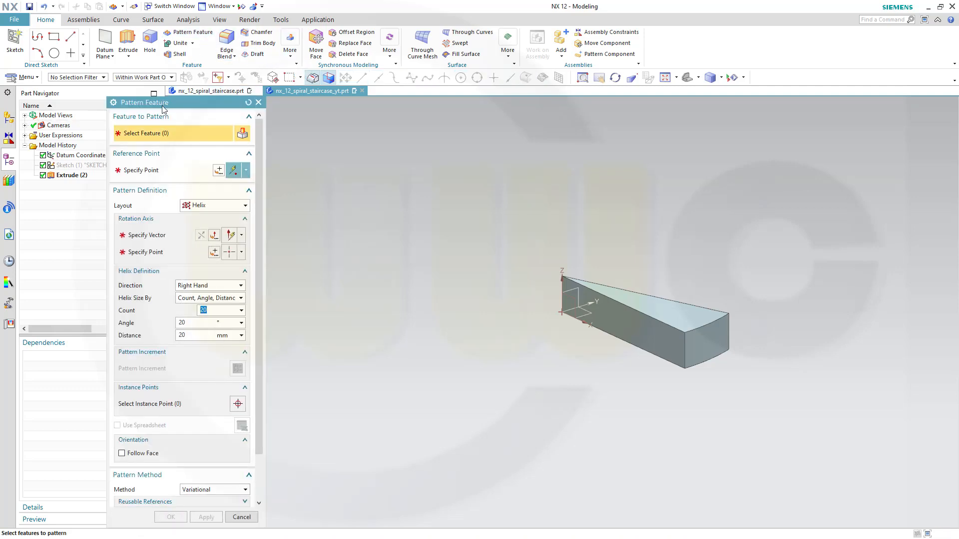
pyautogui.click(642, 318)
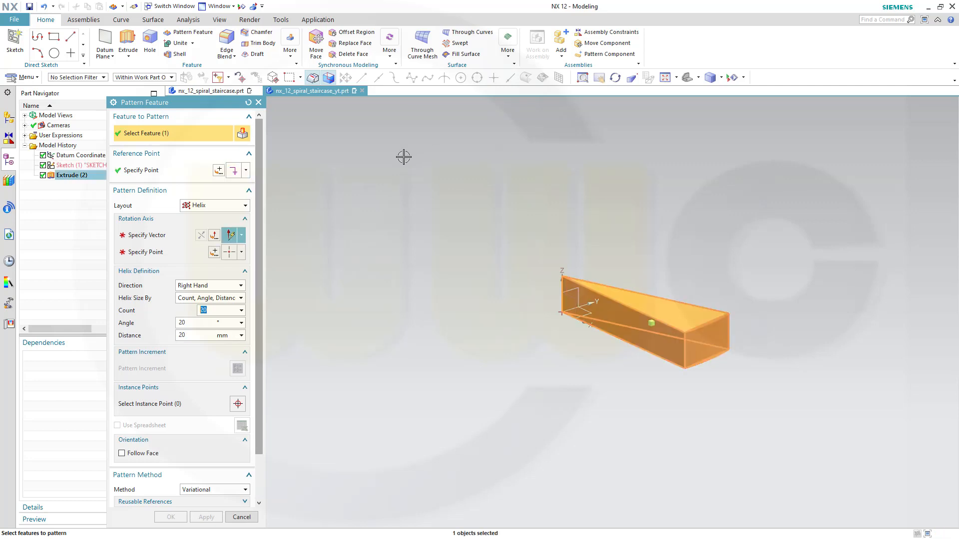
pyautogui.moveTo(238, 215)
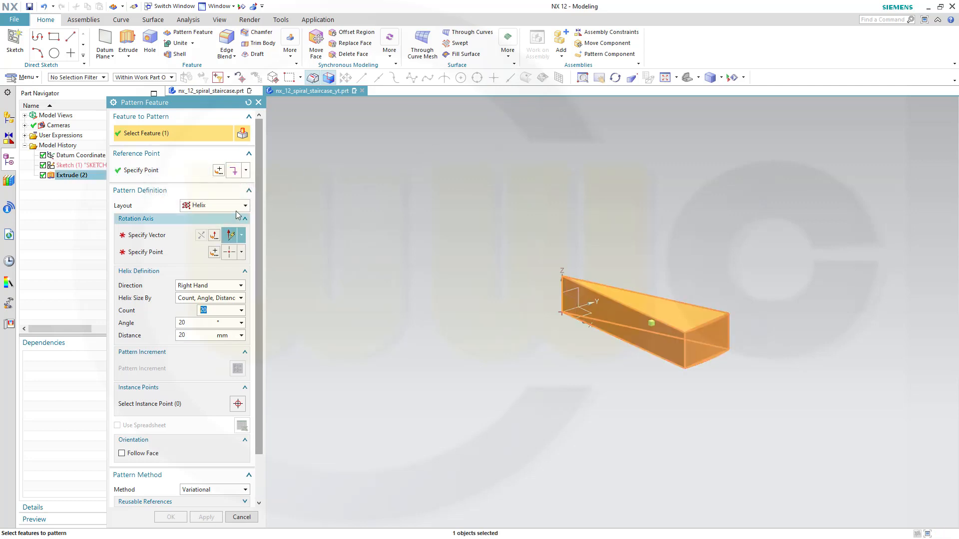
pyautogui.click(242, 205)
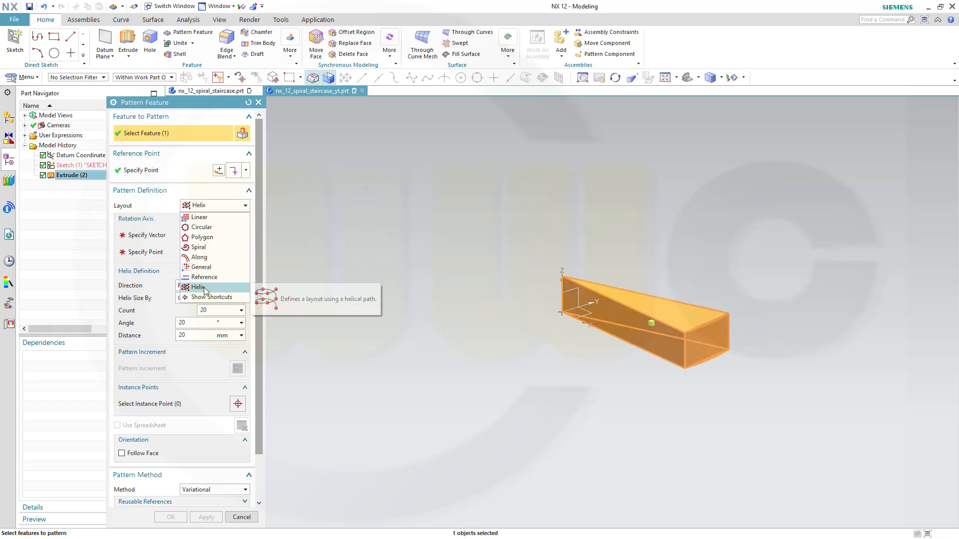
pyautogui.click(197, 287)
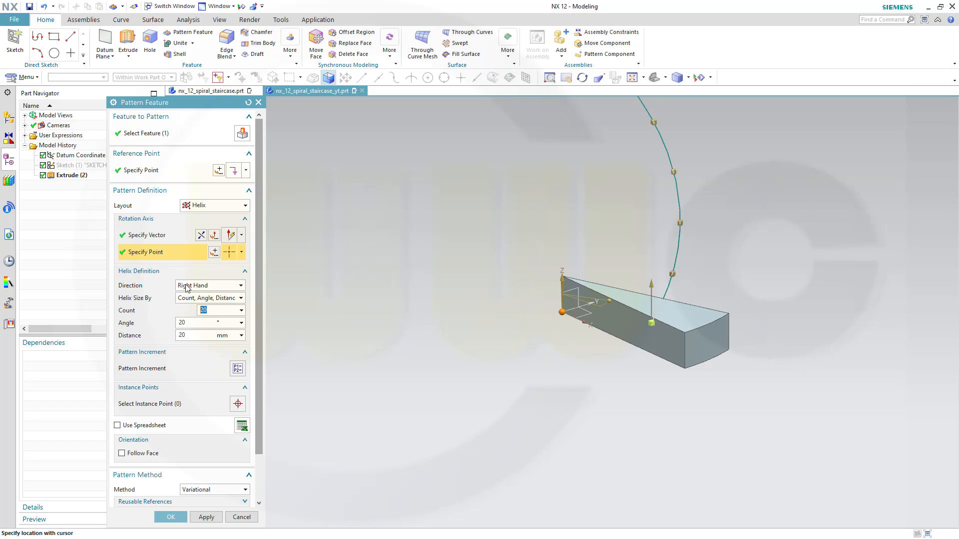
# - Set the helix pattern to 18 copies, 20° and 20 mm apart, and confirm the spiral of steps
pyautogui.write('18')
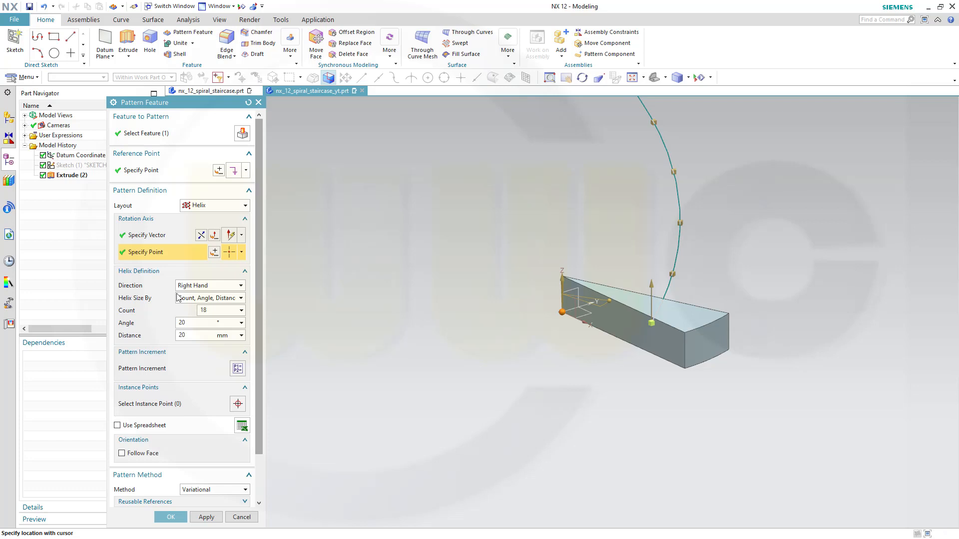
pyautogui.click(208, 322)
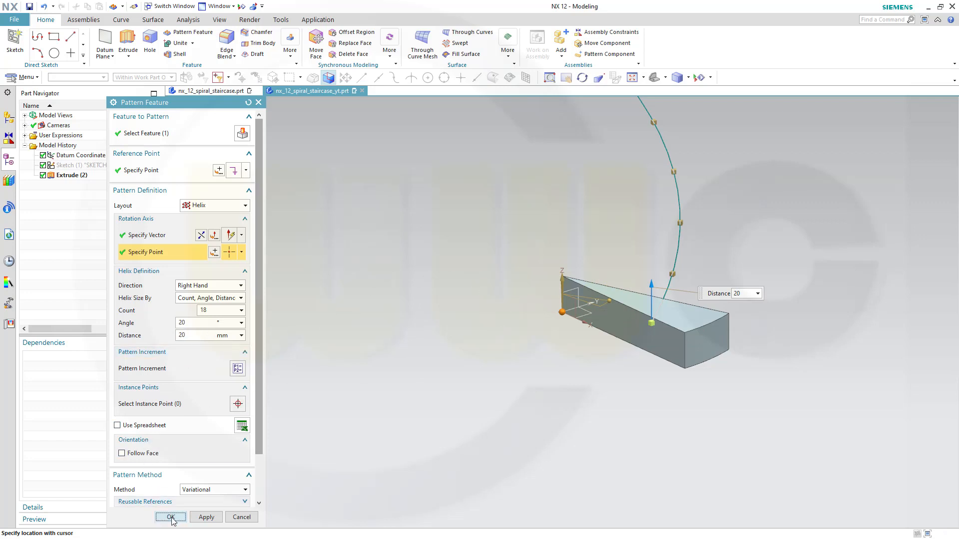
pyautogui.click(170, 517)
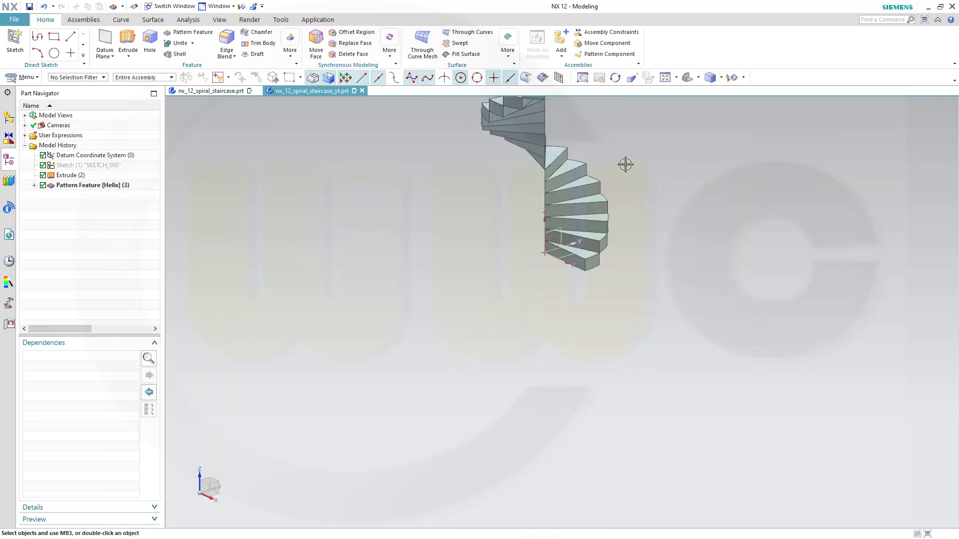
pyautogui.moveTo(625, 165); pyautogui.dragTo(609, 164)
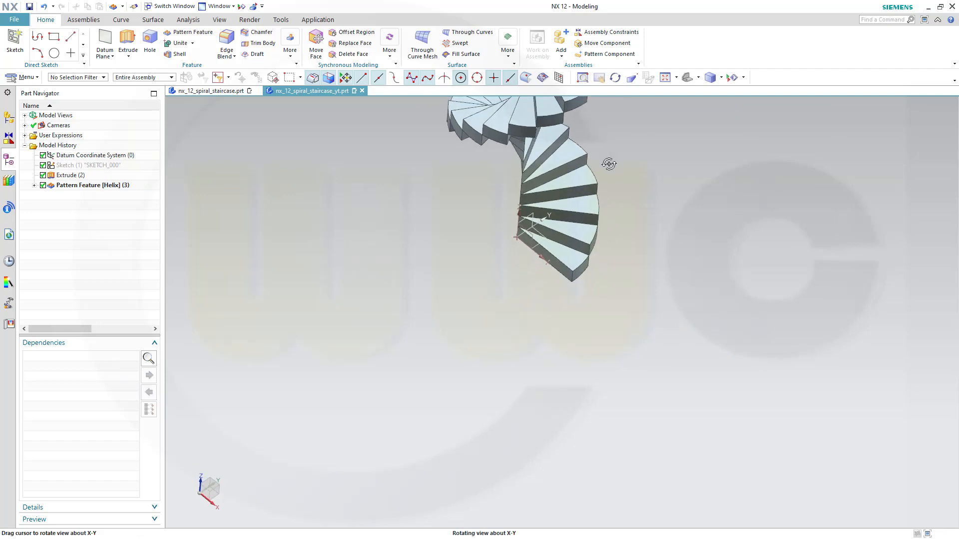
pyautogui.moveTo(608, 164); pyautogui.dragTo(502, 397)
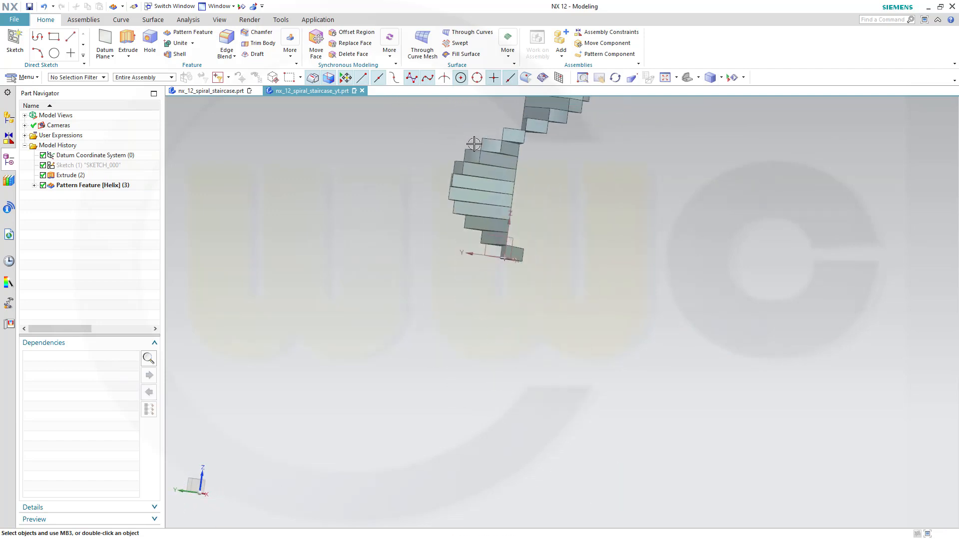
pyautogui.moveTo(474, 144); pyautogui.dragTo(479, 252)
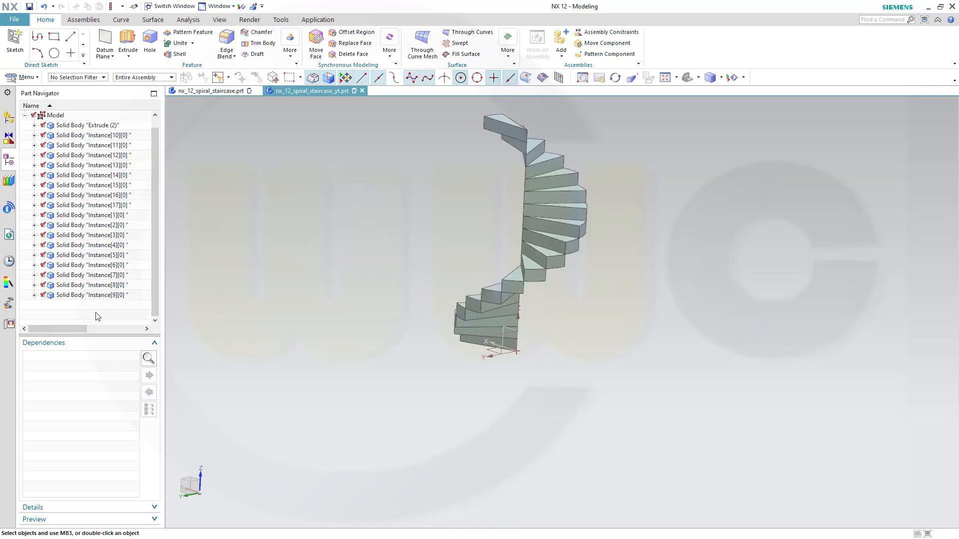
pyautogui.moveTo(262, 207)
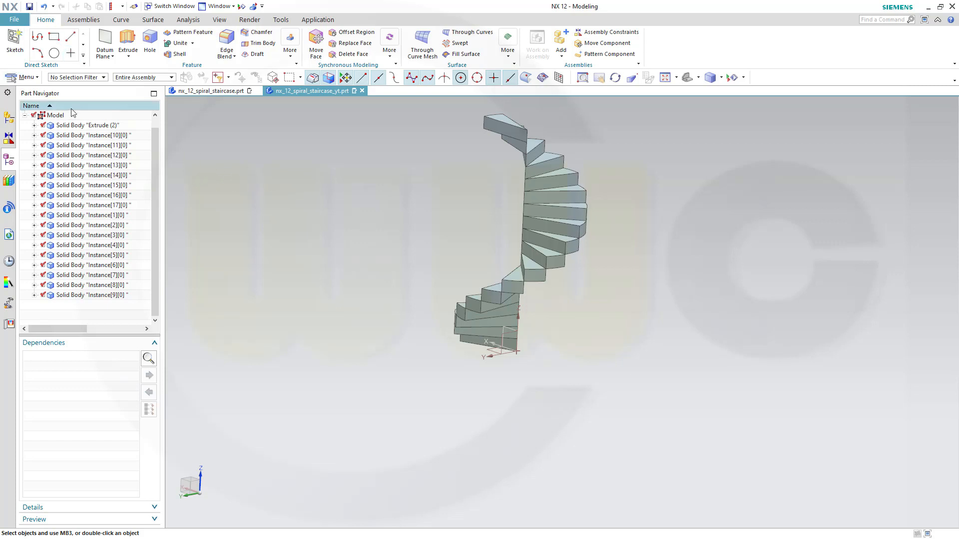
pyautogui.rightClick(71, 111)
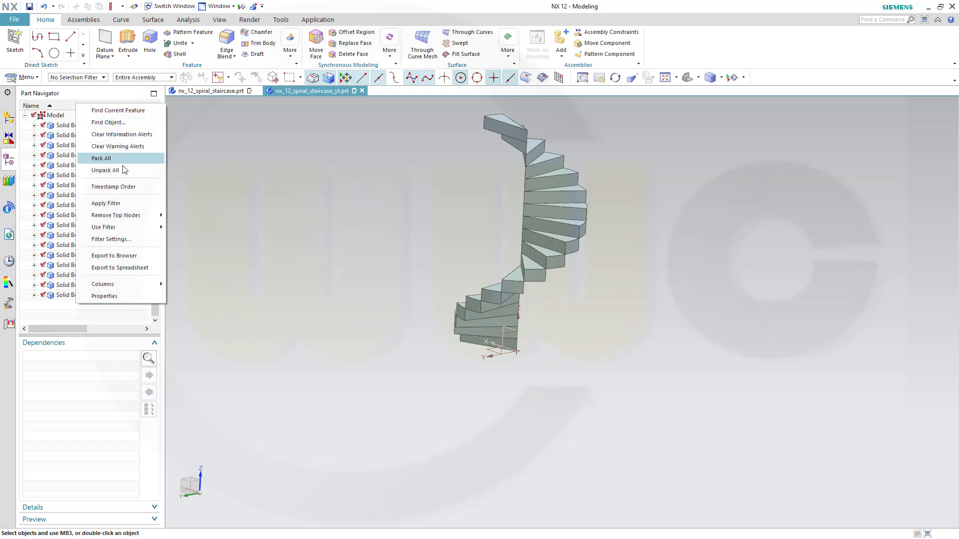
pyautogui.moveTo(130, 189)
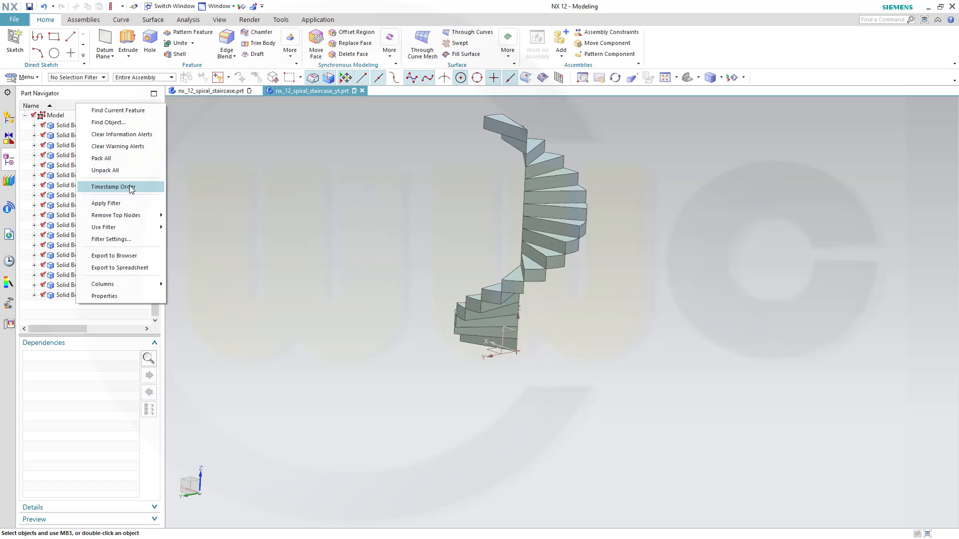
pyautogui.click(112, 187)
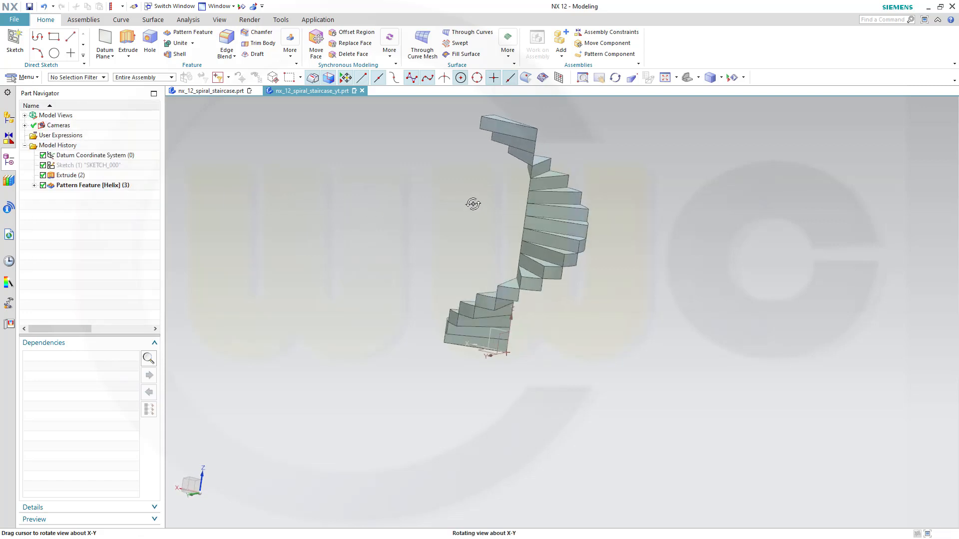
pyautogui.moveTo(472, 204); pyautogui.dragTo(463, 178)
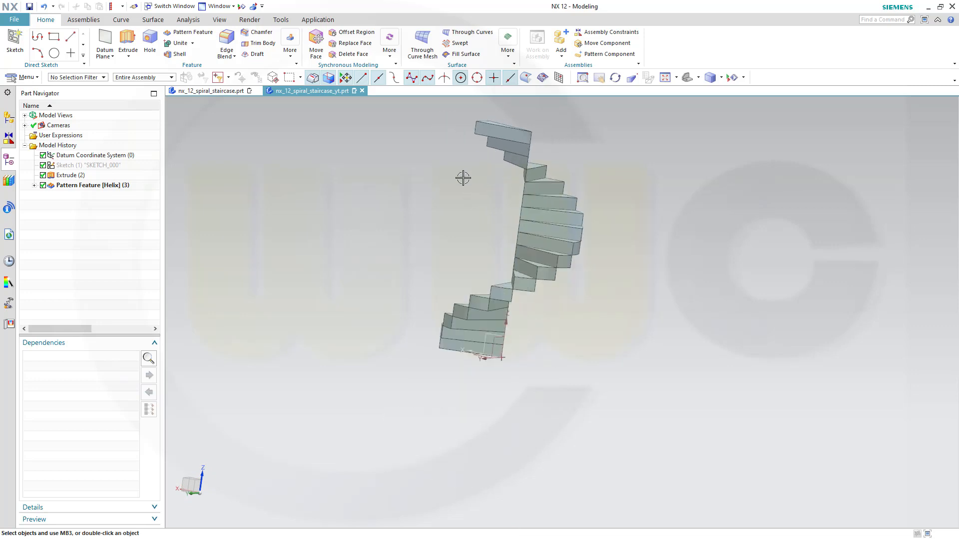
pyautogui.moveTo(463, 178); pyautogui.dragTo(425, 189)
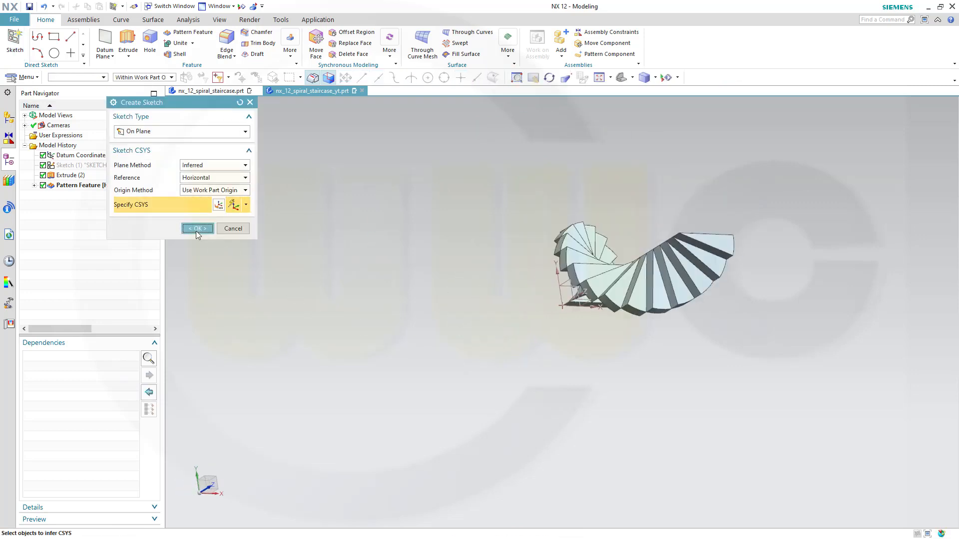
# - Sketch a 50 mm circle on the horizontal plane centred on the staircase axis and finish it
pyautogui.click(197, 228)
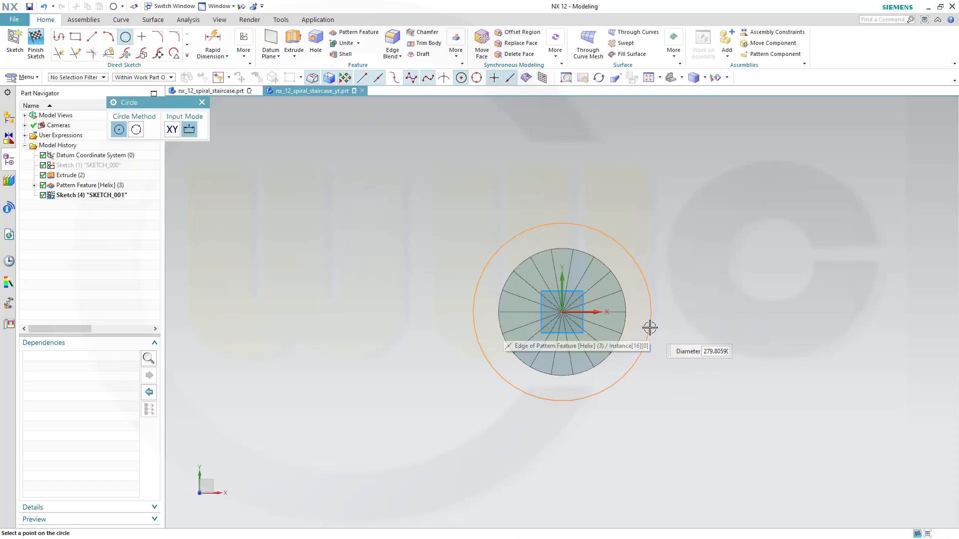
pyautogui.write('50')
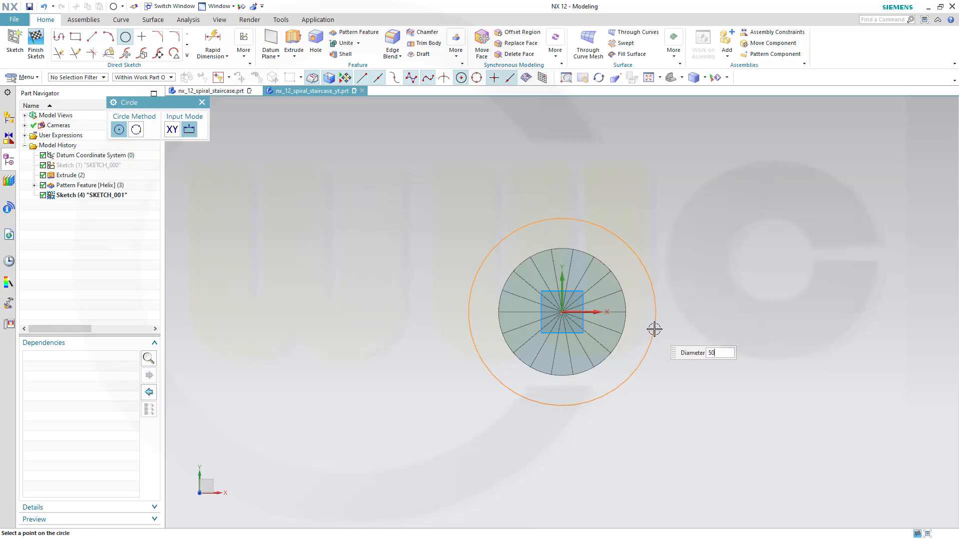
pyautogui.write('6')
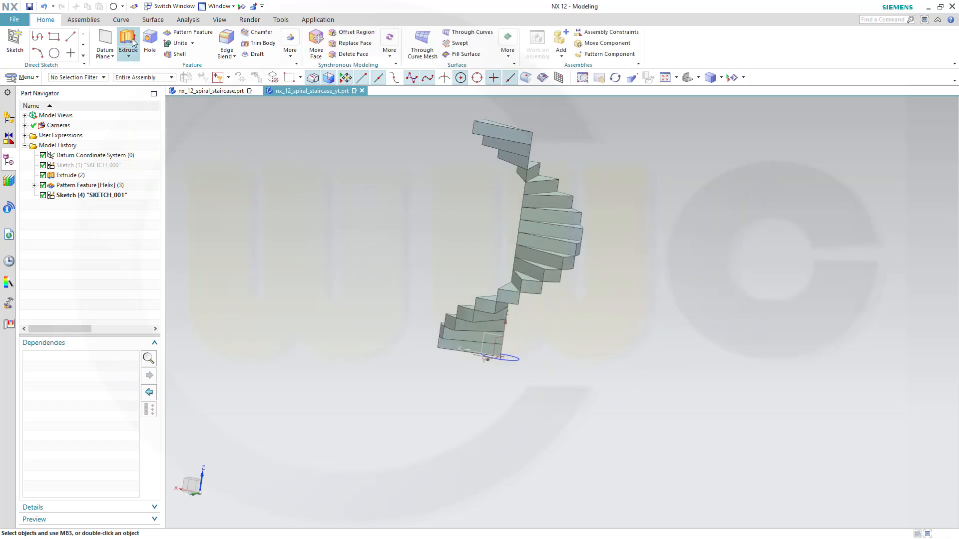
# - Extrude the circle 18*20 mm into a solid central column with Boolean None
pyautogui.click(128, 43)
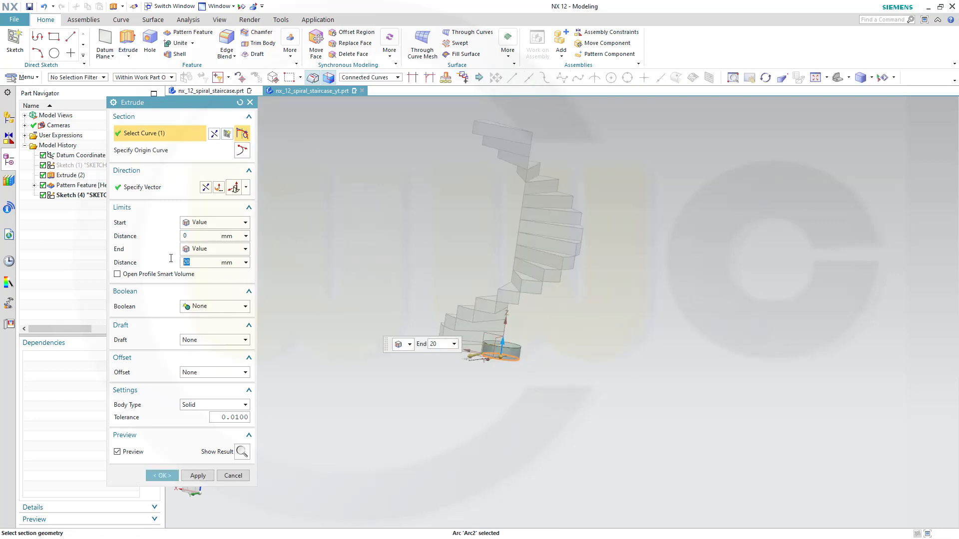
pyautogui.write('18*')
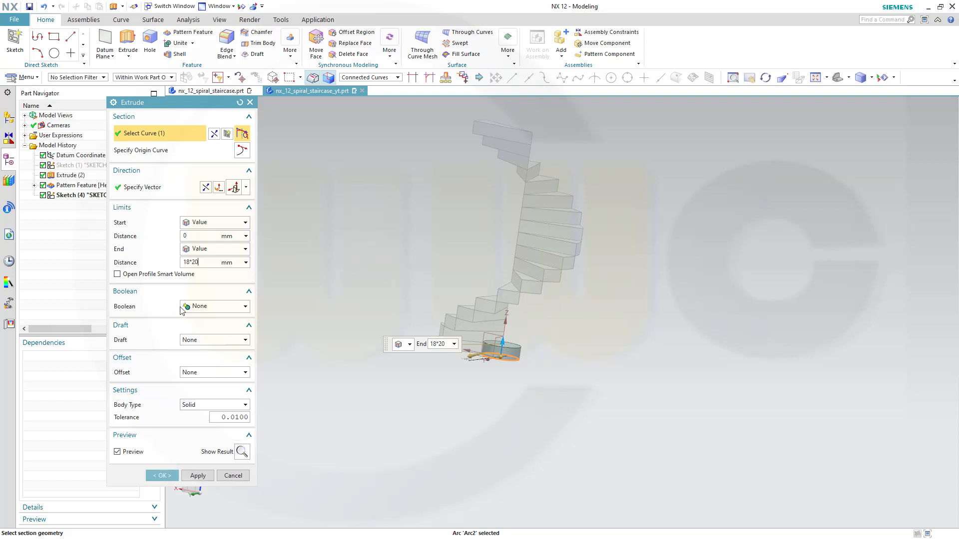
pyautogui.click(161, 475)
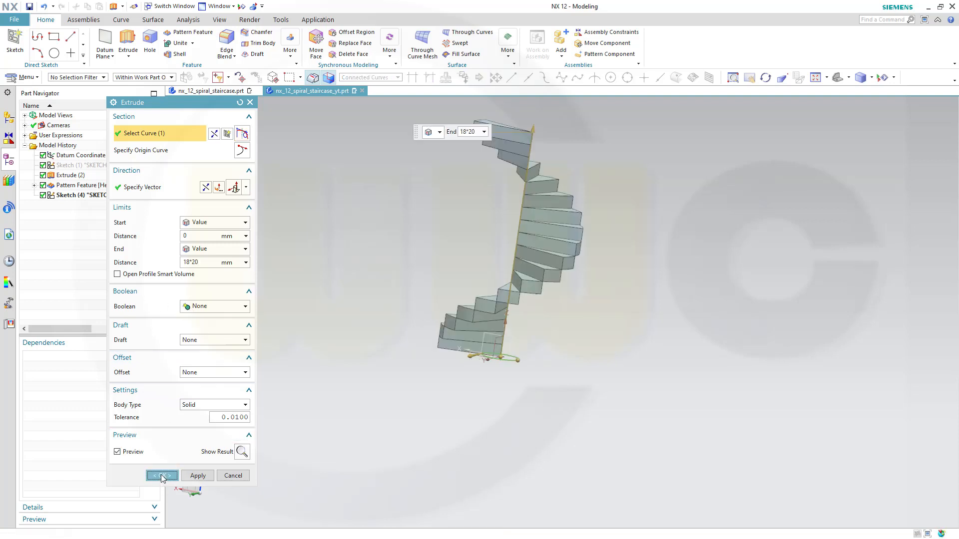
pyautogui.click(161, 475)
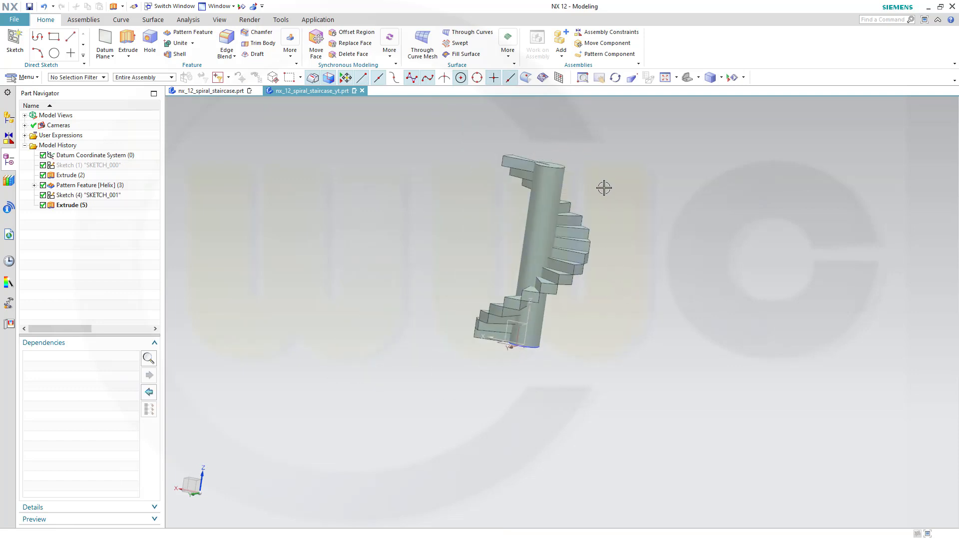
pyautogui.moveTo(612, 199)
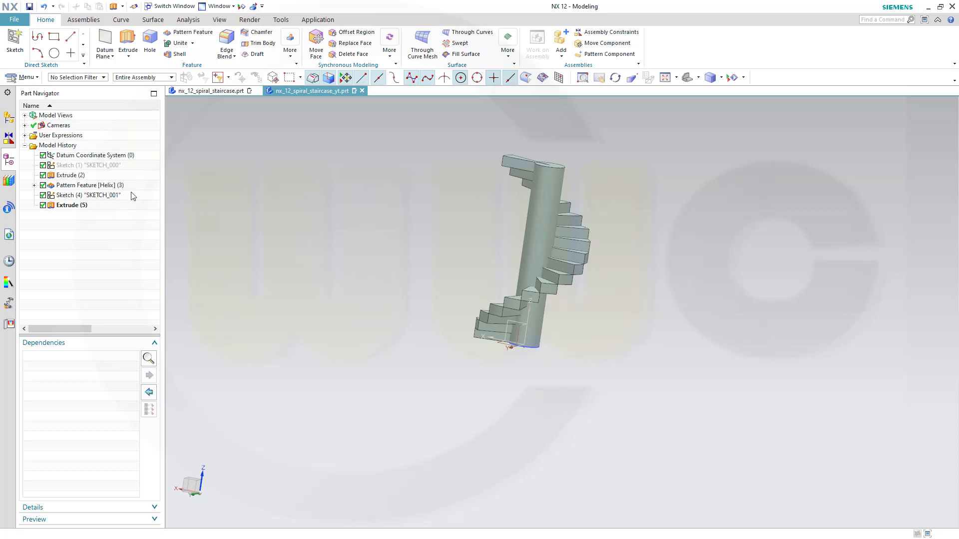
# - Hide the circle sketch from the Part Navigator
pyautogui.rightClick(88, 195)
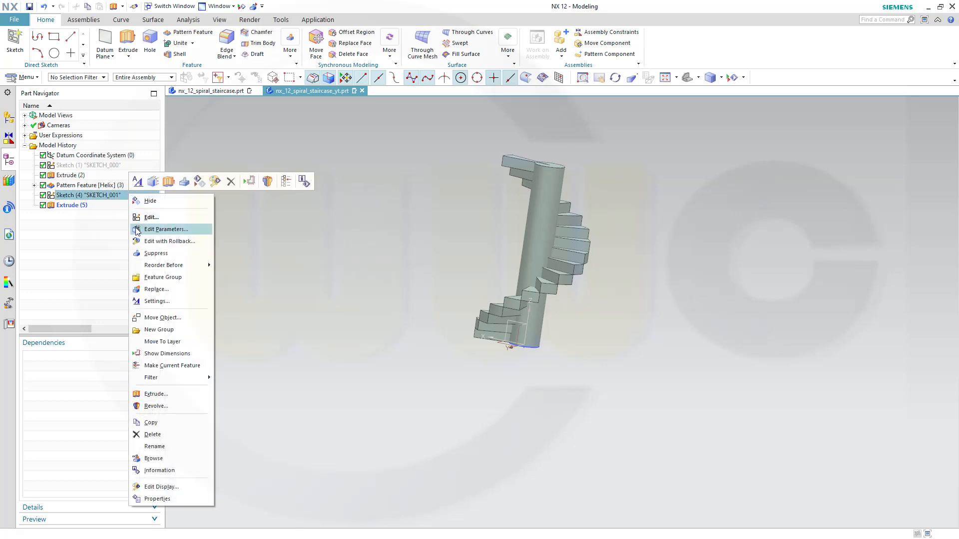
pyautogui.moveTo(163, 289)
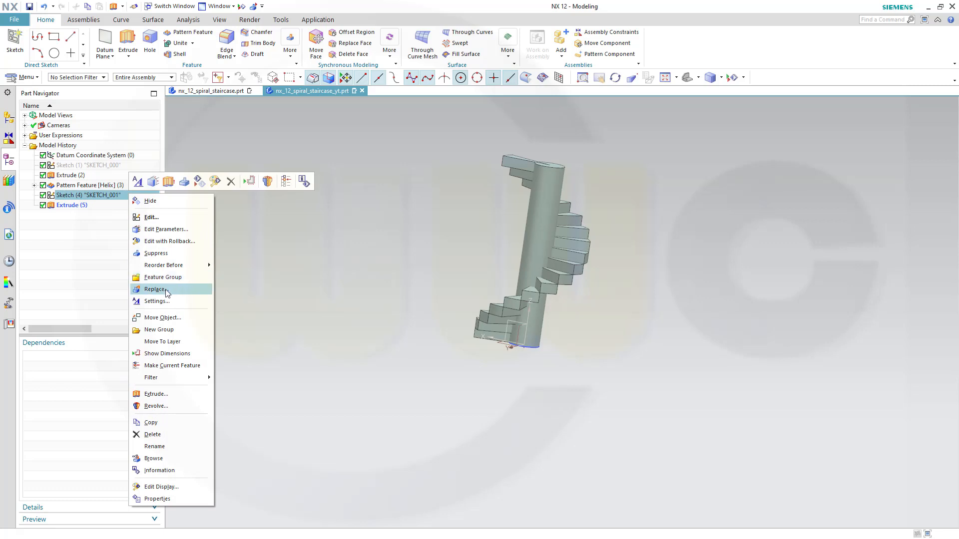
pyautogui.click(250, 211)
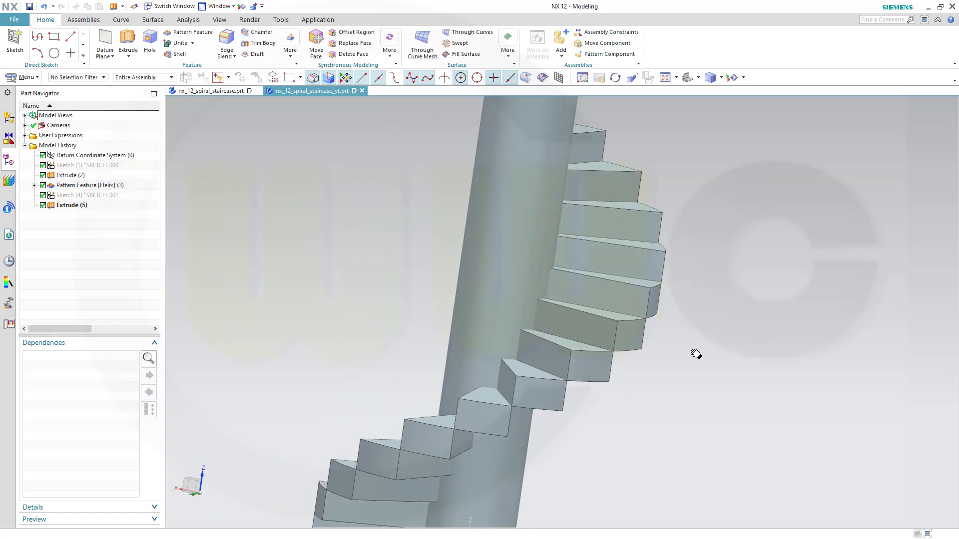
# - Orbit the staircase to inspect how the steps meet the central column
pyautogui.moveTo(695, 354); pyautogui.dragTo(609, 325)
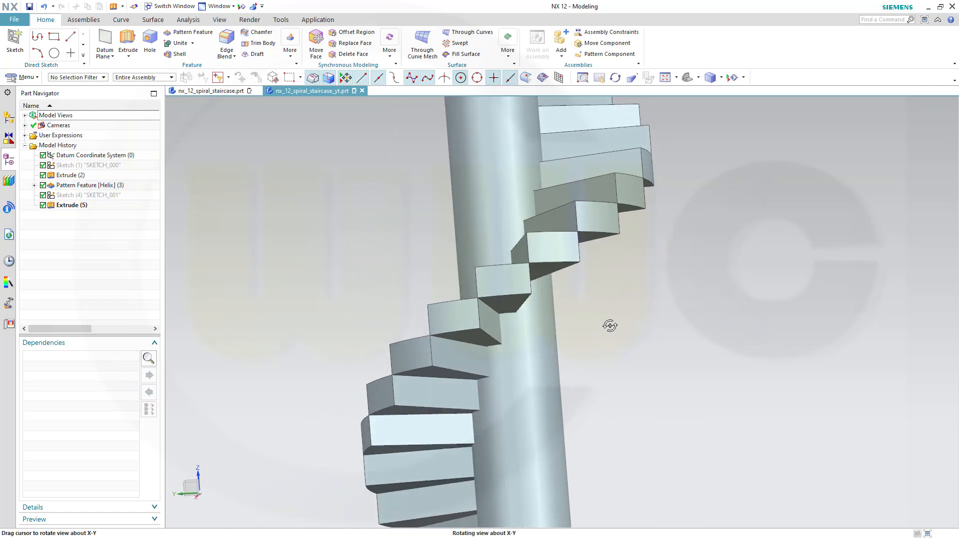
pyautogui.moveTo(610, 326); pyautogui.dragTo(628, 347)
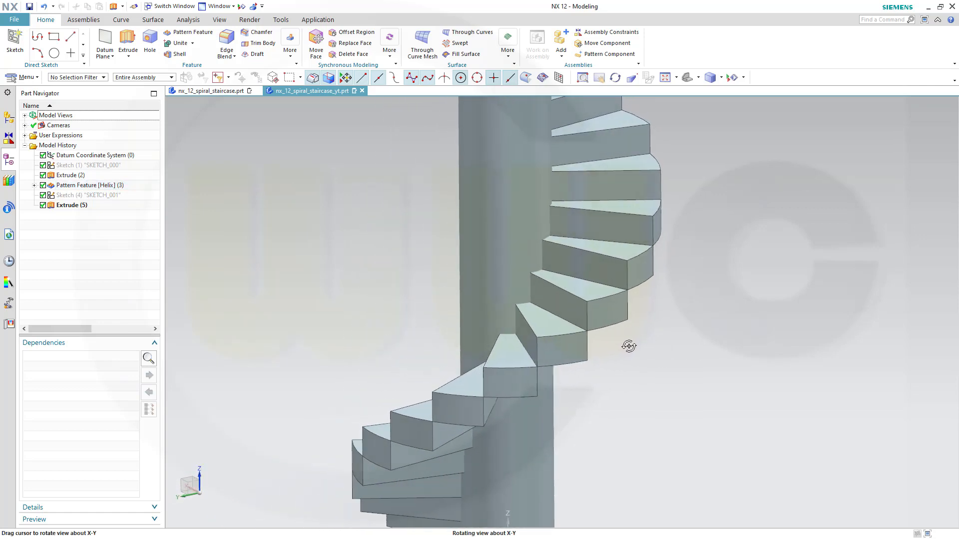
pyautogui.moveTo(629, 346); pyautogui.dragTo(547, 300)
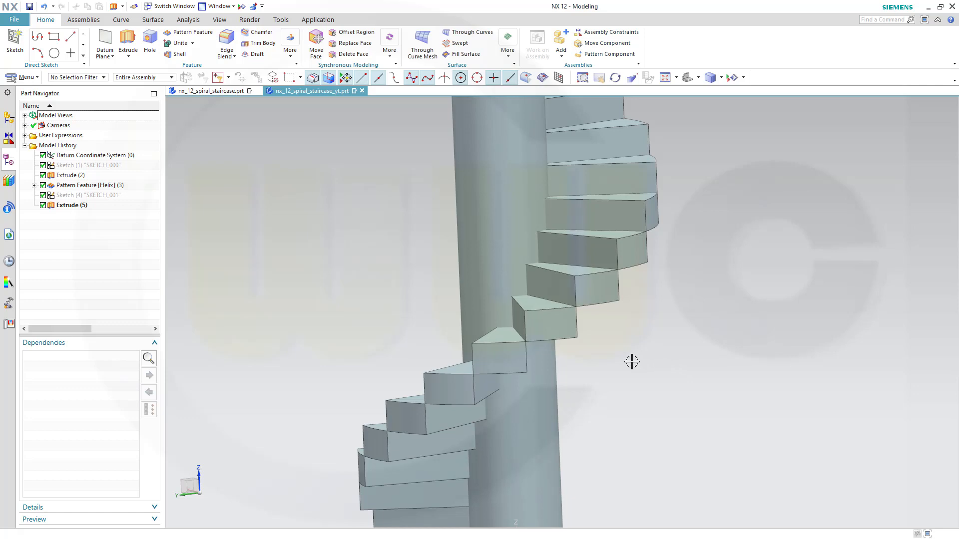
pyautogui.moveTo(631, 361); pyautogui.dragTo(651, 371)
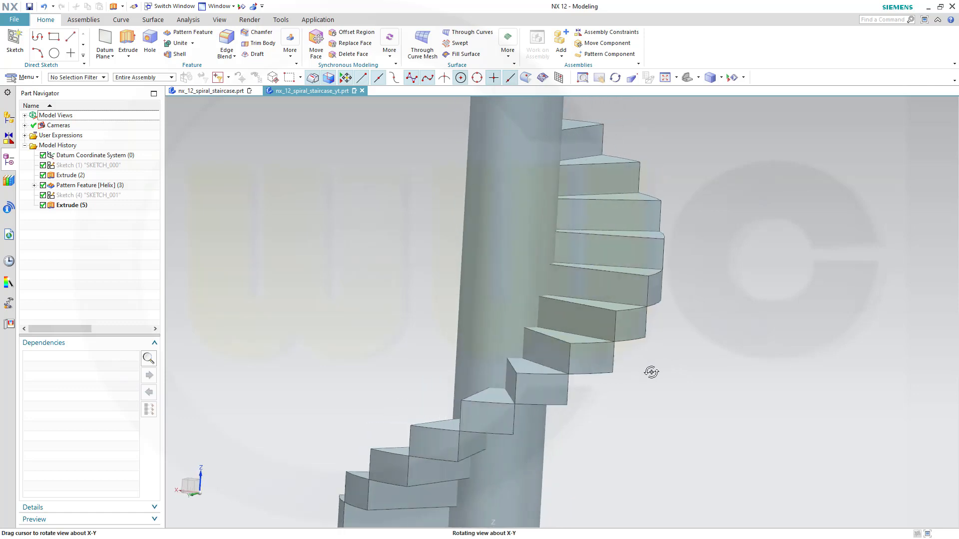
pyautogui.moveTo(652, 372); pyautogui.dragTo(682, 345)
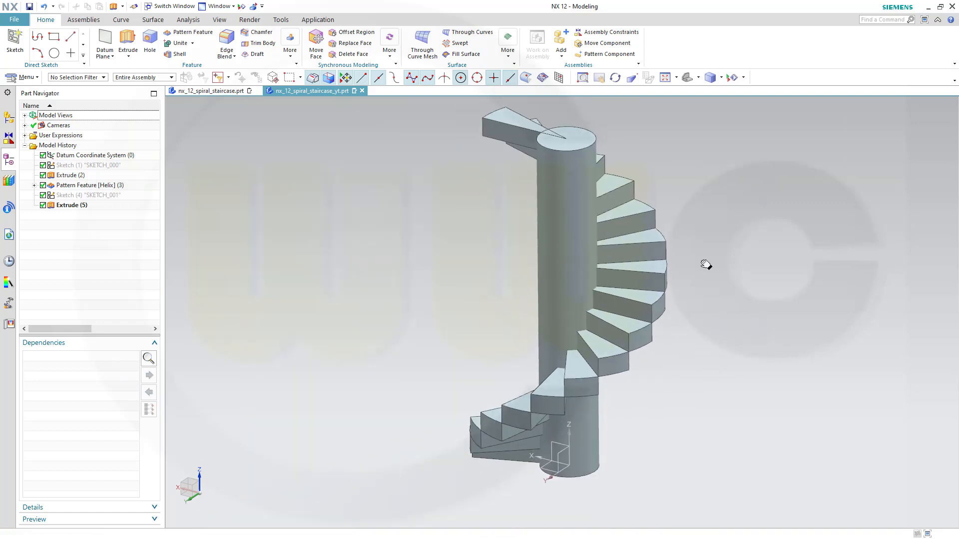
pyautogui.moveTo(706, 264); pyautogui.dragTo(704, 286)
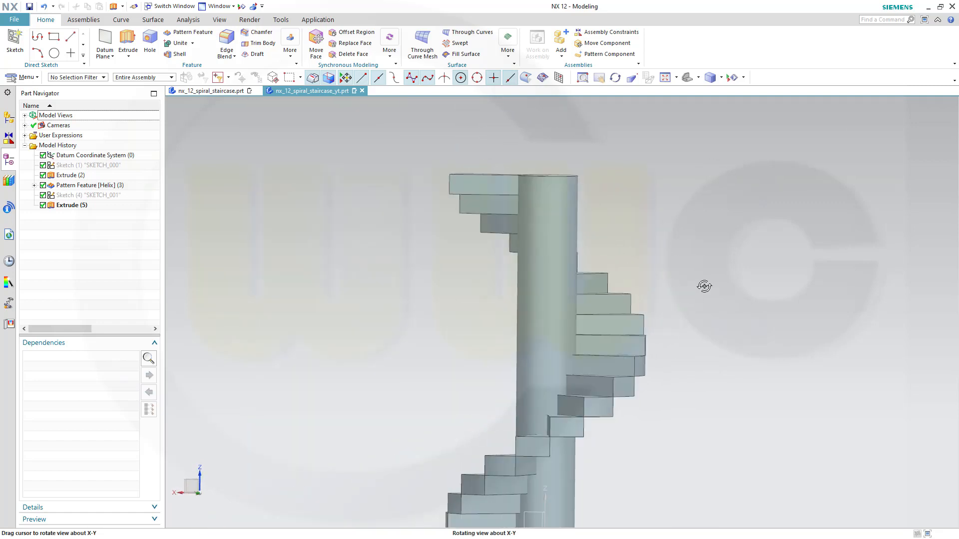
pyautogui.moveTo(703, 286); pyautogui.dragTo(531, 461)
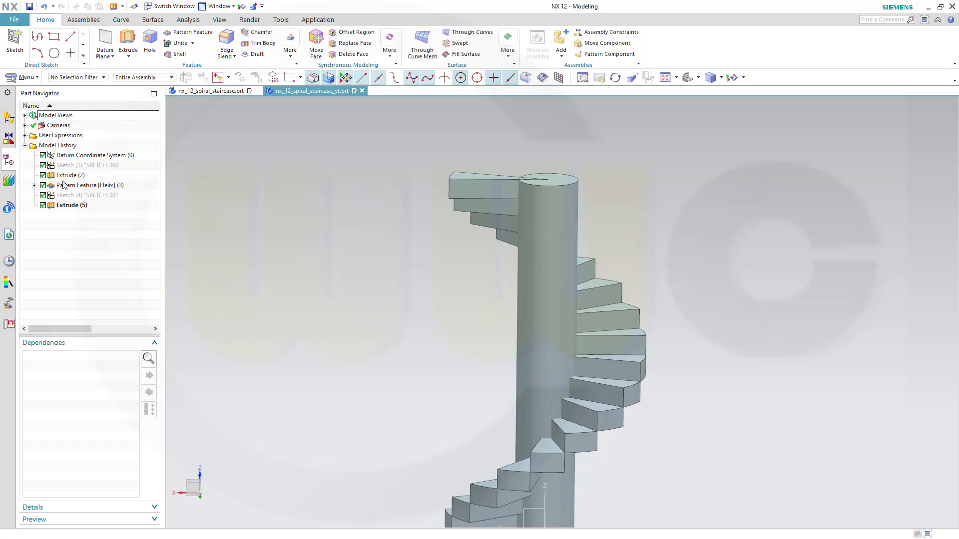
# - Edit Sketch (1)'s angular dimension expression to 20+0.01 in the Details panel
pyautogui.click(89, 165)
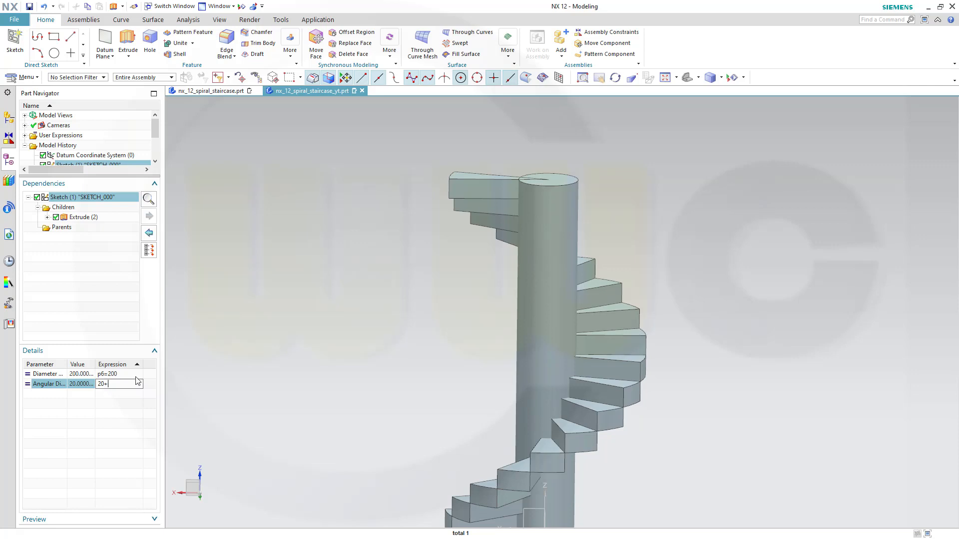
pyautogui.write('0')
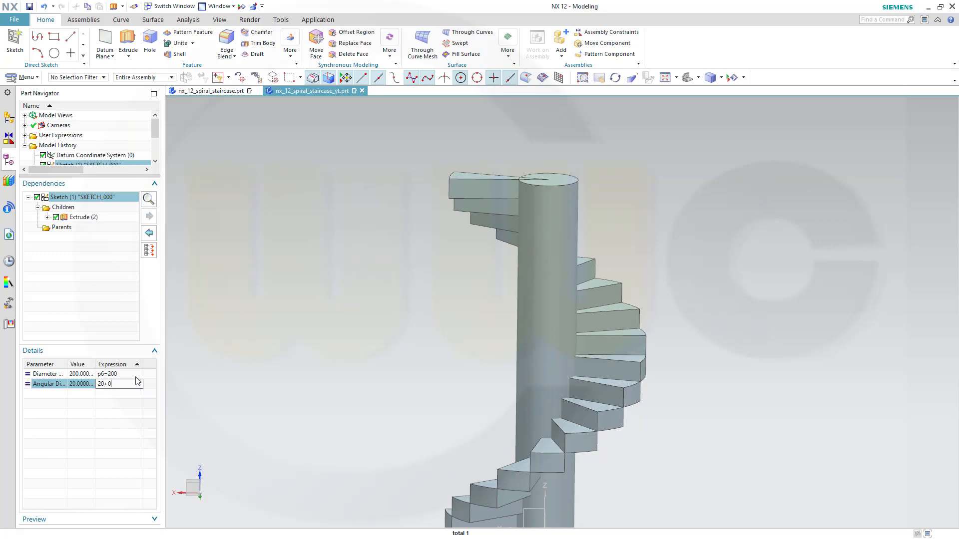
pyautogui.write('.01')
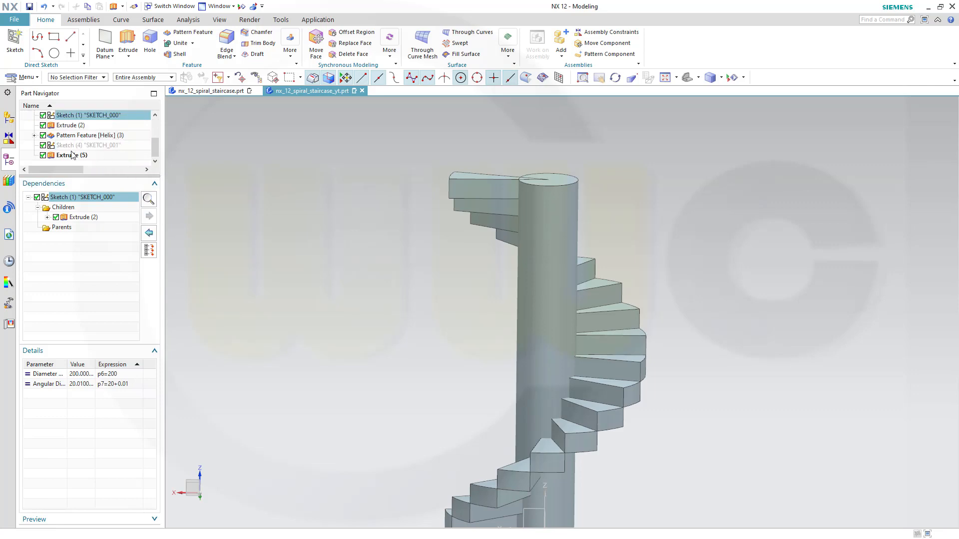
# - Edit Extrude (2)'s end limit expression to 20+0.01 so each step is 20.01 mm thick
pyautogui.click(71, 155)
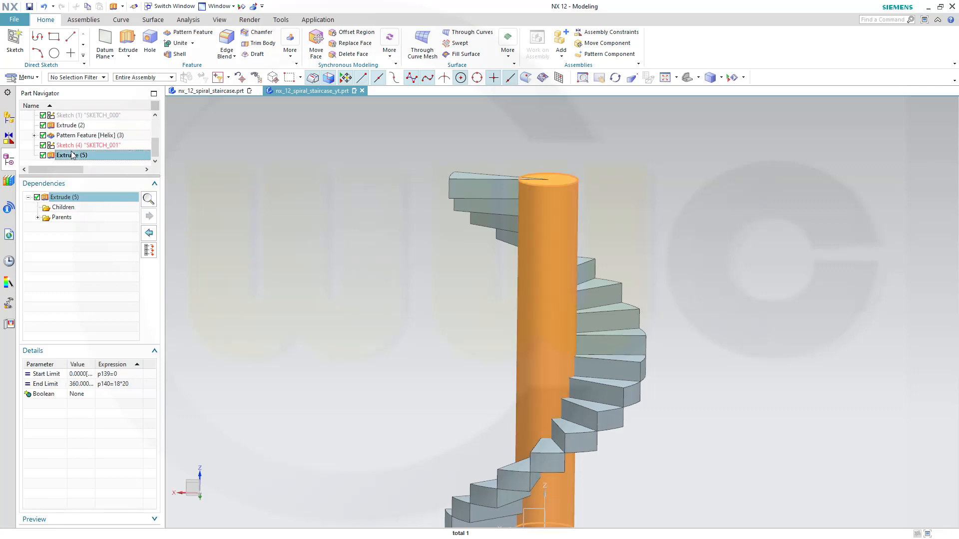
pyautogui.click(71, 126)
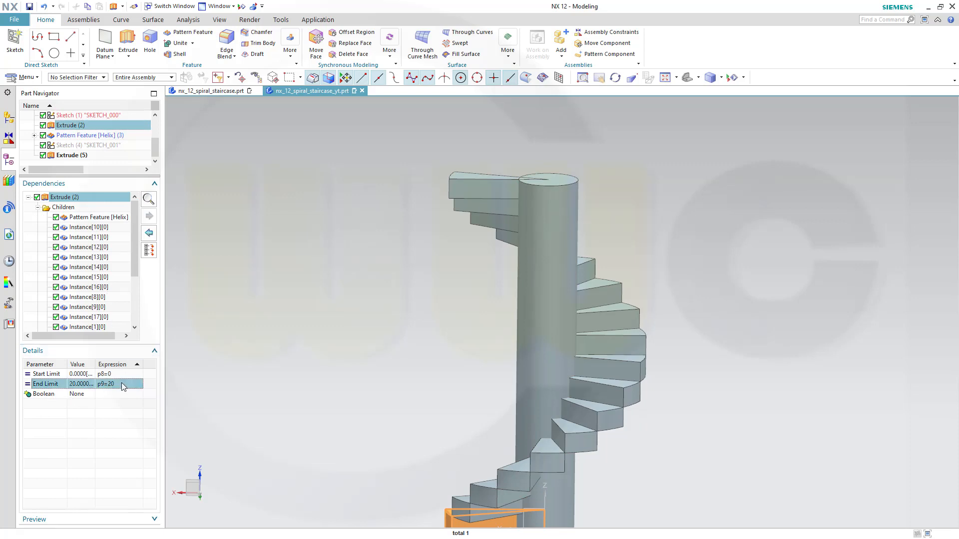
pyautogui.write('2')
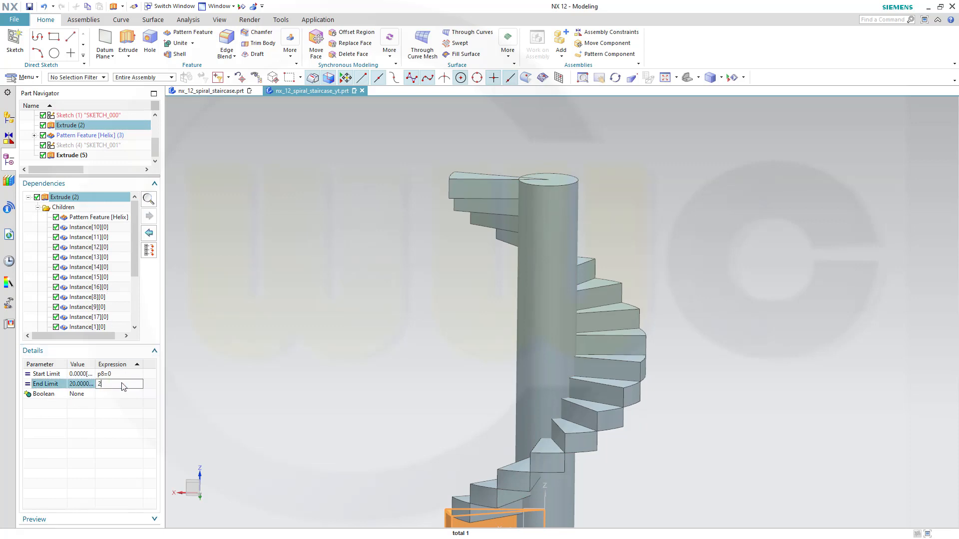
pyautogui.write('0+')
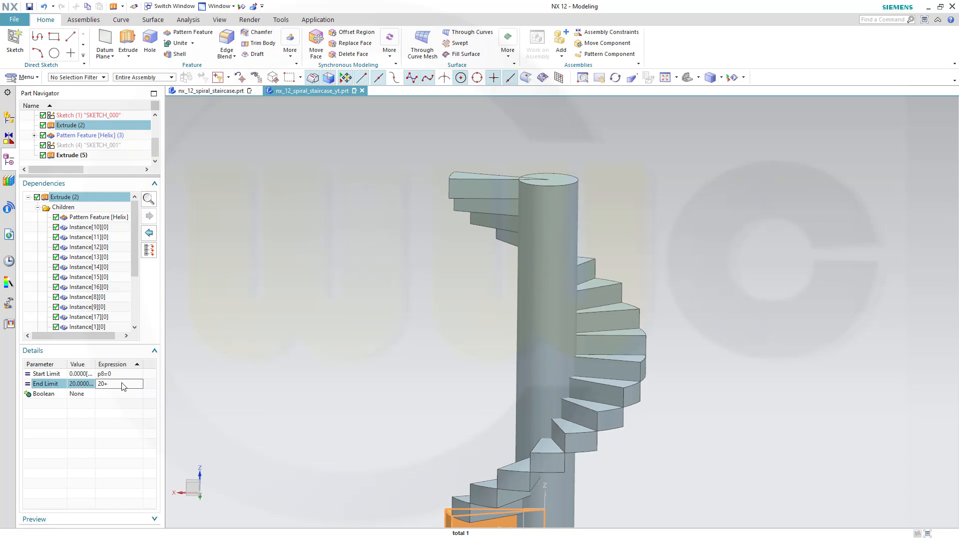
pyautogui.write('0.01')
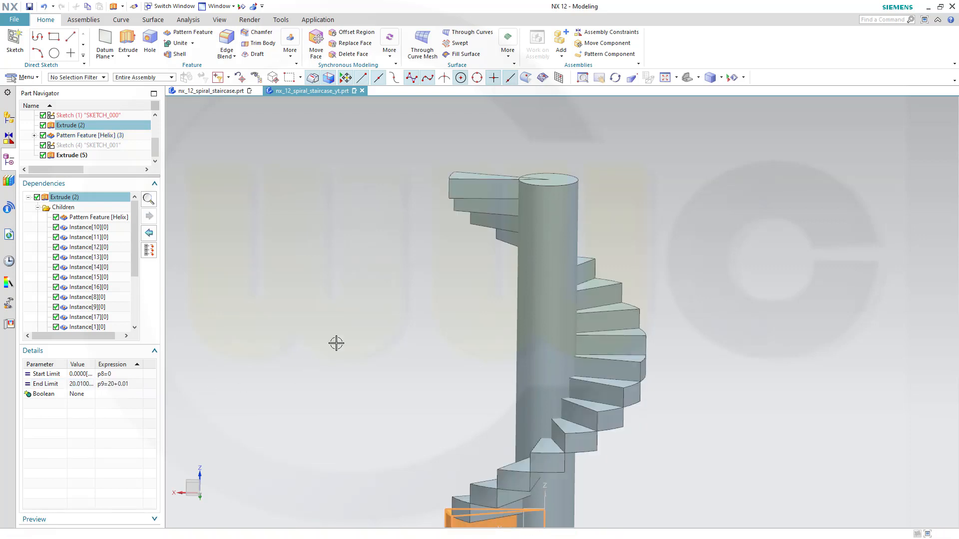
pyautogui.moveTo(336, 343); pyautogui.dragTo(406, 300)
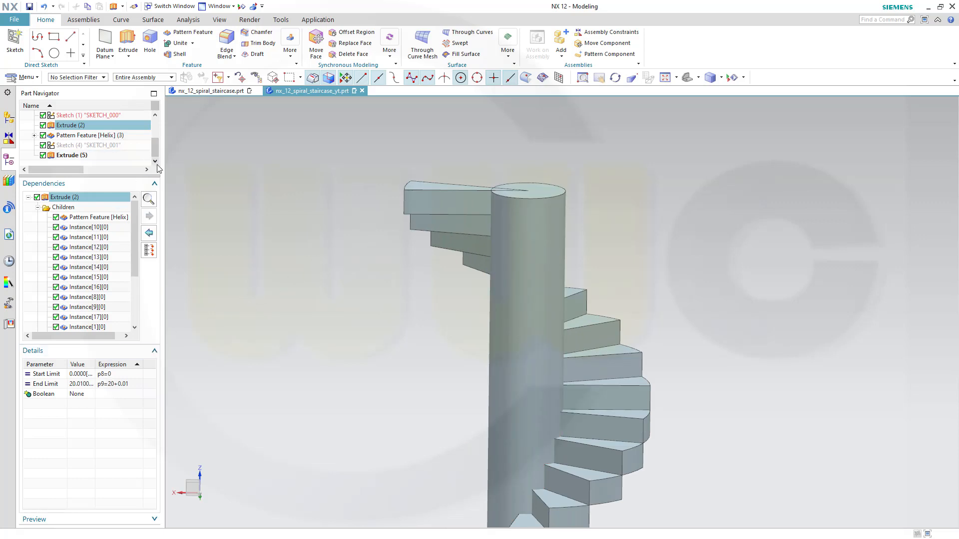
# - Edit Extrude (5) so the column's end distance is 18*20+0.01 mm
pyautogui.doubleClick(71, 155)
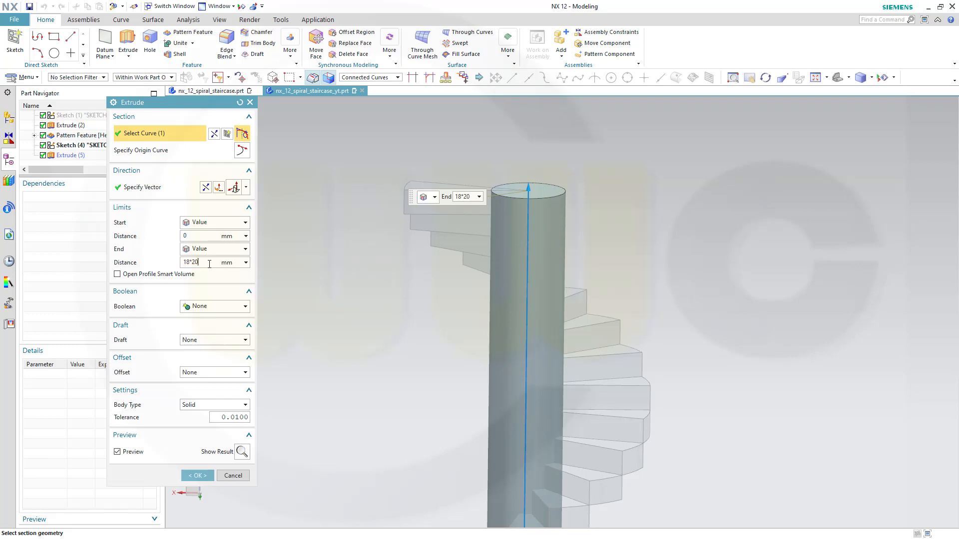
pyautogui.write('+')
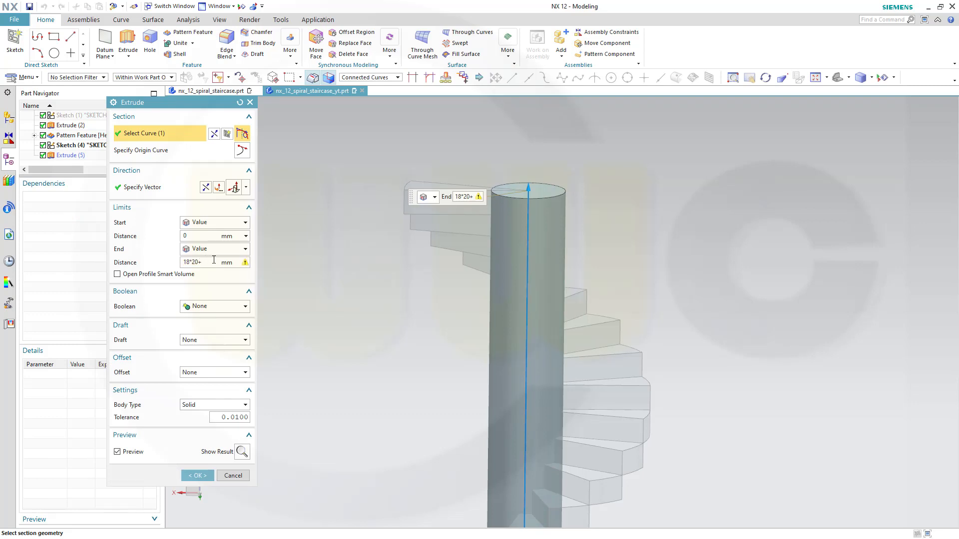
pyautogui.write('0.01')
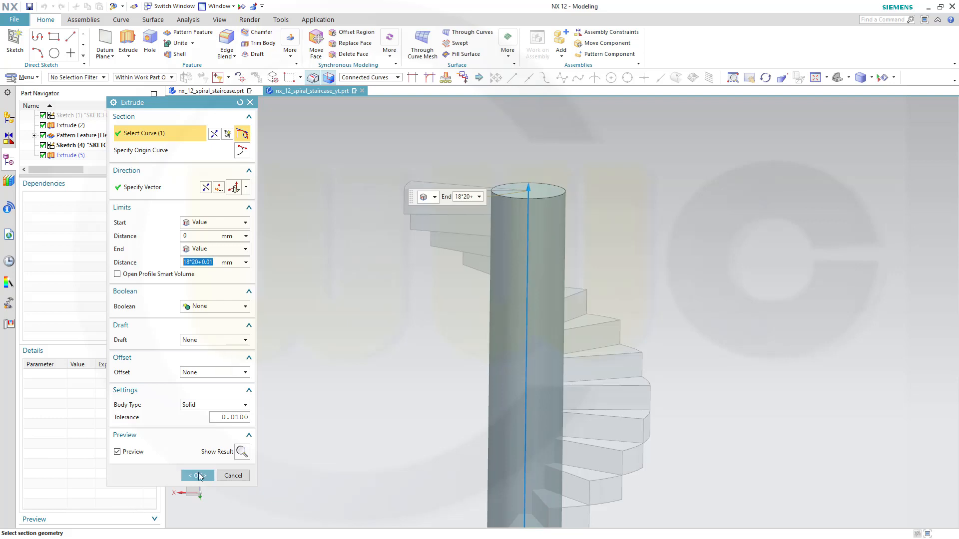
pyautogui.click(195, 475)
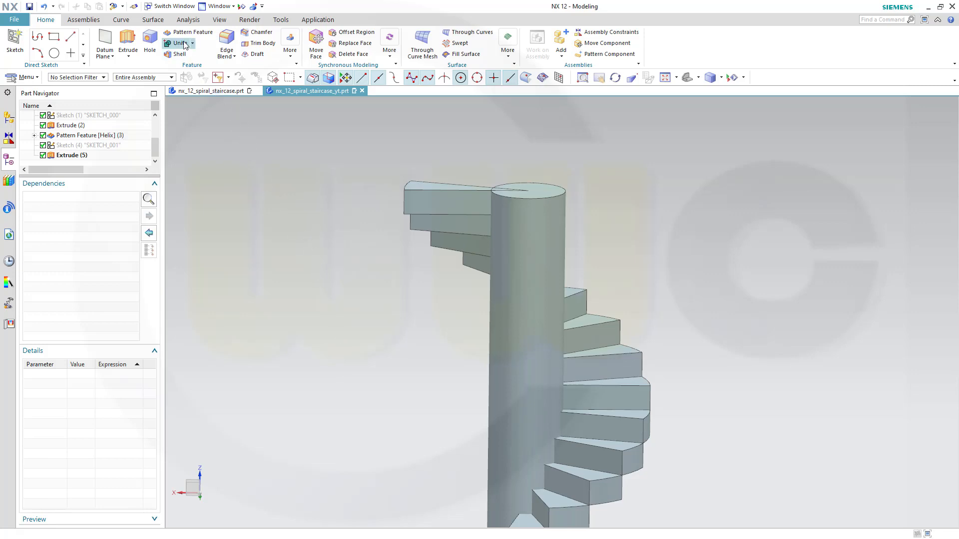
# - Unite the central column (target) with the 17 step bodies (tool) into one solid
pyautogui.click(178, 43)
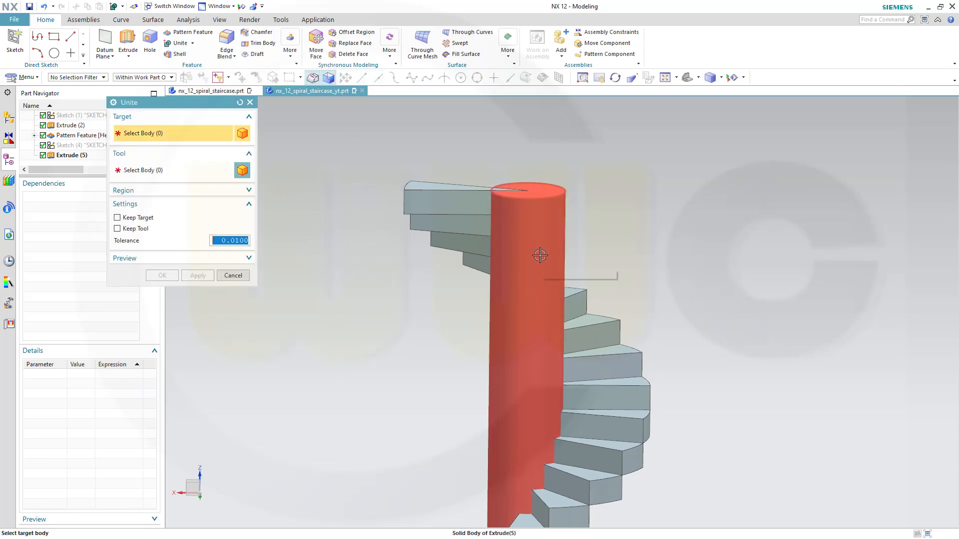
pyautogui.click(540, 255)
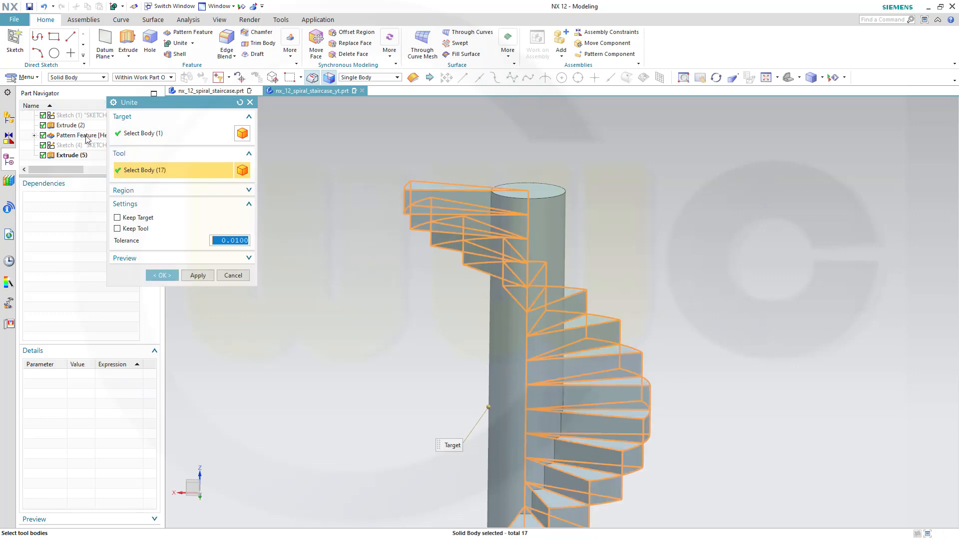
pyautogui.click(161, 276)
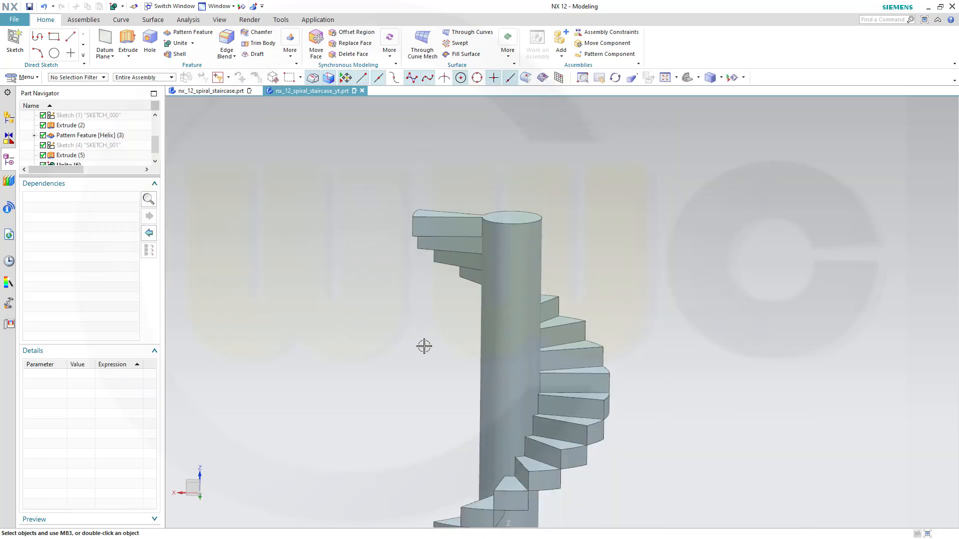
pyautogui.moveTo(423, 347); pyautogui.dragTo(478, 300)
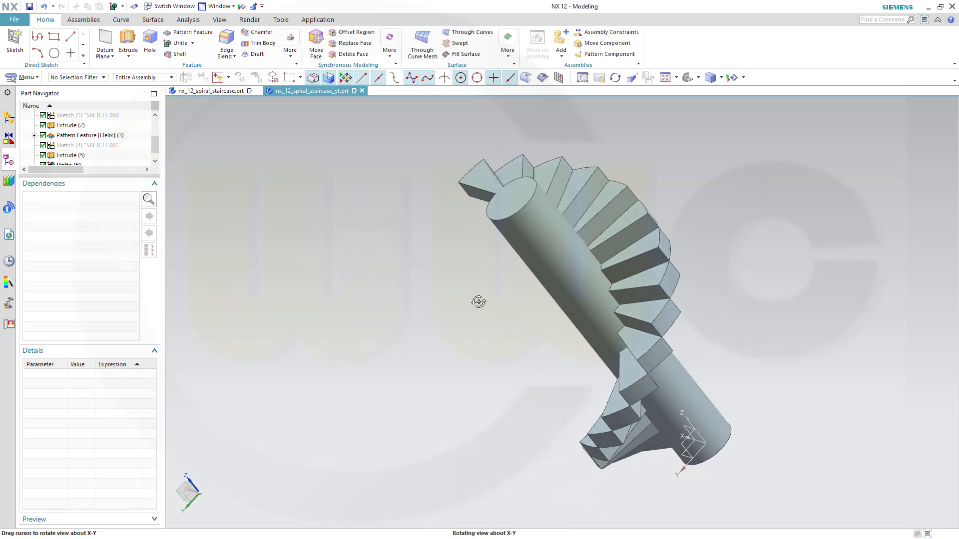
pyautogui.moveTo(478, 301); pyautogui.dragTo(671, 234)
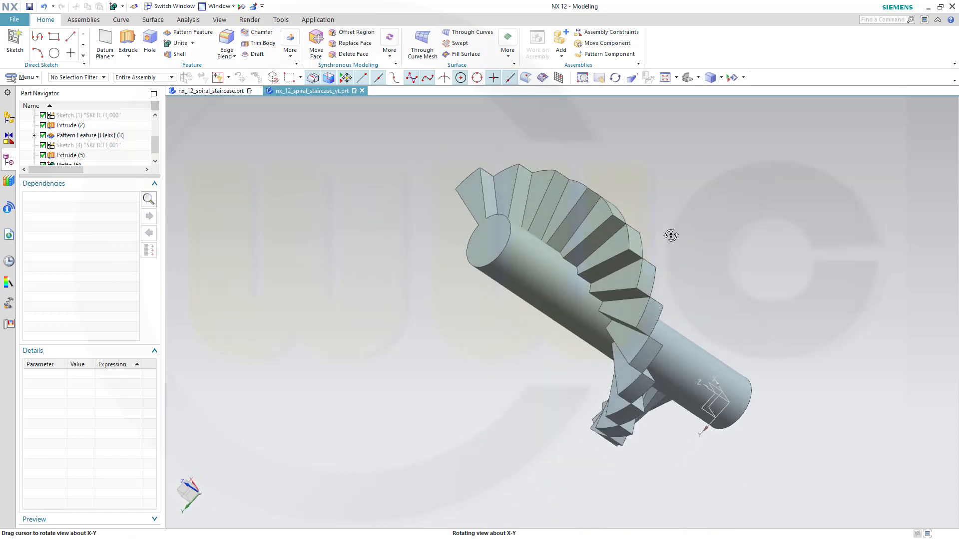
pyautogui.moveTo(671, 236); pyautogui.dragTo(591, 205)
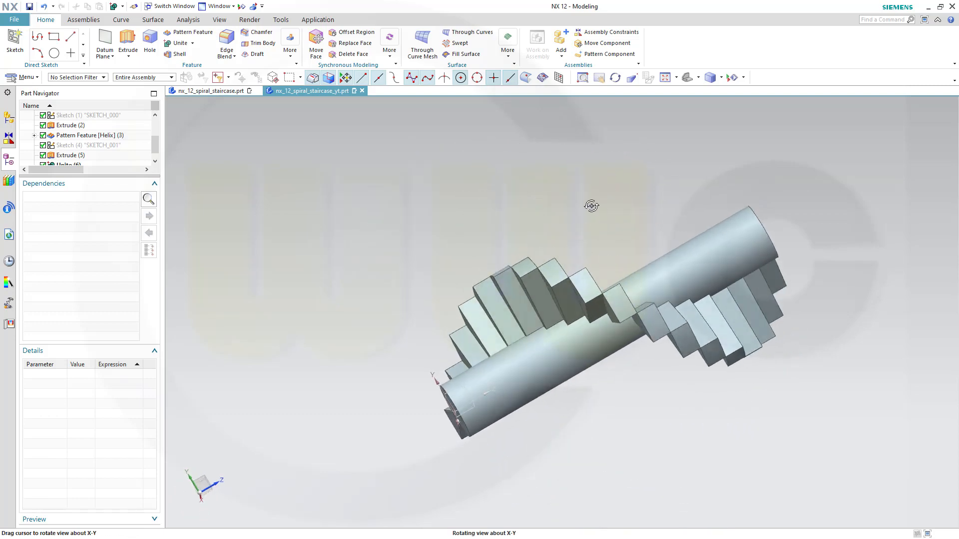
pyautogui.moveTo(590, 205); pyautogui.dragTo(597, 215)
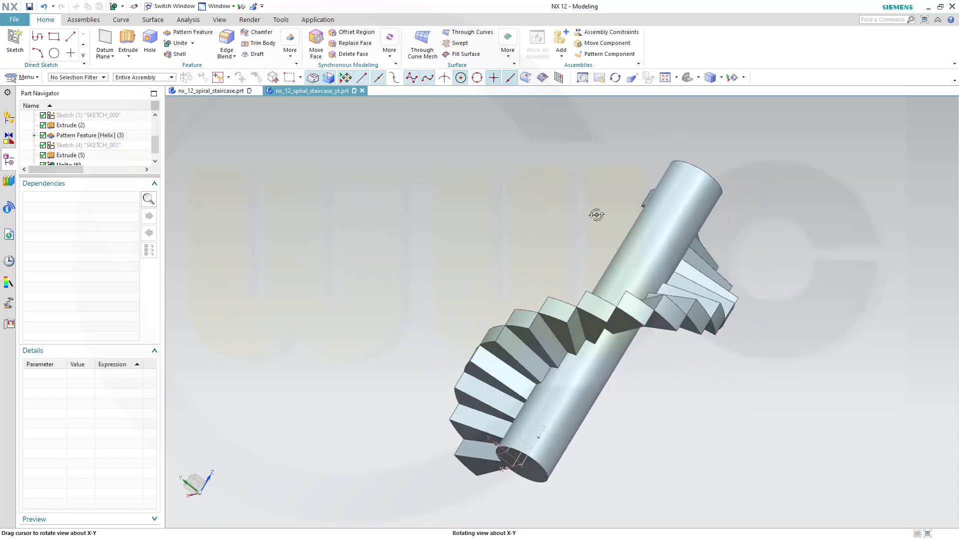
pyautogui.moveTo(597, 215); pyautogui.dragTo(633, 241)
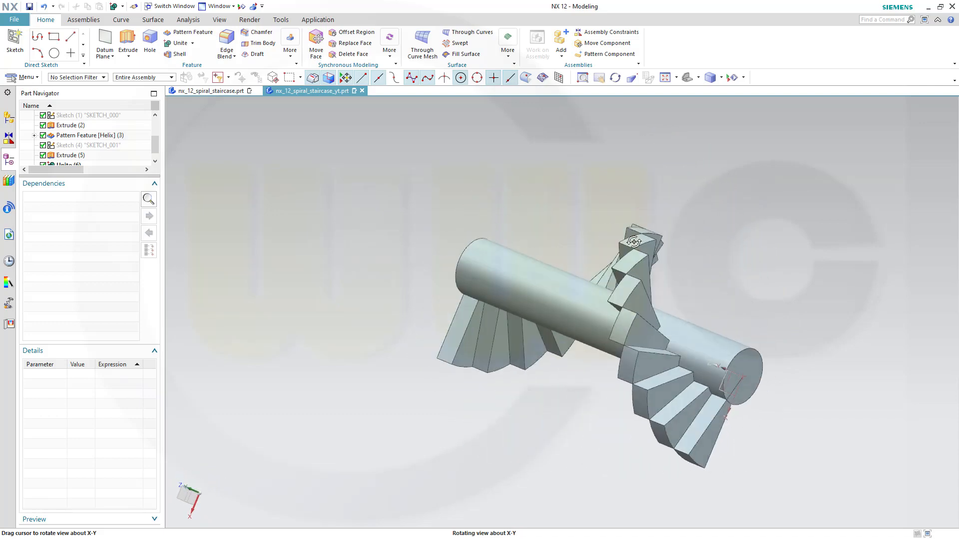
pyautogui.moveTo(633, 240); pyautogui.dragTo(611, 247)
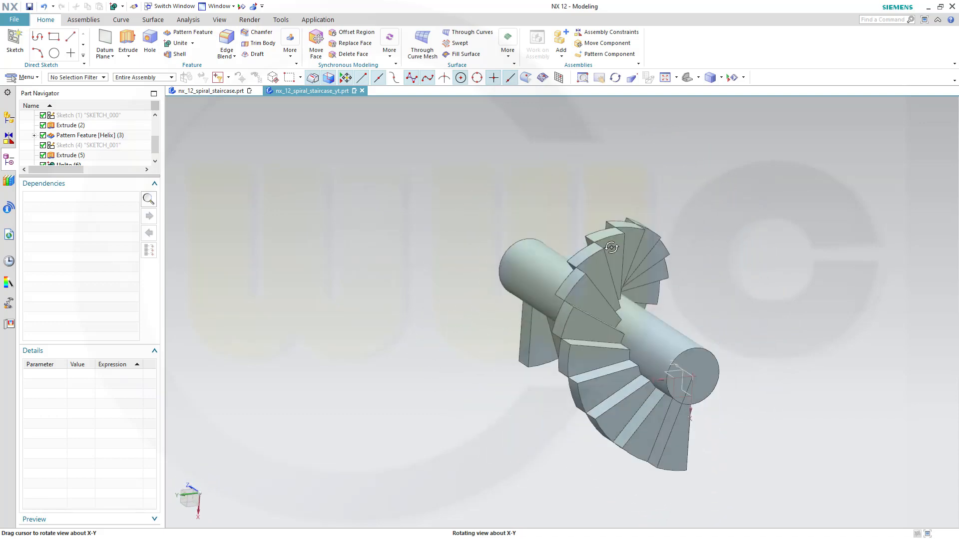
pyautogui.moveTo(611, 247); pyautogui.dragTo(477, 376)
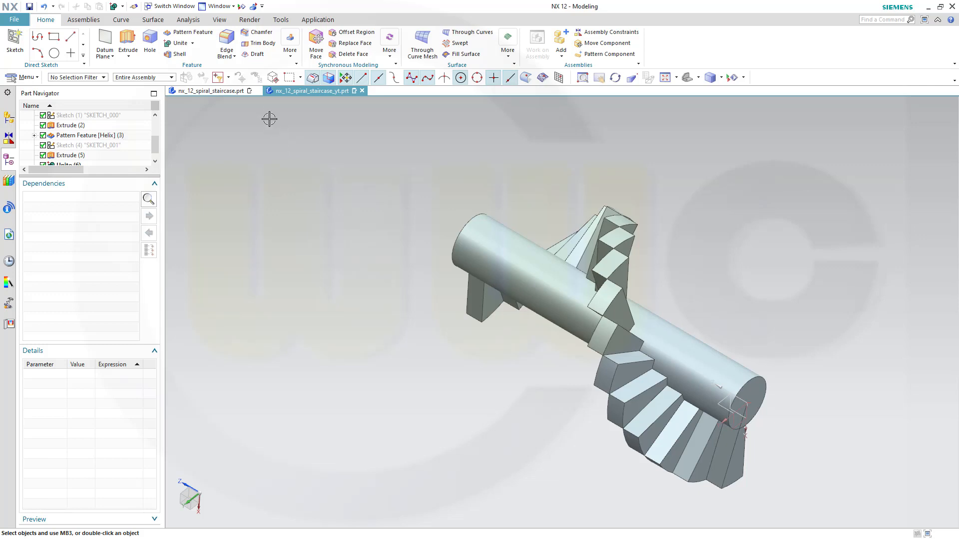
# - Create a new user expression step_counter and set its dimensionality to Unitless
pyautogui.click(281, 19)
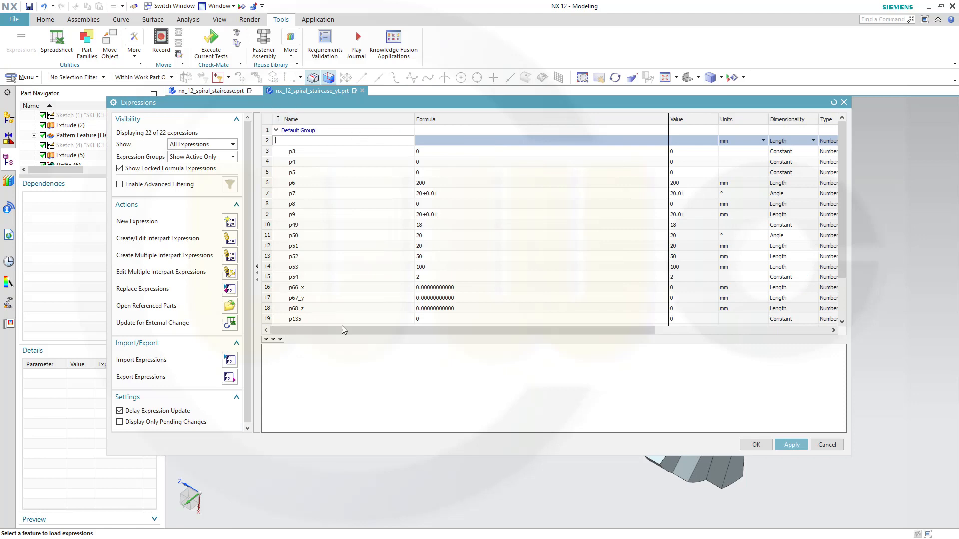
pyautogui.moveTo(345, 170)
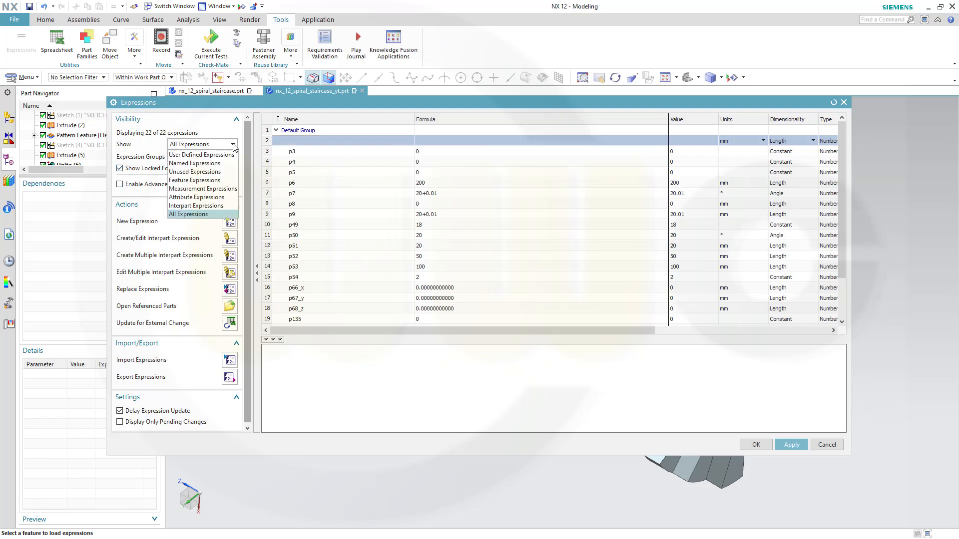
pyautogui.moveTo(202, 154)
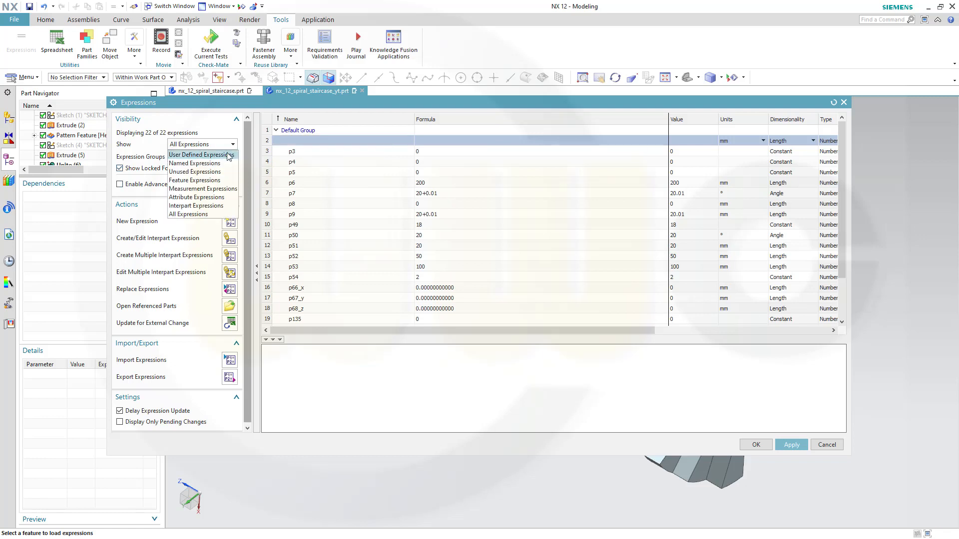
pyautogui.click(200, 155)
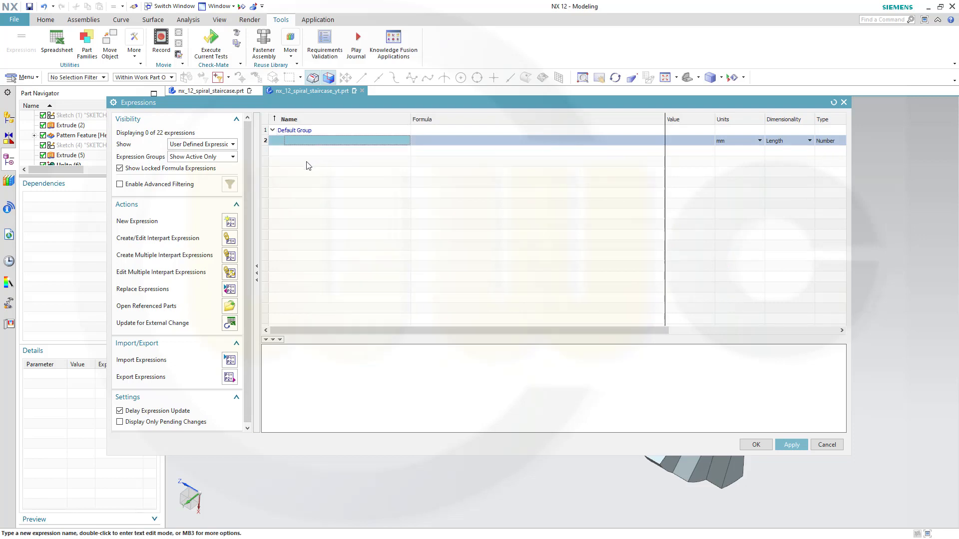
pyautogui.write('step_c')
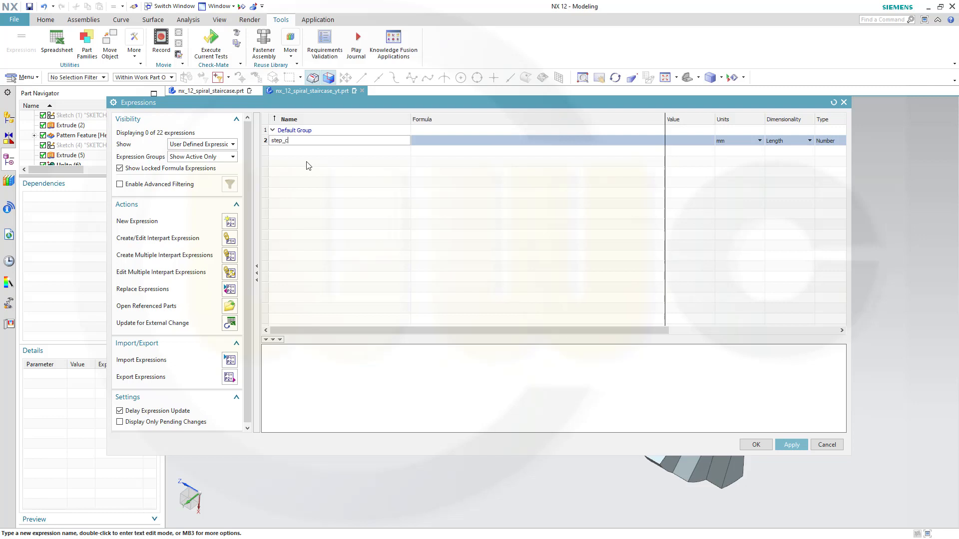
pyautogui.write('ounter')
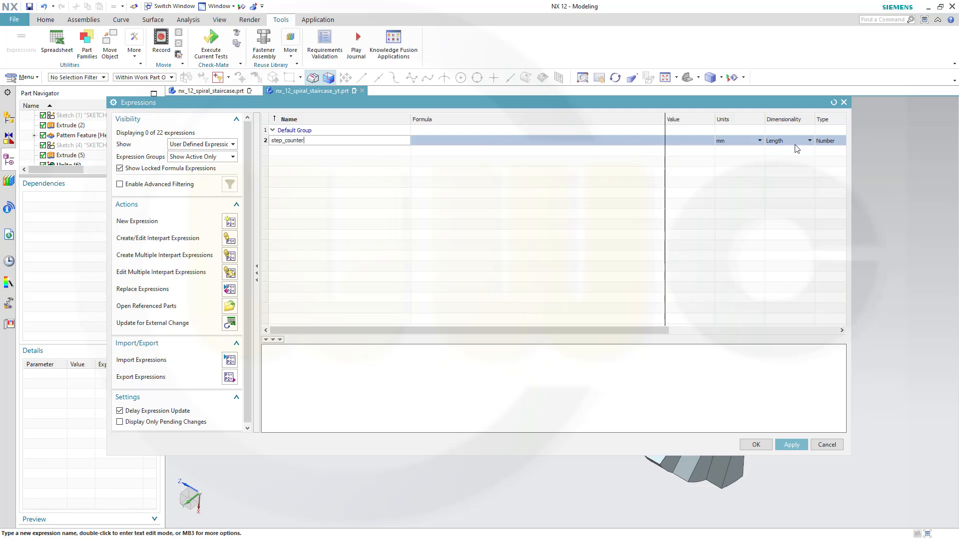
pyautogui.click(737, 140)
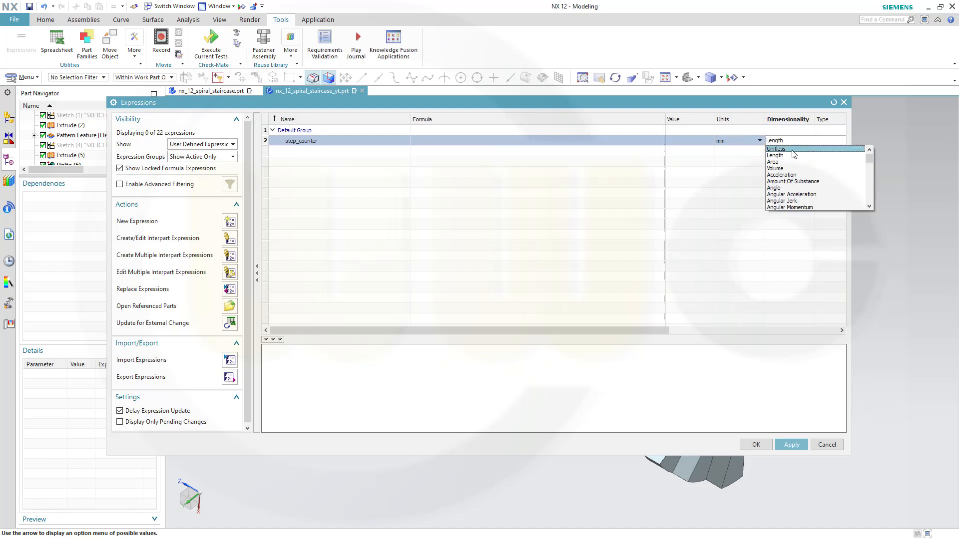
pyautogui.click(775, 149)
pyautogui.write('18')
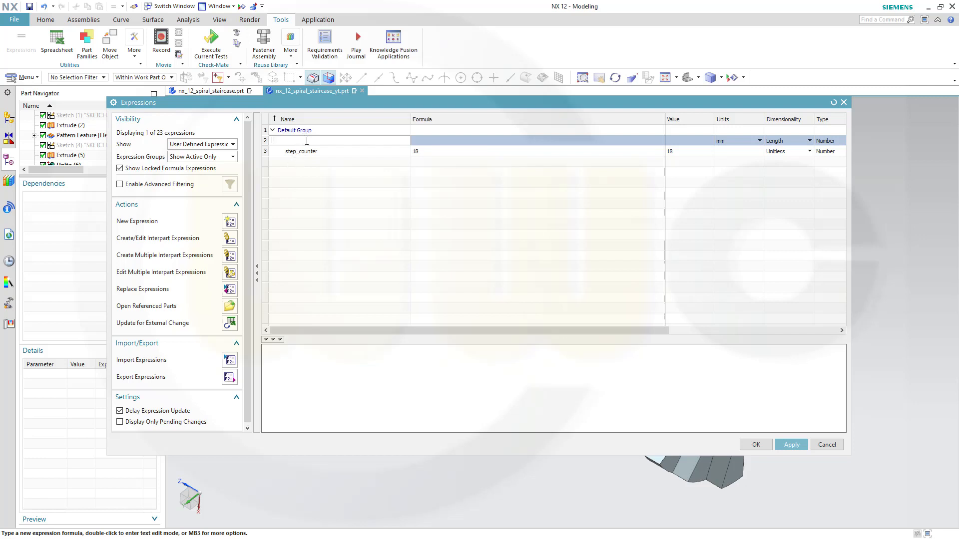
# - Add a step_height length expression with the value 20 mm
pyautogui.write('step_height')
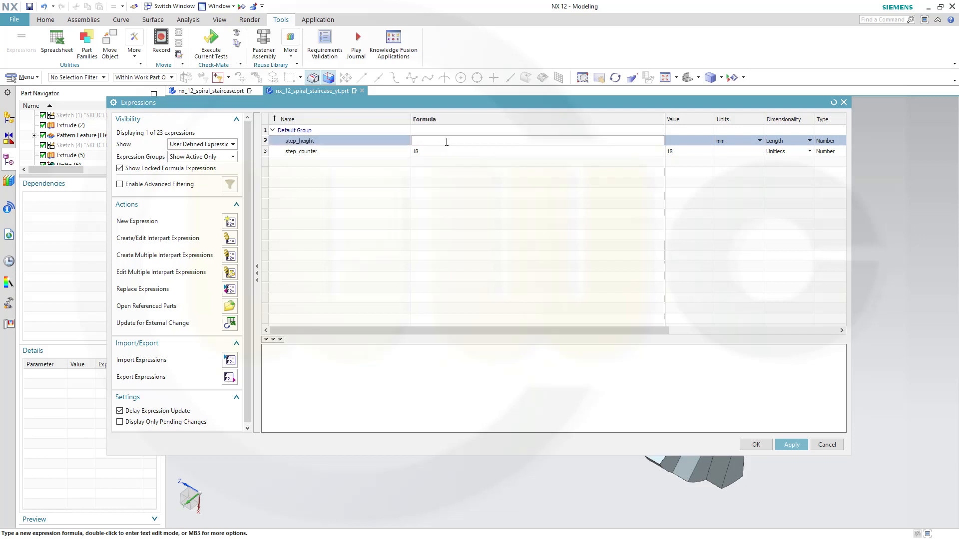
pyautogui.write('20')
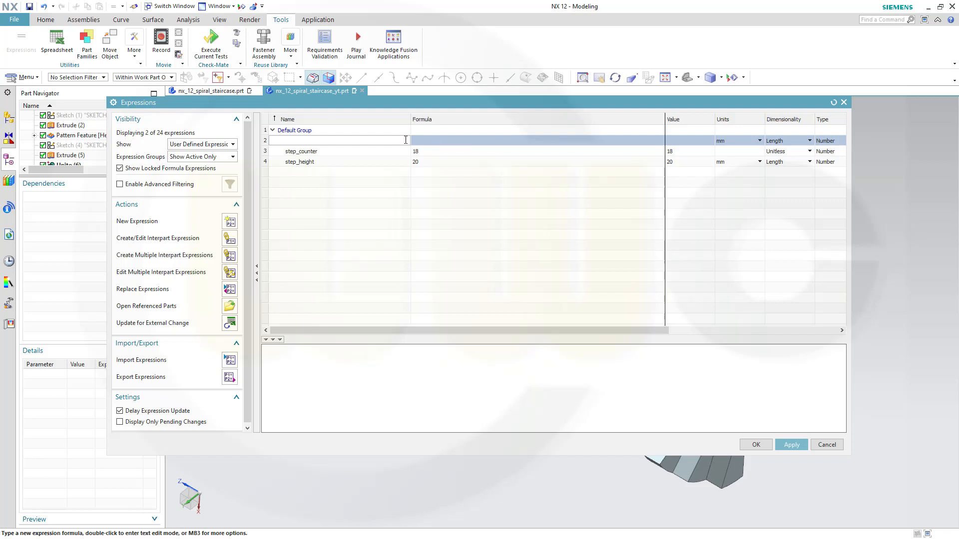
# - Add a step_angle expression of 20 with Angle dimensionality and accept the expressions
pyautogui.write('s')
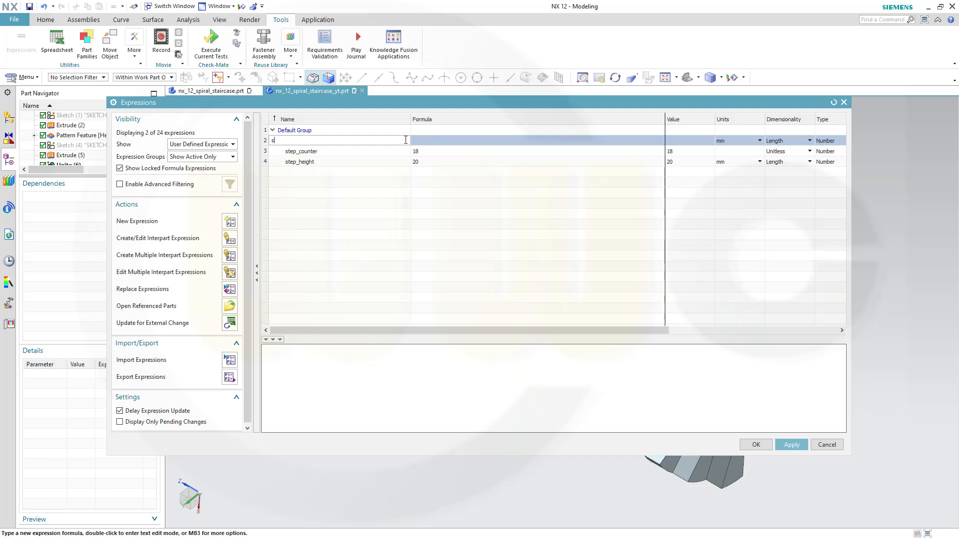
pyautogui.write('tep_angle')
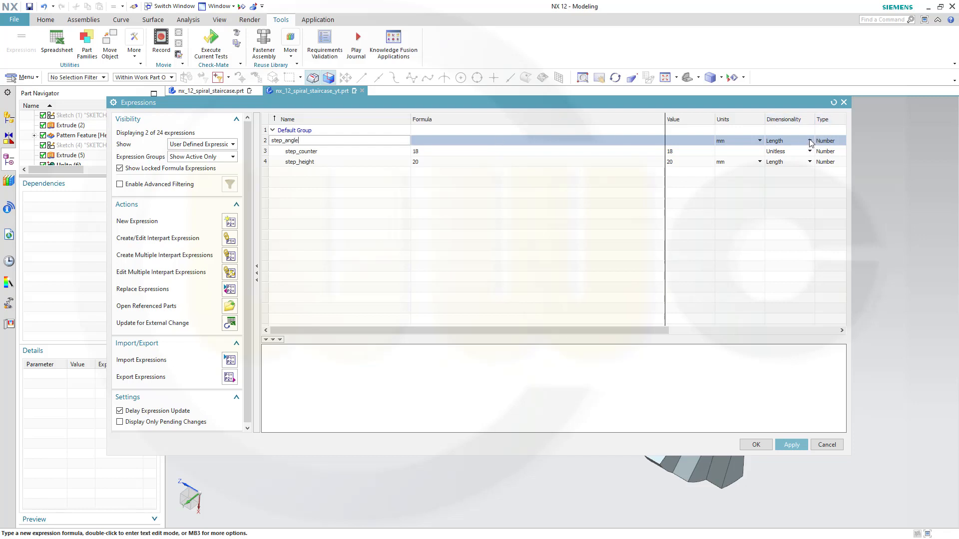
pyautogui.click(810, 140)
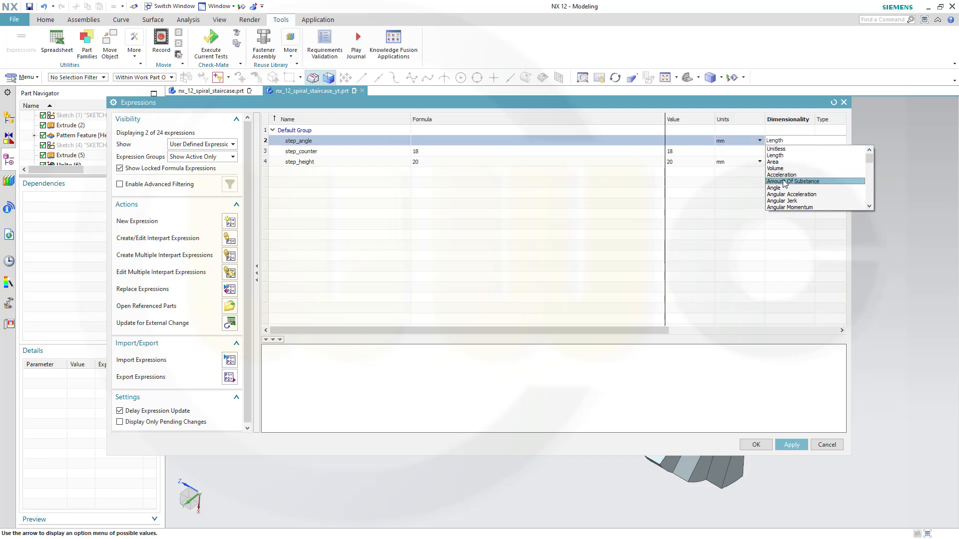
pyautogui.click(774, 187)
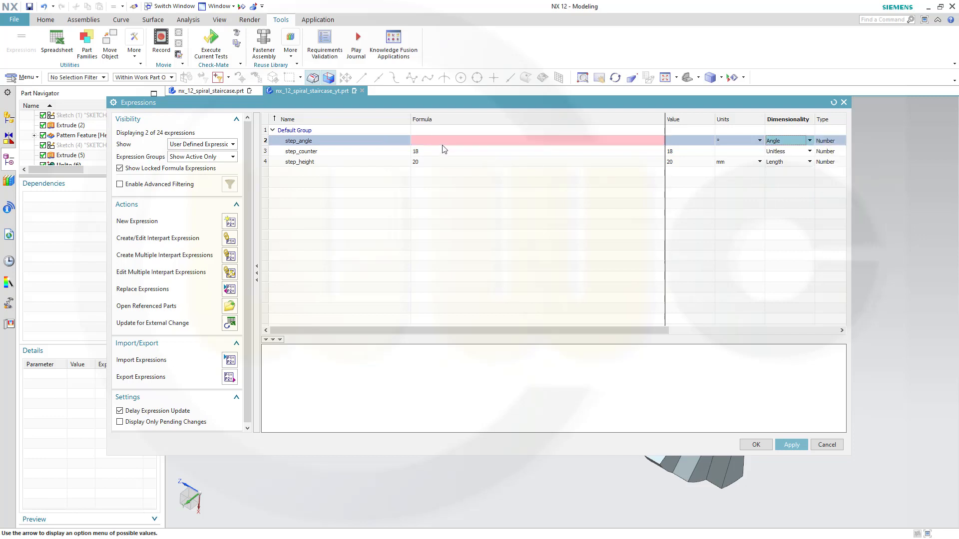
pyautogui.write('20')
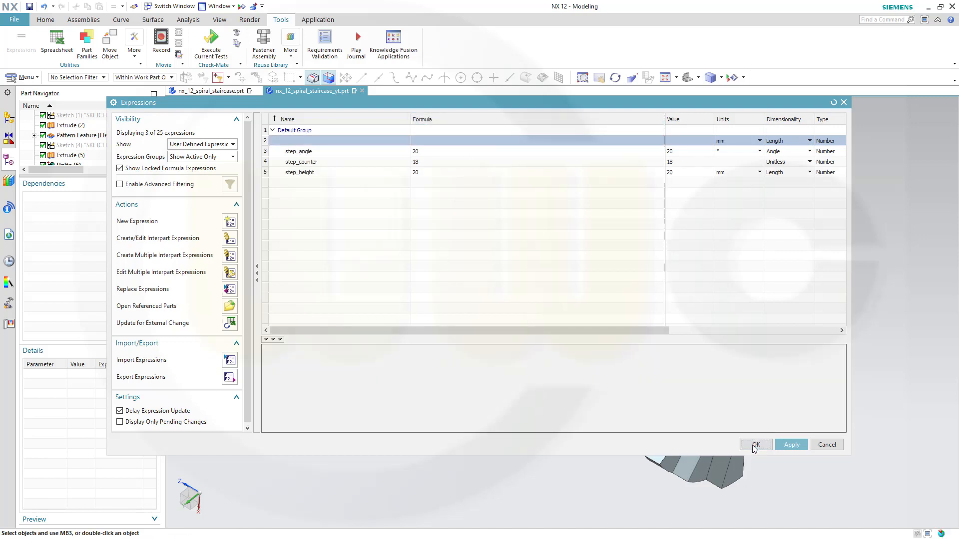
pyautogui.click(755, 444)
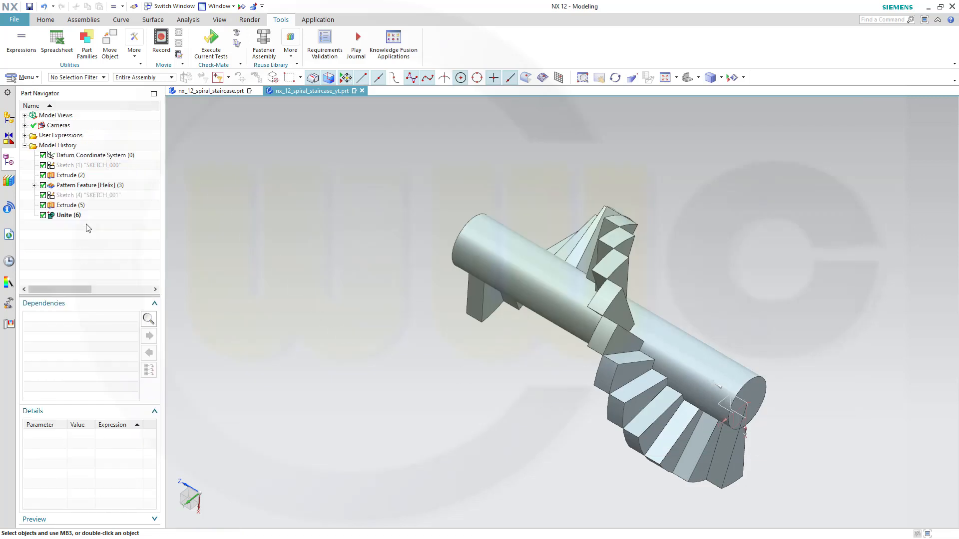
# - Expand User Expressions in the Part Navigator to list step_angle, step_counter and step_height
pyautogui.click(26, 135)
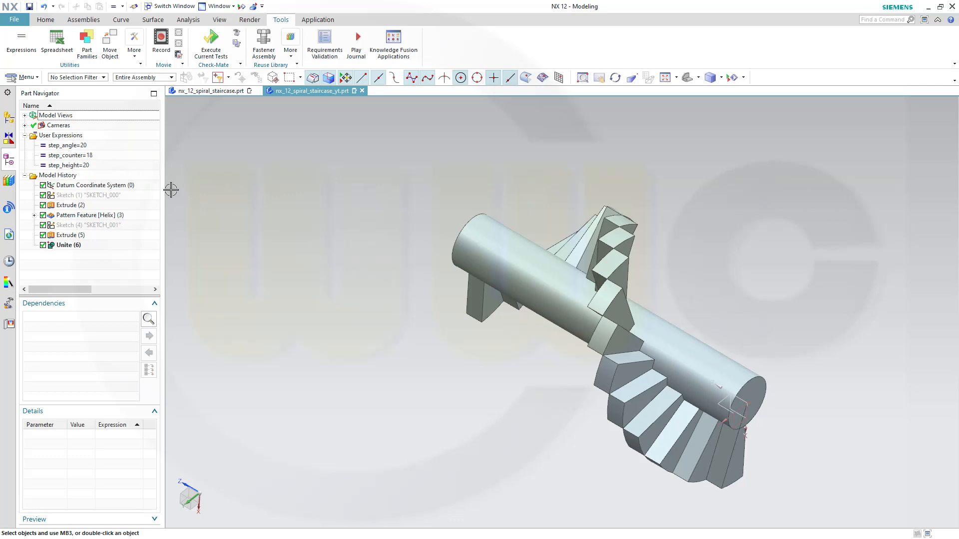
pyautogui.click(68, 246)
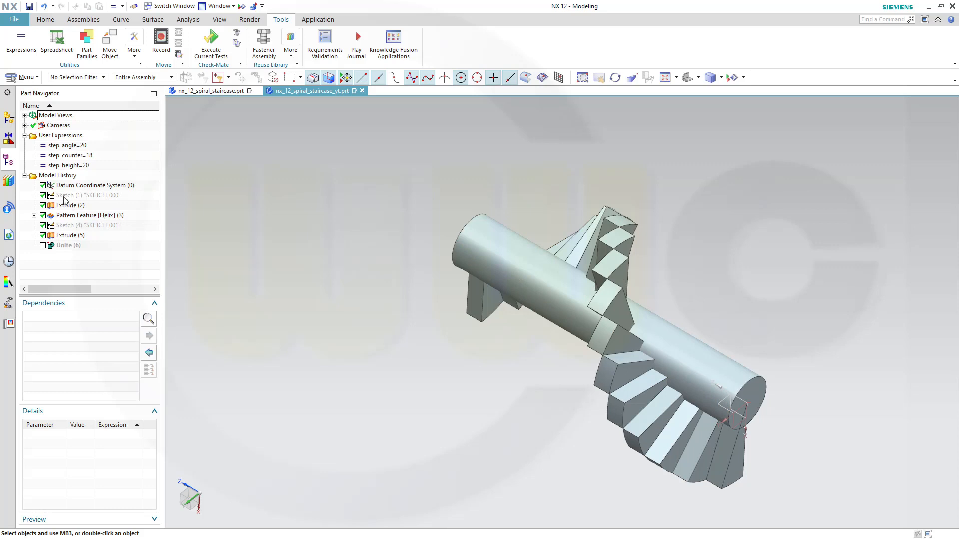
# - Edit the step profile sketch and select its angular dimension p7 for editing
pyautogui.doubleClick(86, 195)
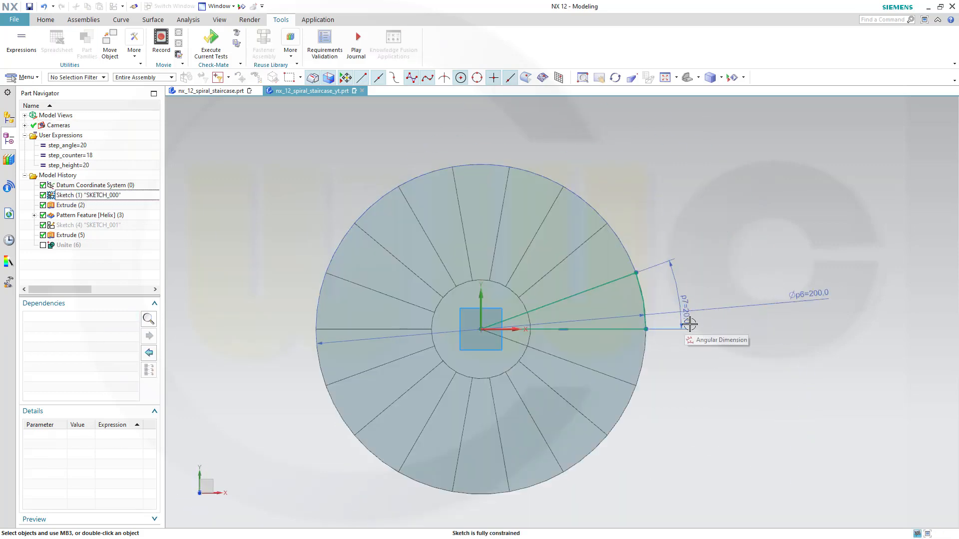
pyautogui.click(686, 322)
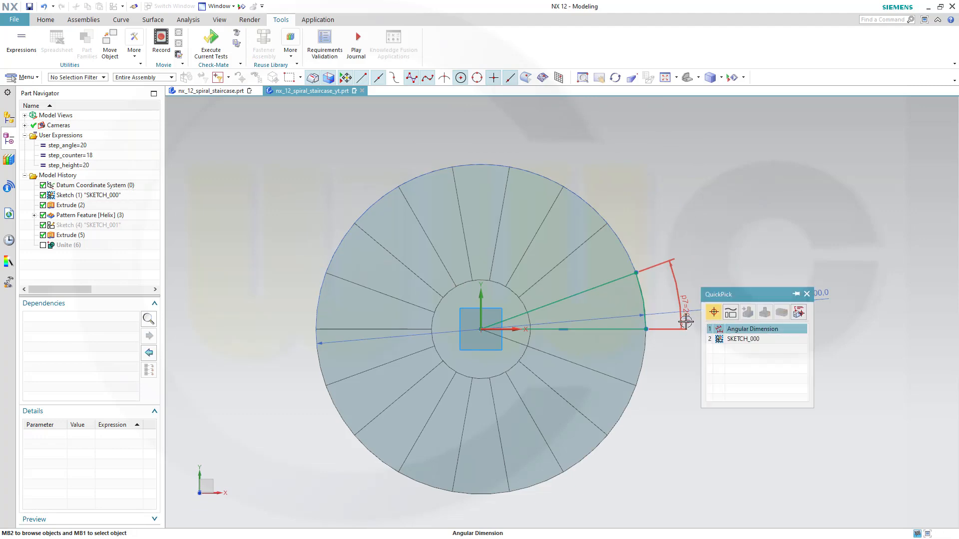
pyautogui.click(752, 329)
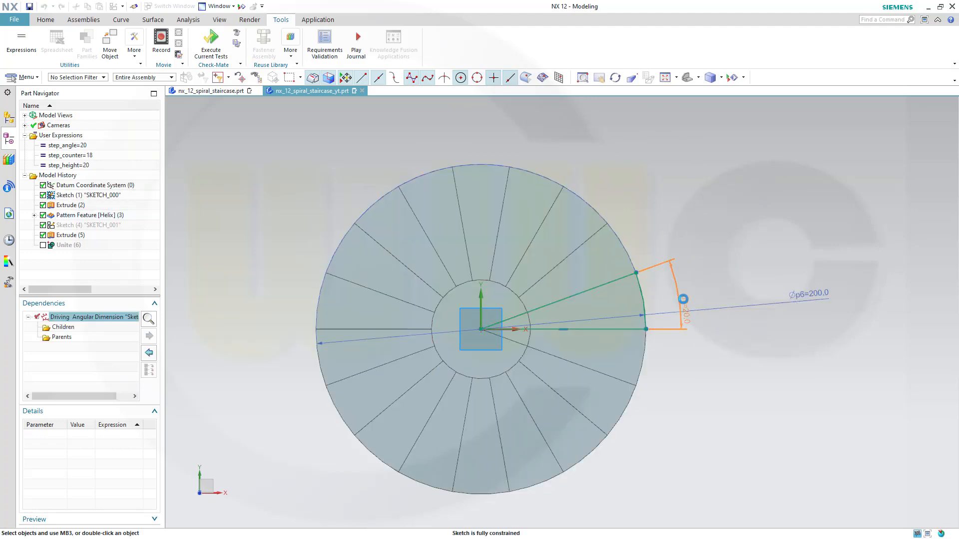
pyautogui.doubleClick(683, 299)
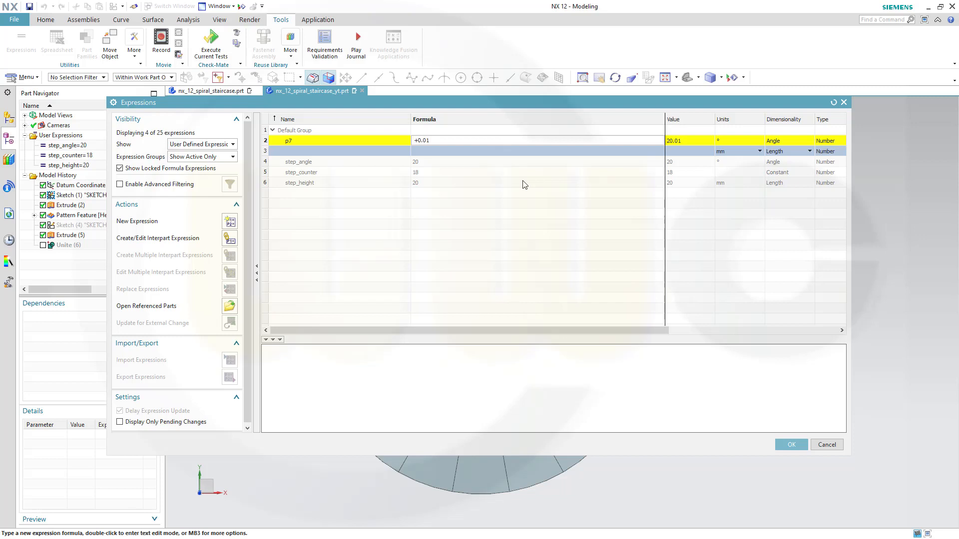
# - Set p7 to step_angle+0.01, confirm it and finish the sketch
pyautogui.write('step')
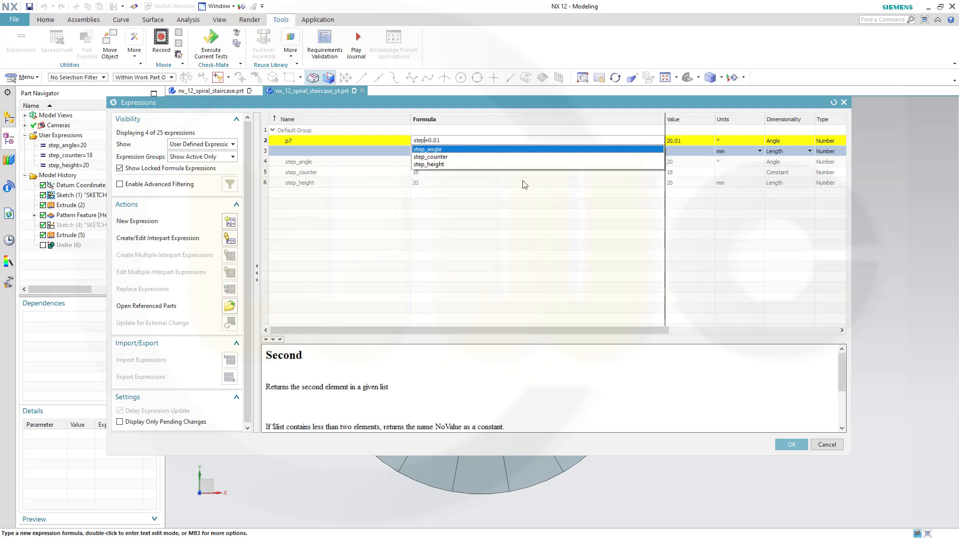
pyautogui.click(426, 149)
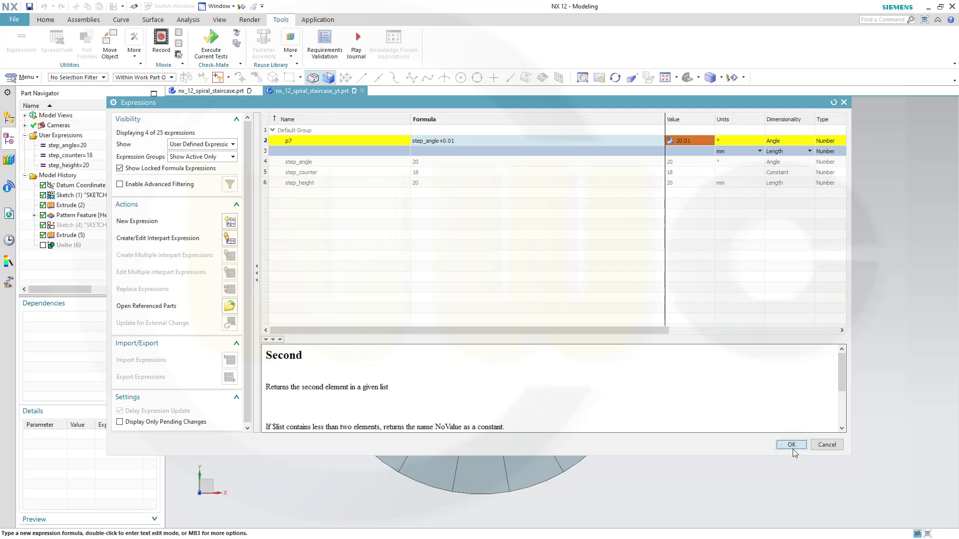
pyautogui.click(790, 445)
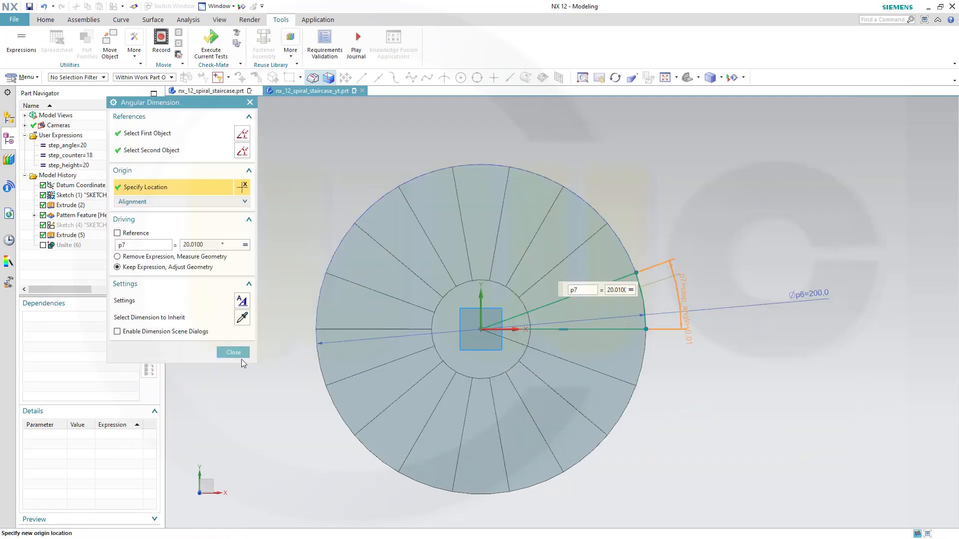
pyautogui.click(232, 353)
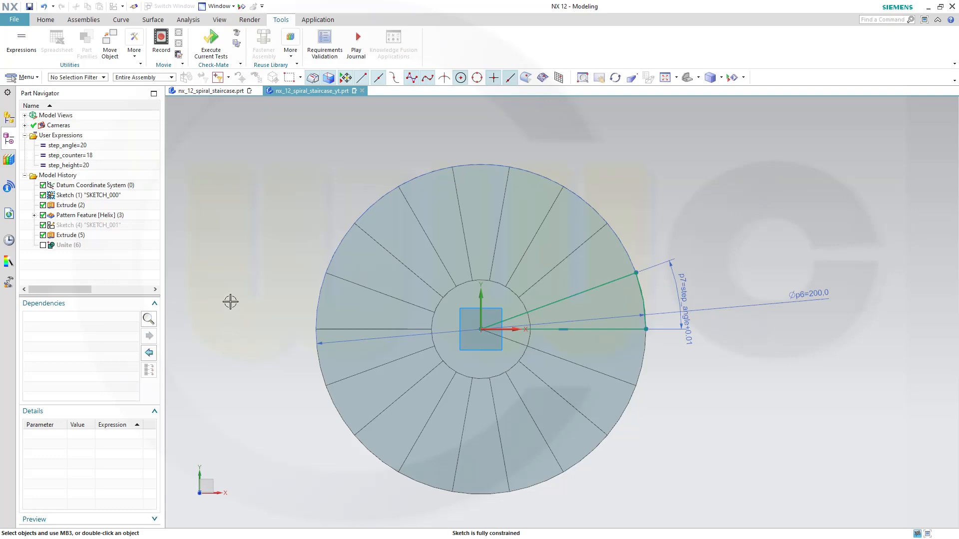
pyautogui.rightClick(230, 302)
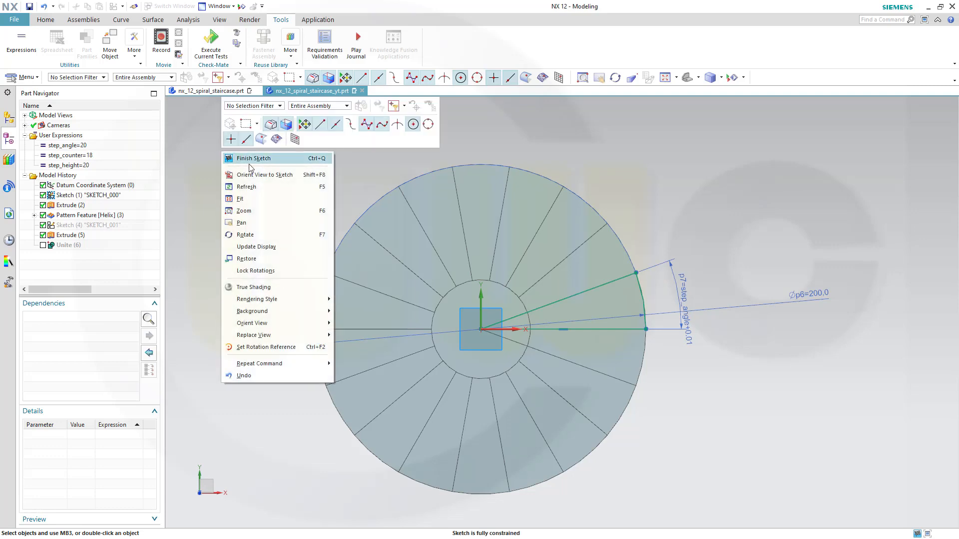
pyautogui.click(252, 158)
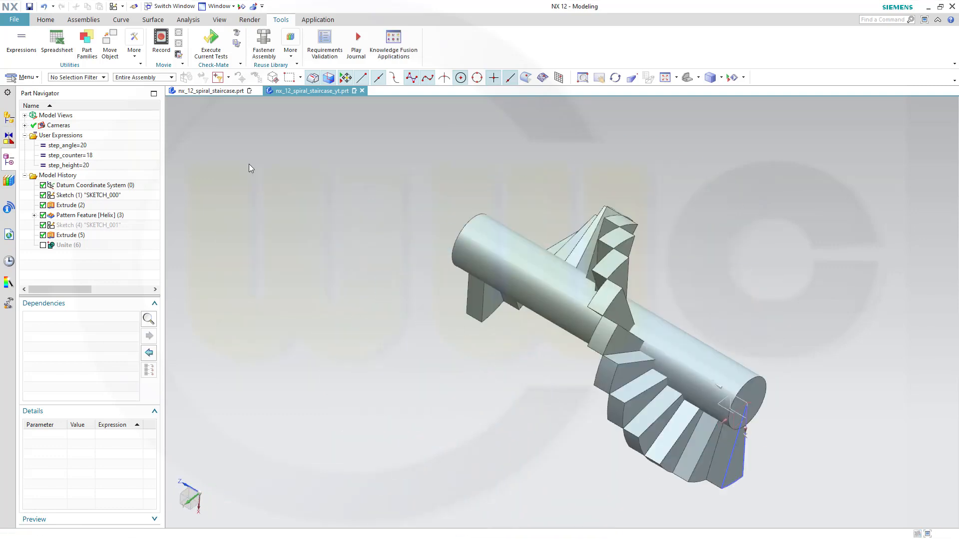
pyautogui.moveTo(151, 199)
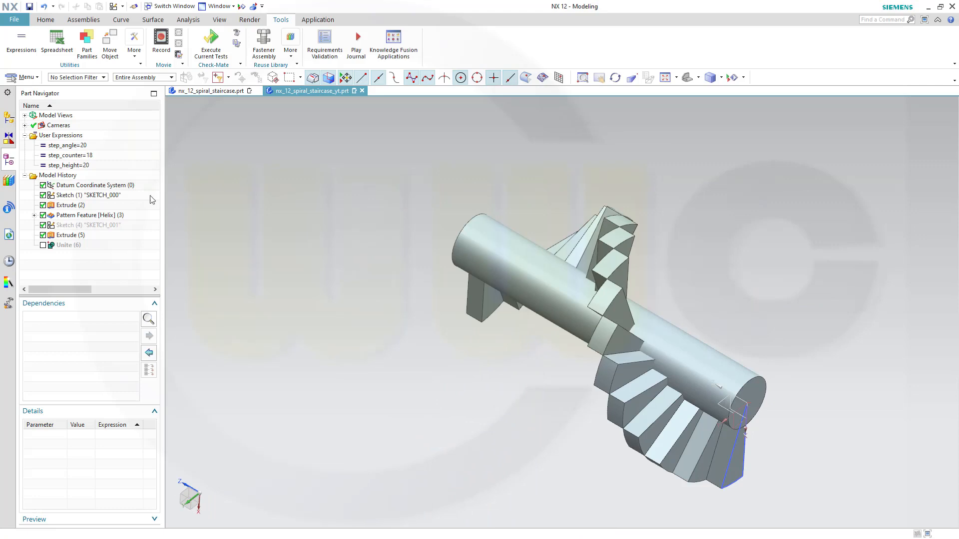
pyautogui.moveTo(73, 211)
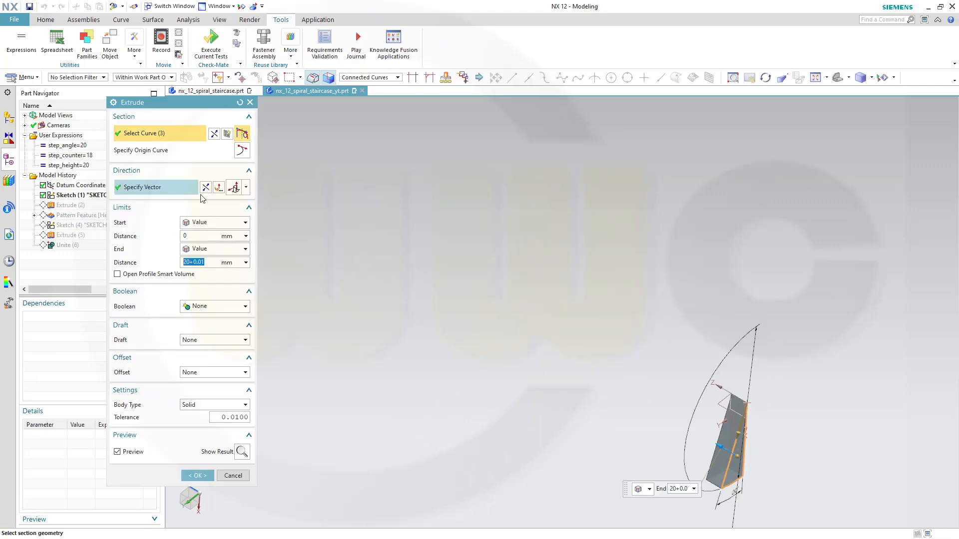
# - Set the step extrusion's end distance formula to step_height+0.01 and apply the extrude
pyautogui.click(245, 263)
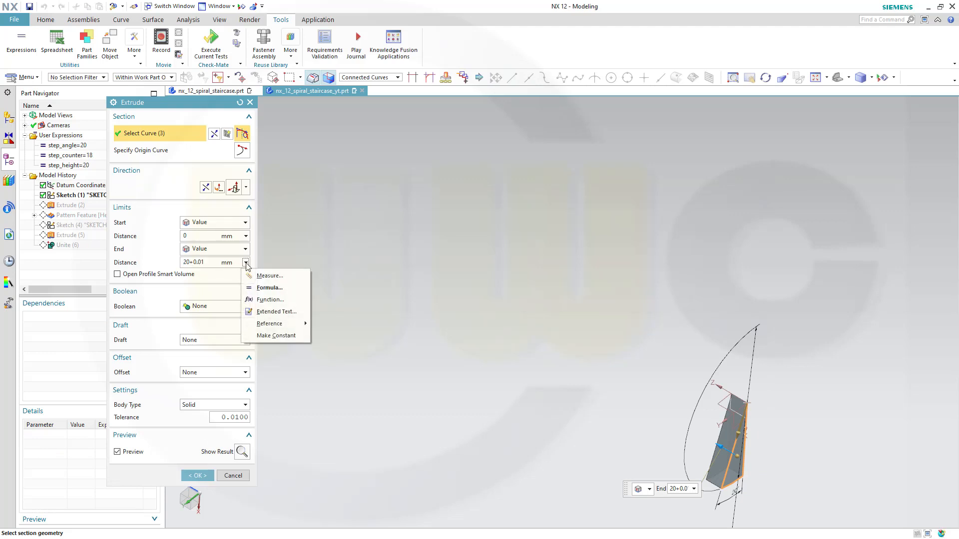
pyautogui.click(270, 288)
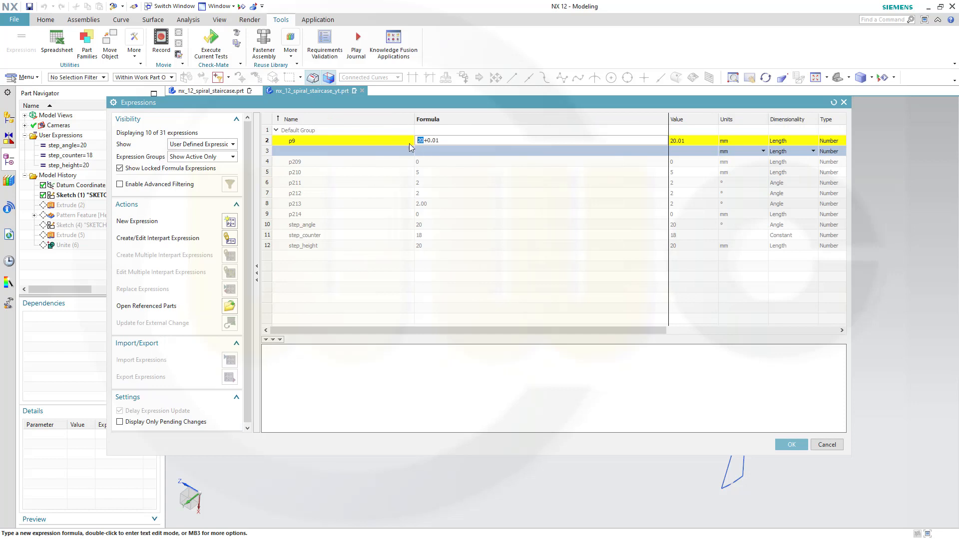
pyautogui.write('step_')
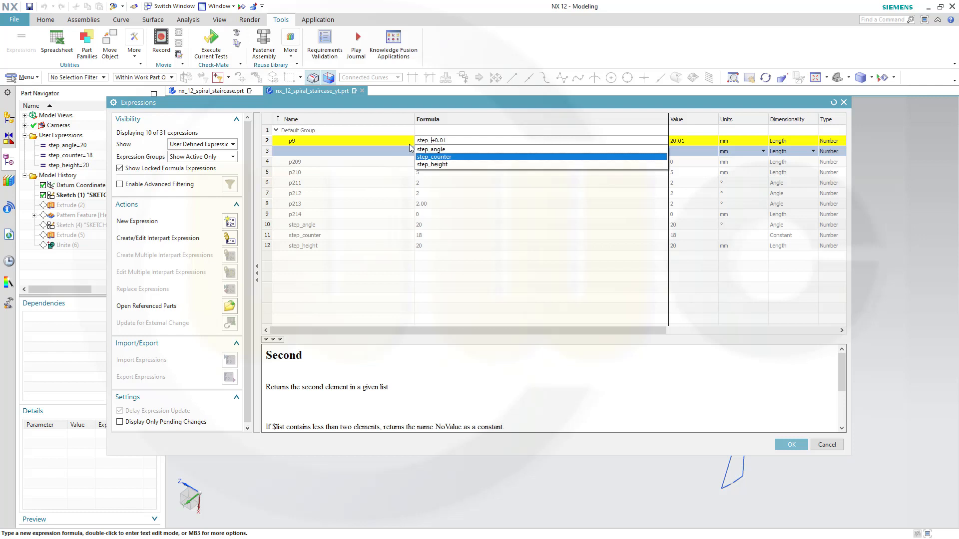
pyautogui.click(431, 164)
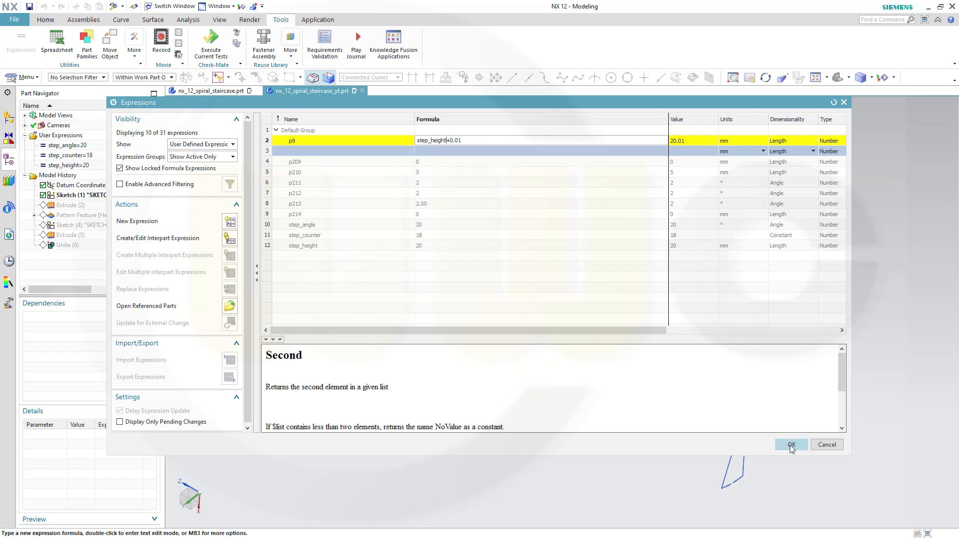
pyautogui.click(790, 444)
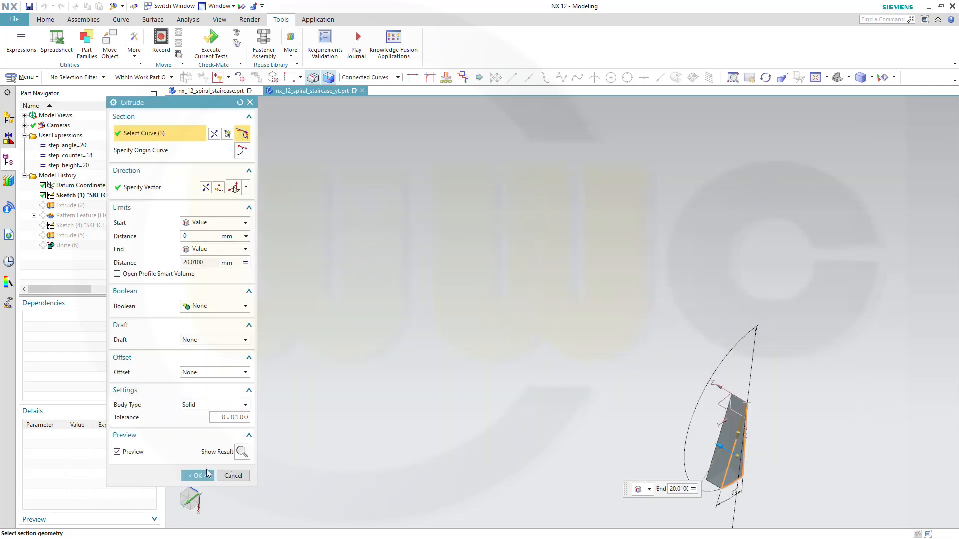
pyautogui.click(197, 475)
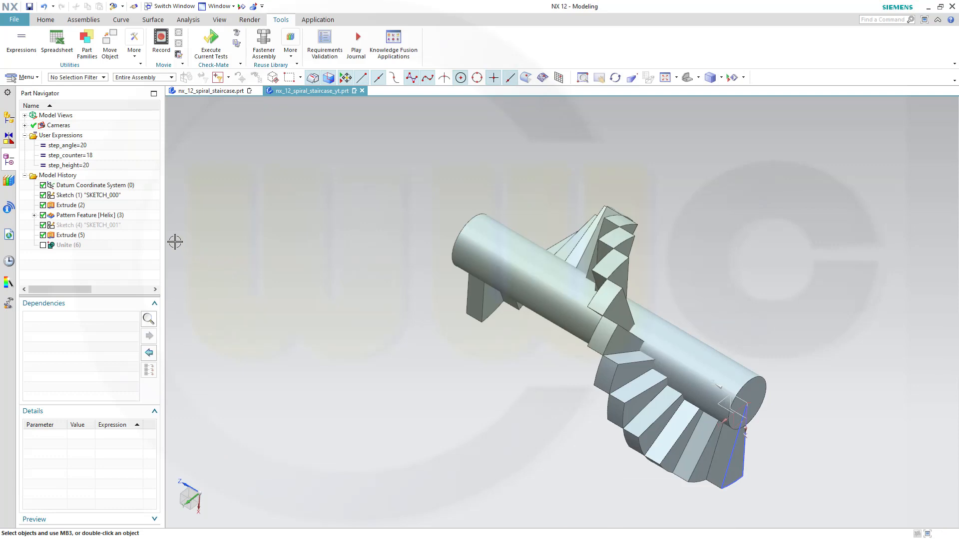
pyautogui.moveTo(109, 224)
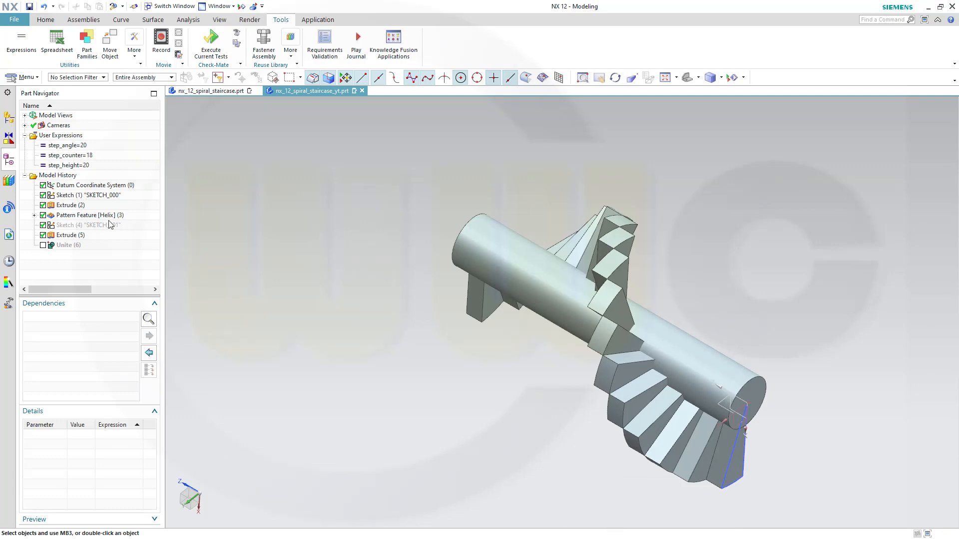
pyautogui.moveTo(89, 212)
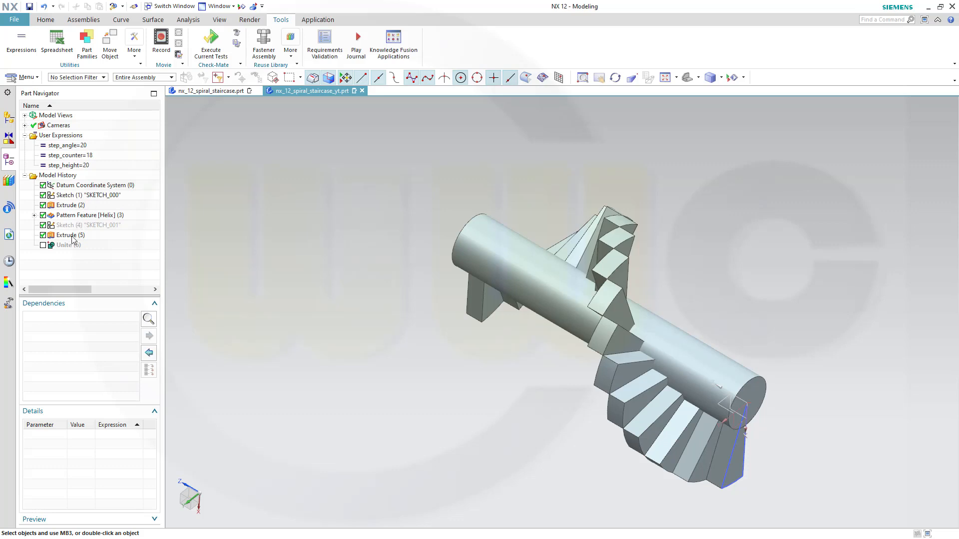
pyautogui.moveTo(71, 241)
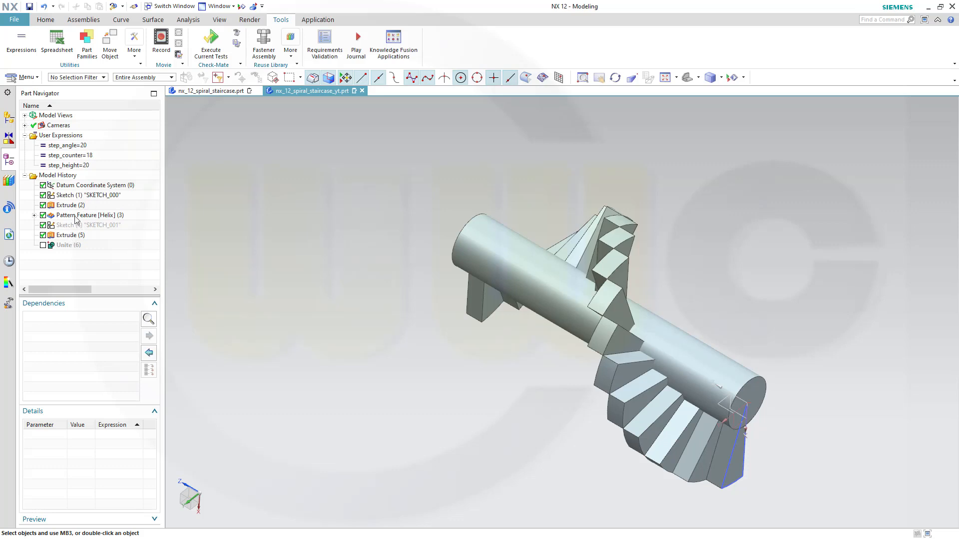
# - Edit the helix pattern feature and set its count to step_counter
pyautogui.doubleClick(89, 215)
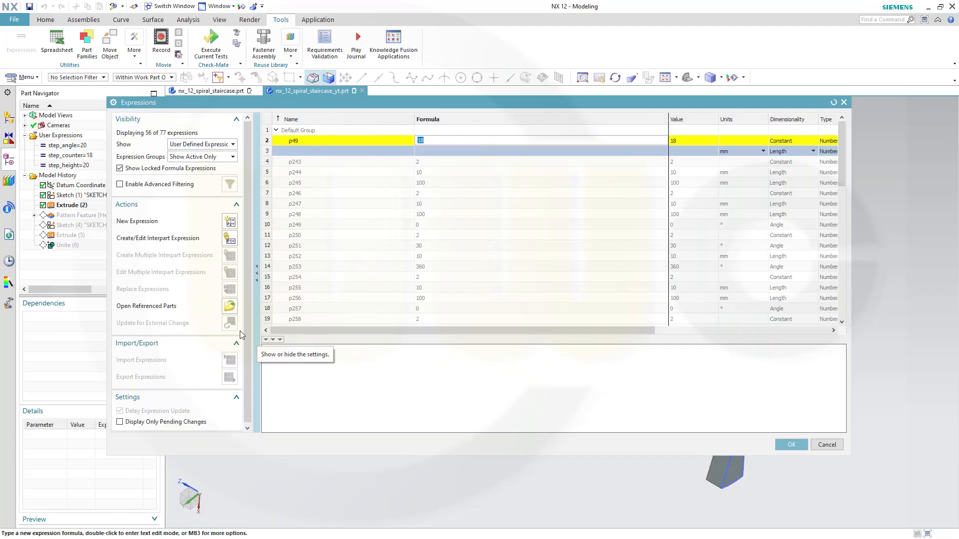
pyautogui.write('step')
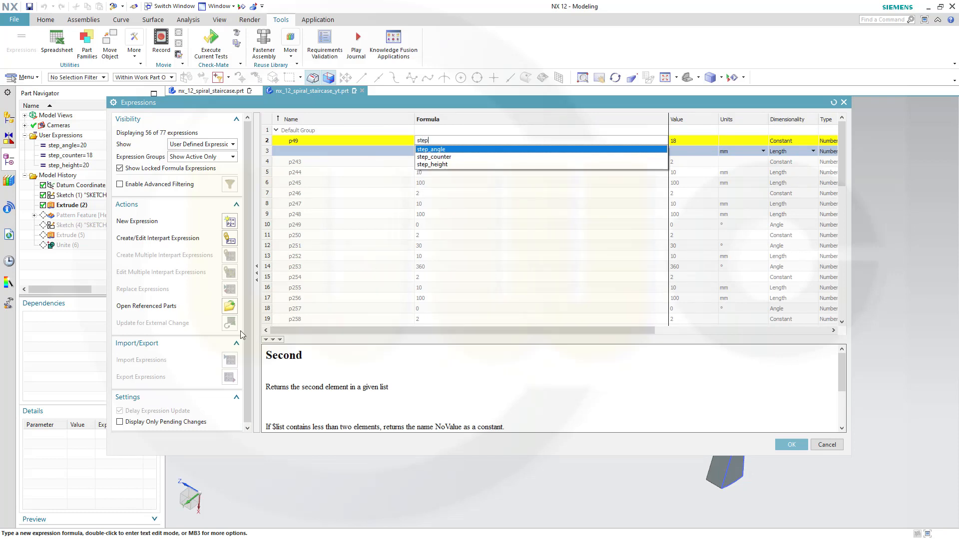
pyautogui.click(434, 157)
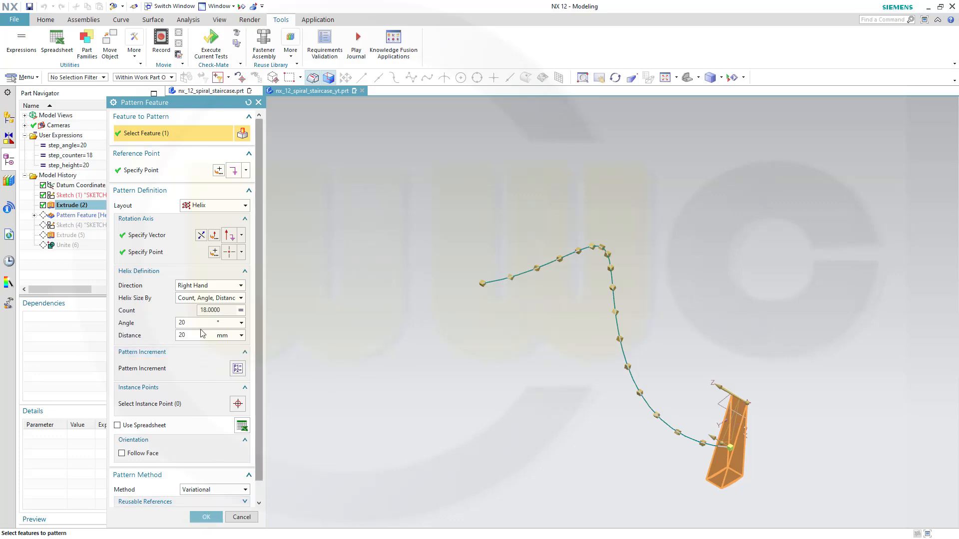
pyautogui.moveTo(243, 327)
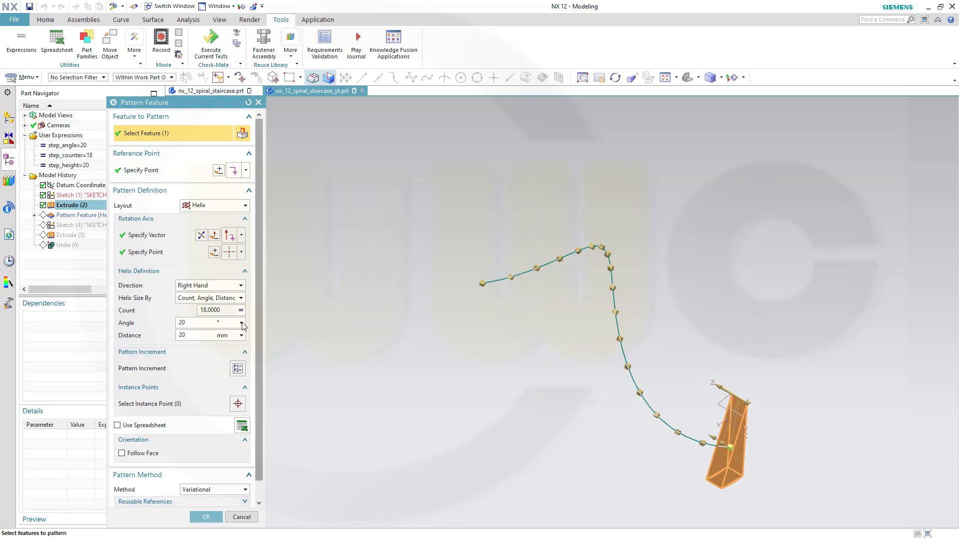
# - Set the pattern angle to step_angle and distance to step_height, then apply the pattern
pyautogui.click(240, 323)
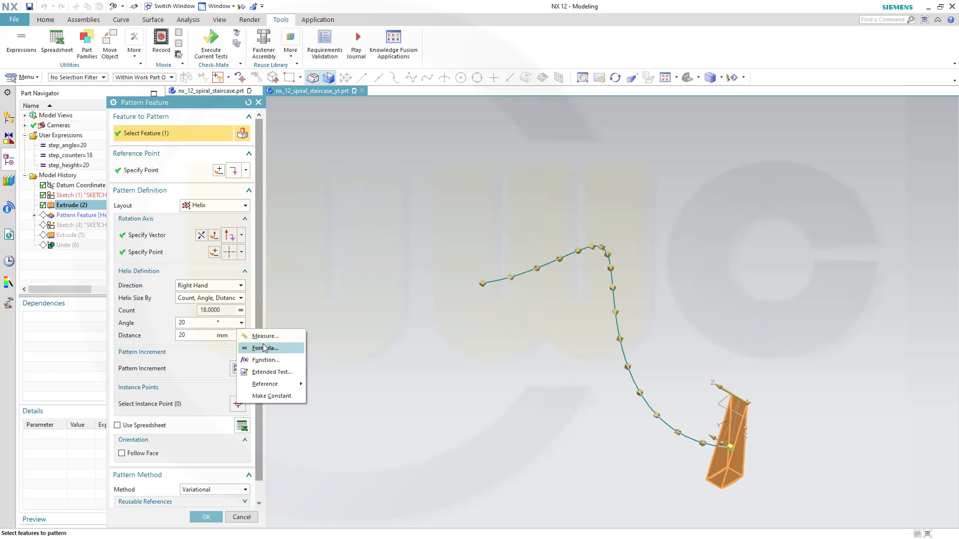
pyautogui.click(264, 348)
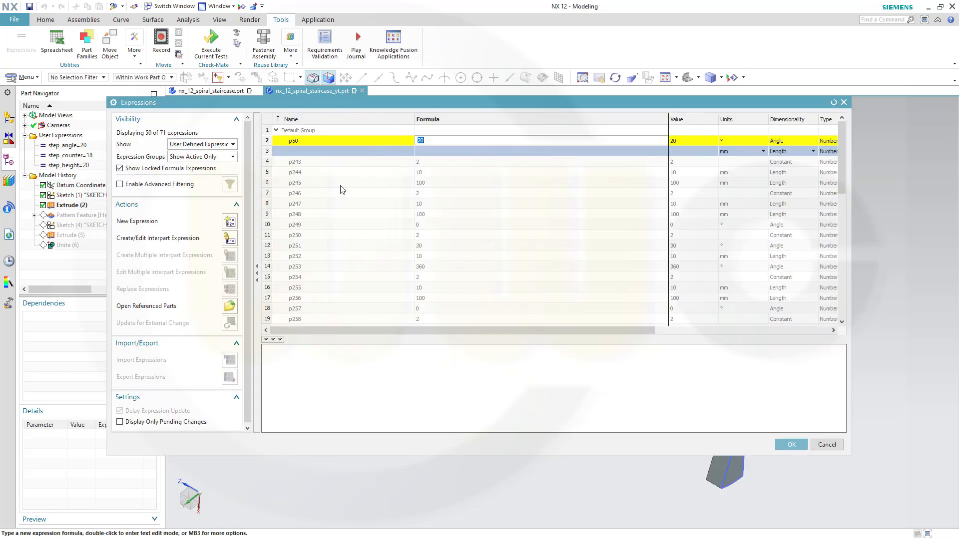
pyautogui.write('step')
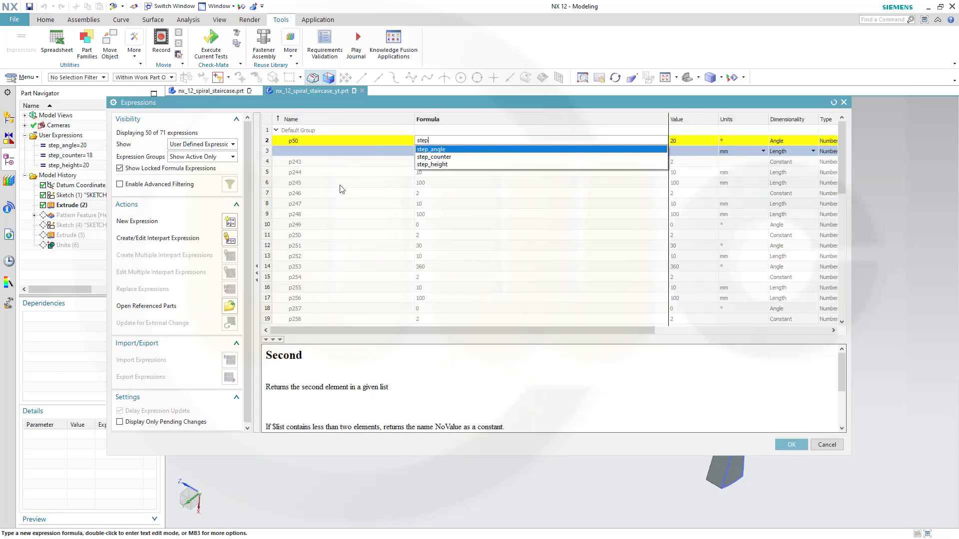
pyautogui.click(431, 149)
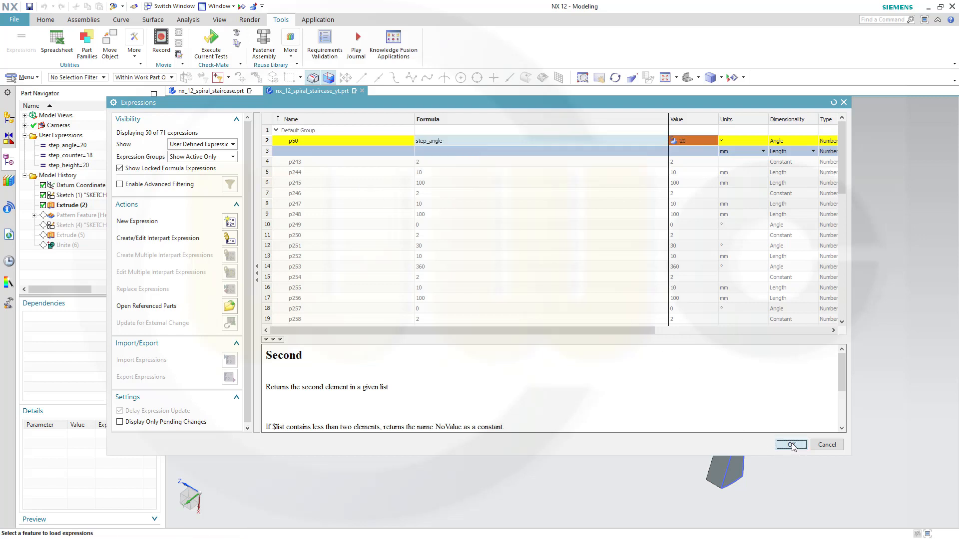
pyautogui.click(790, 444)
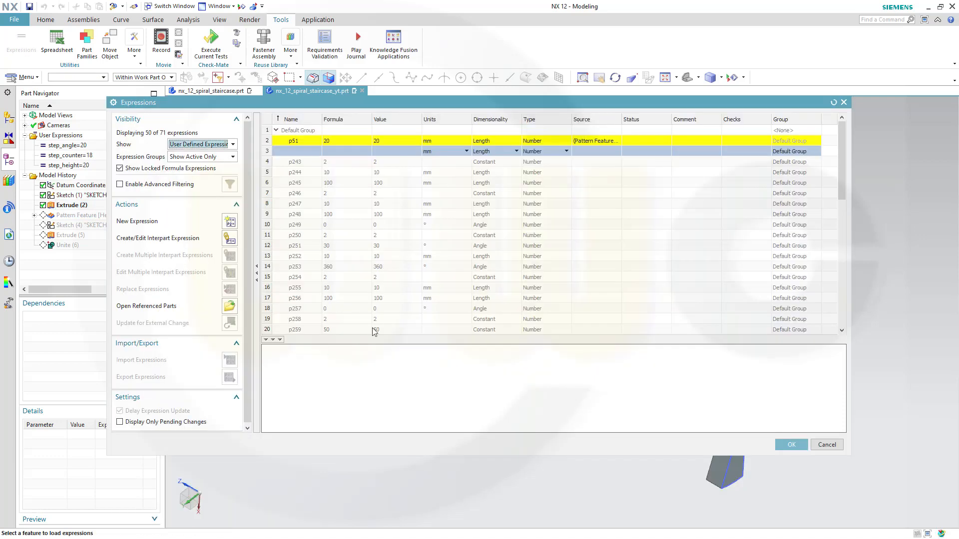
pyautogui.write('step')
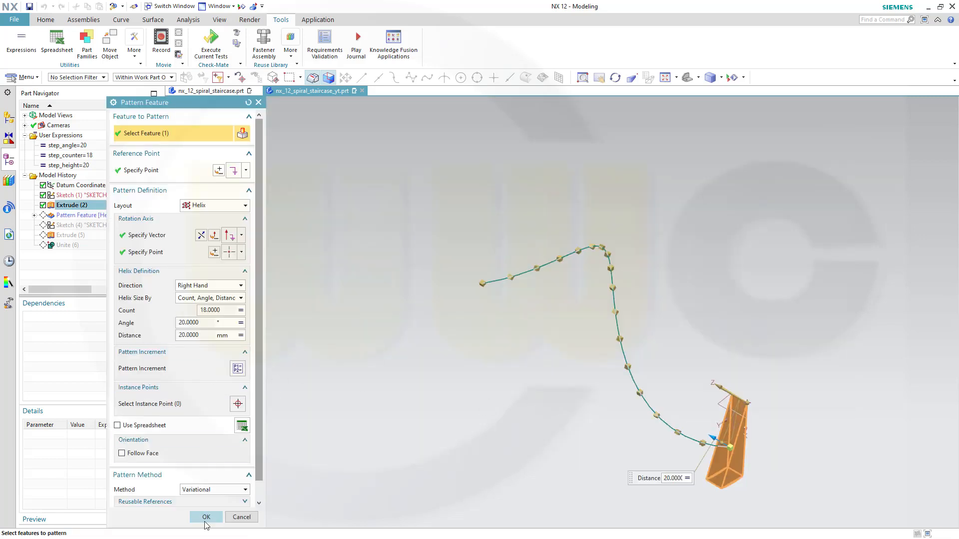
pyautogui.click(206, 516)
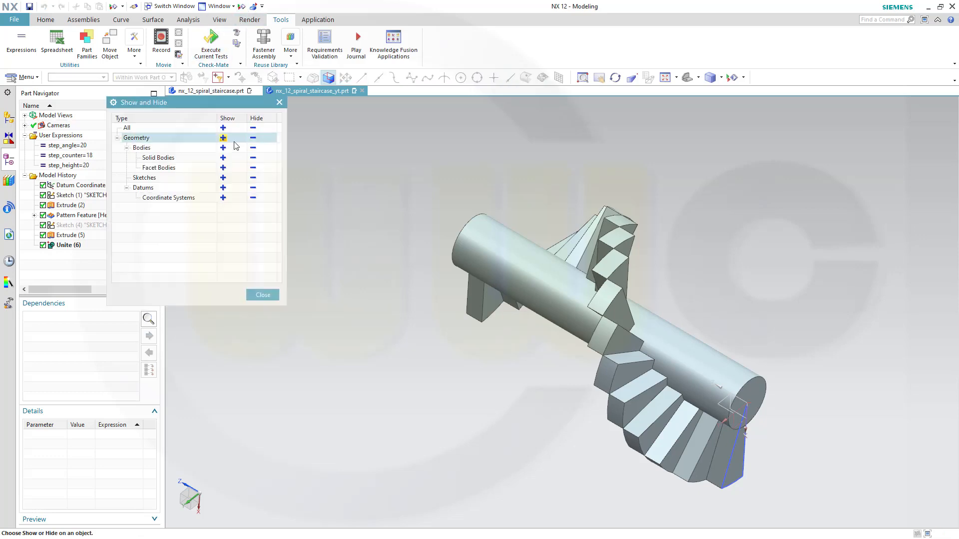
# - Hide the sketch geometry in Show and Hide, leaving only the staircase solid visible
pyautogui.click(223, 138)
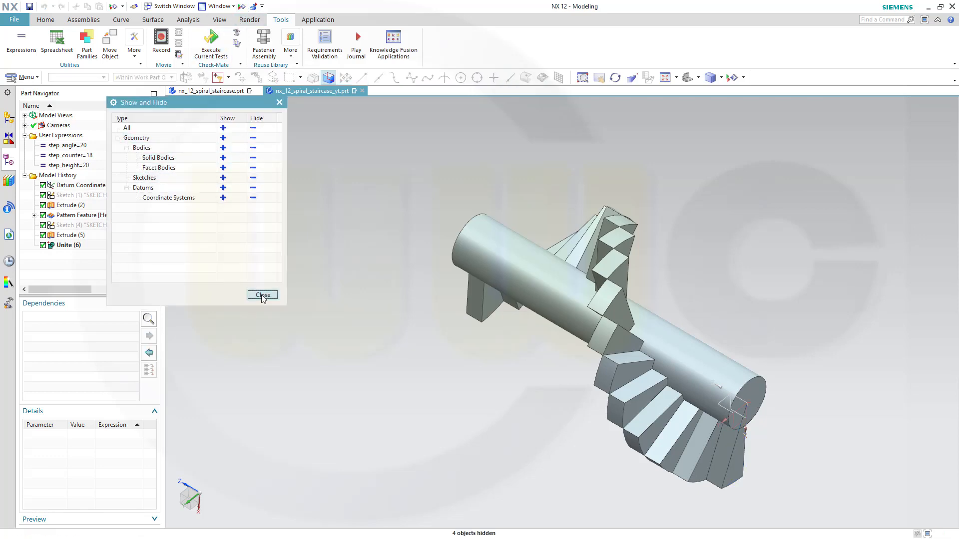
pyautogui.click(261, 296)
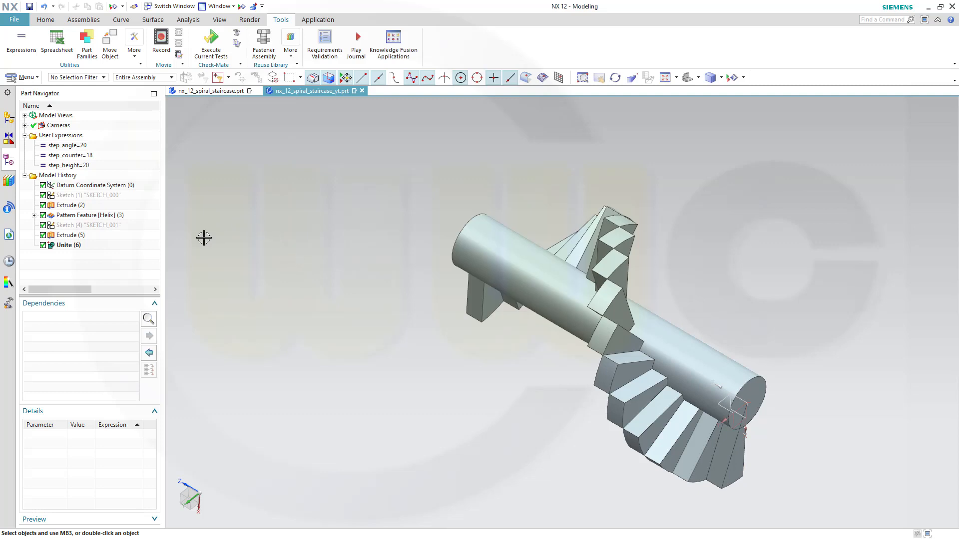
pyautogui.moveTo(68, 240)
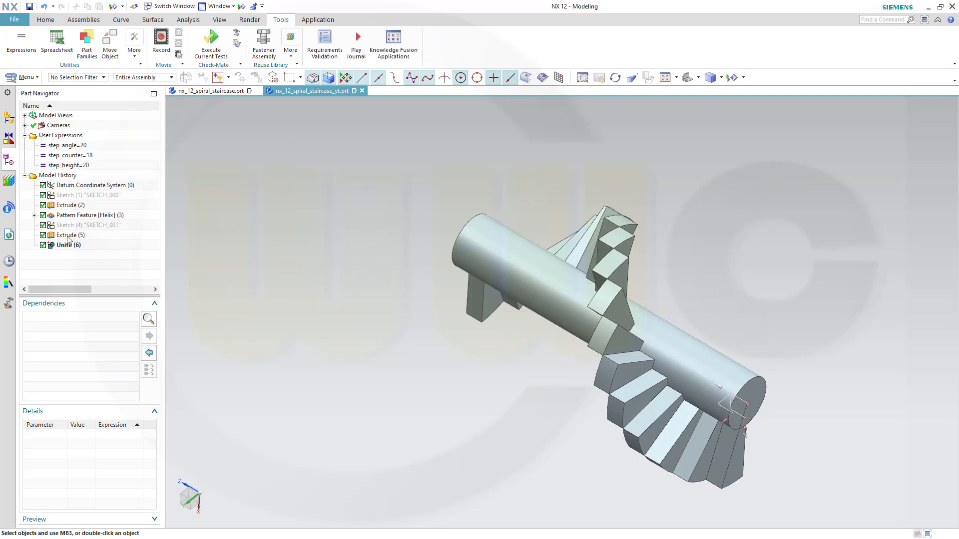
# - Edit the column extrusion and build its length formula from step_counter*step_height
pyautogui.doubleClick(69, 235)
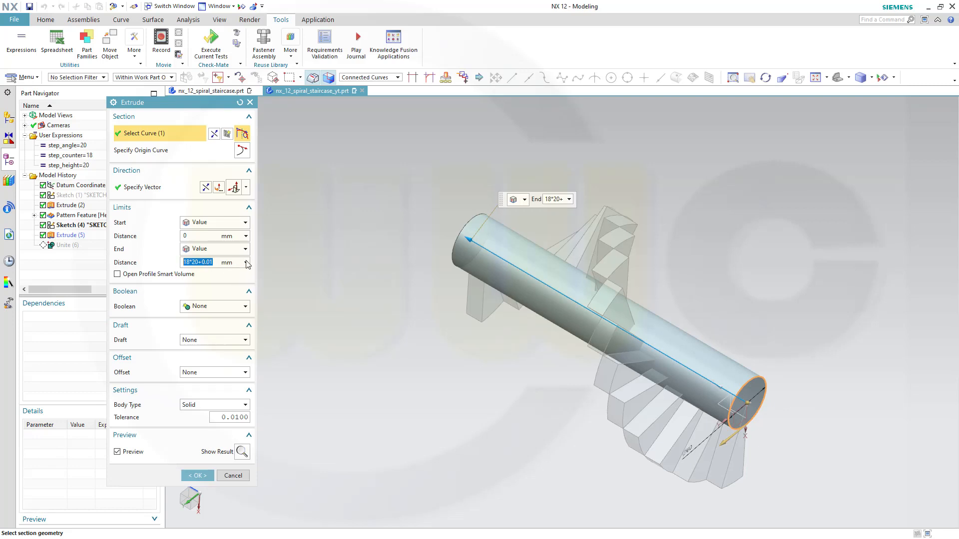
pyautogui.click(196, 475)
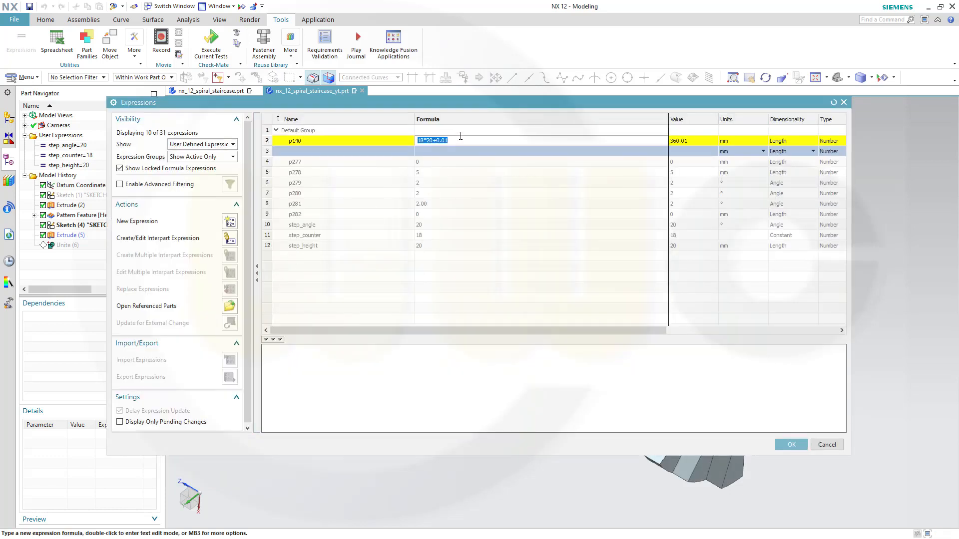
pyautogui.write('step_counter*')
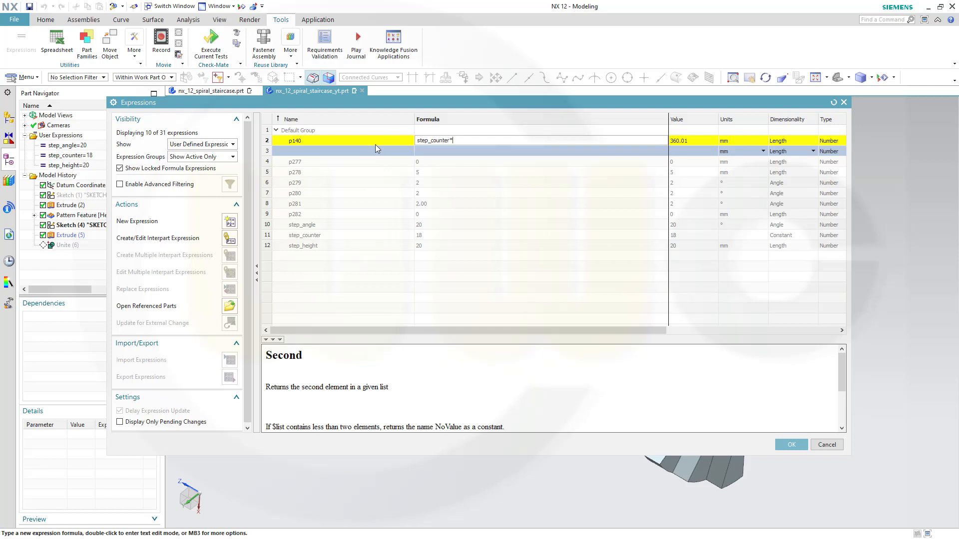
pyautogui.write('step')
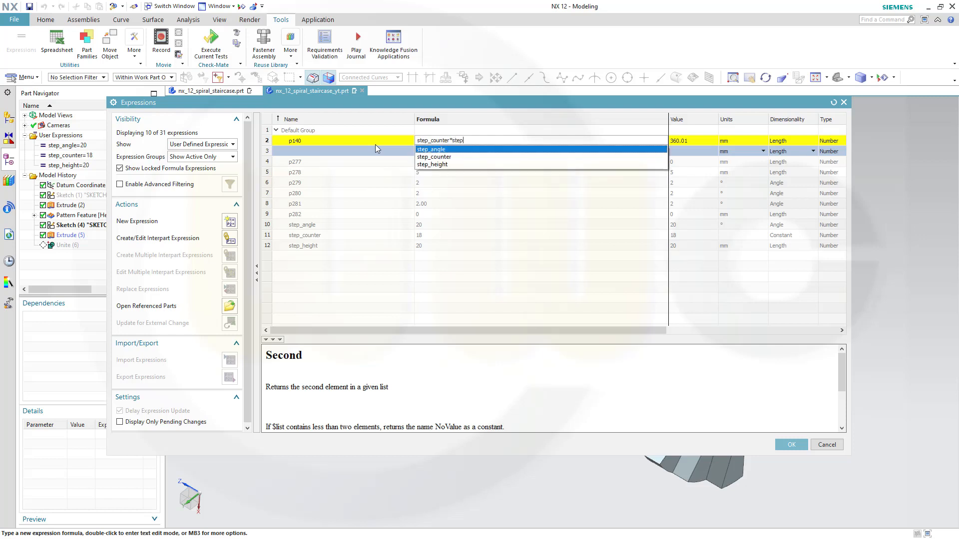
pyautogui.moveTo(371, 175)
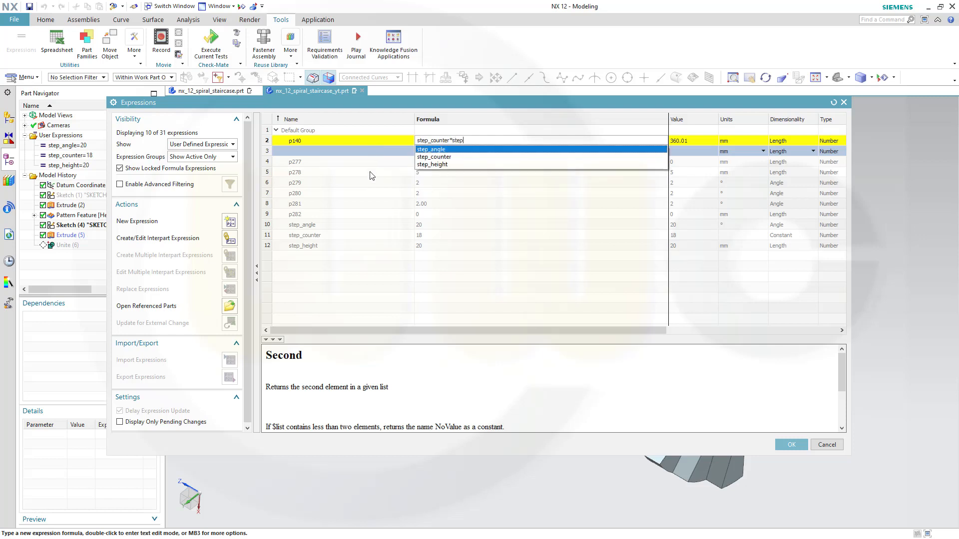
pyautogui.click(431, 163)
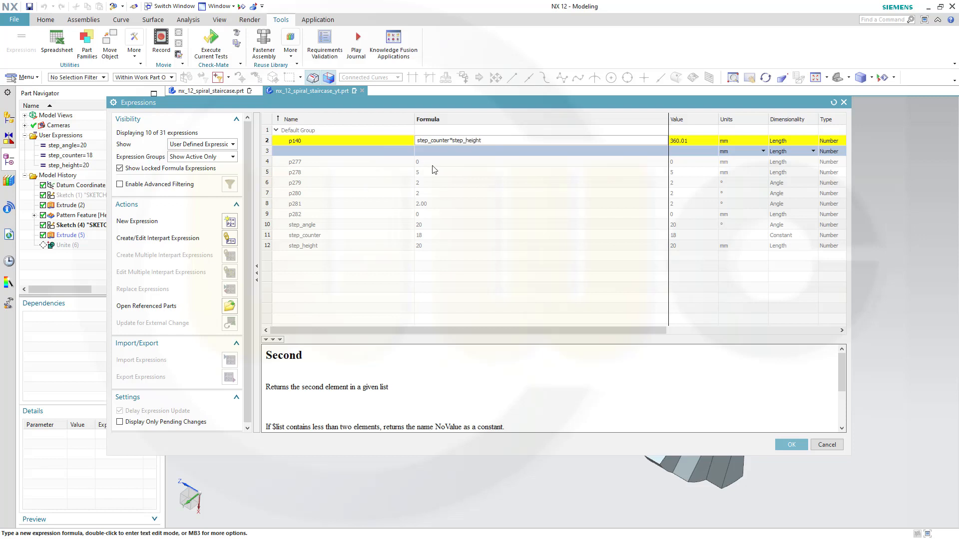
# - Complete p140 as step_counter*step_height+0.01 (360.01 mm) and finish the column extrusion
pyautogui.click(481, 140)
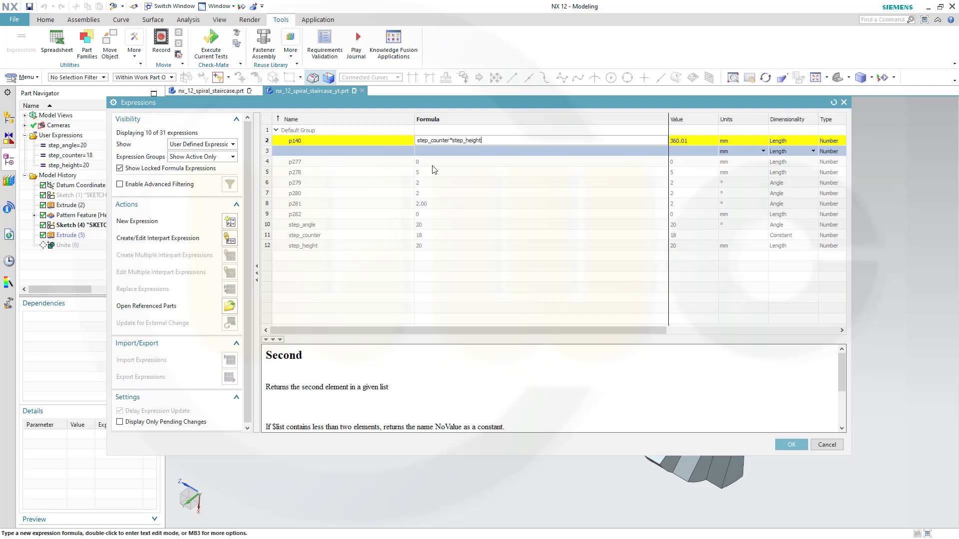
pyautogui.write('0.0')
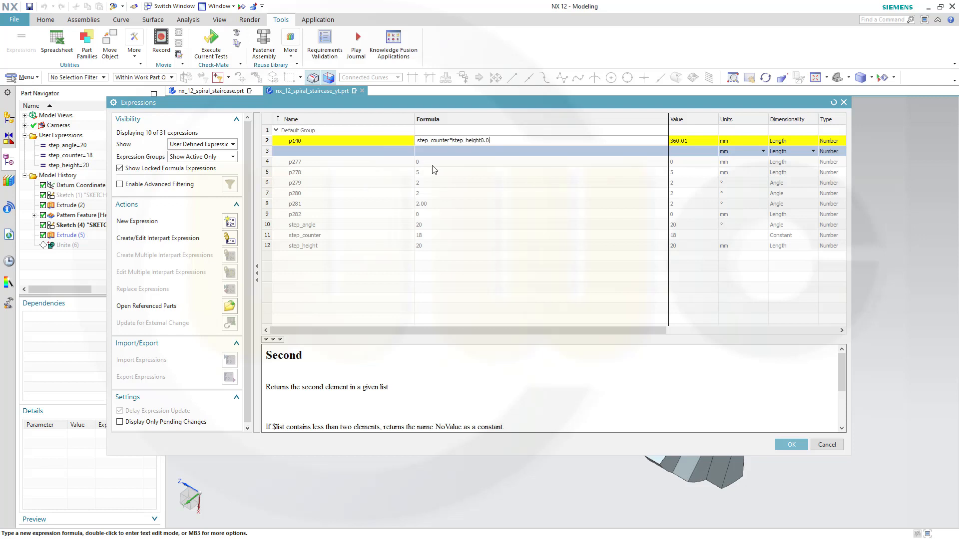
pyautogui.write('1')
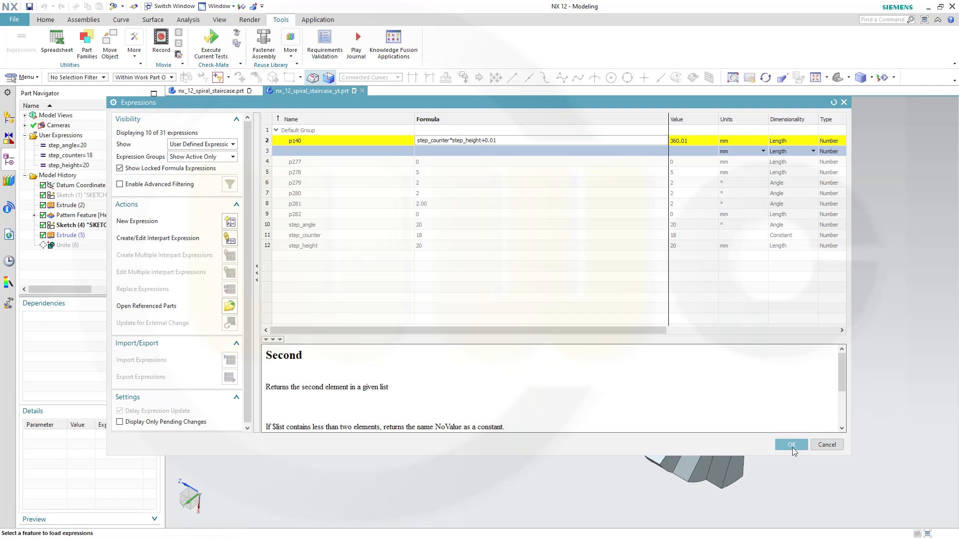
pyautogui.click(790, 444)
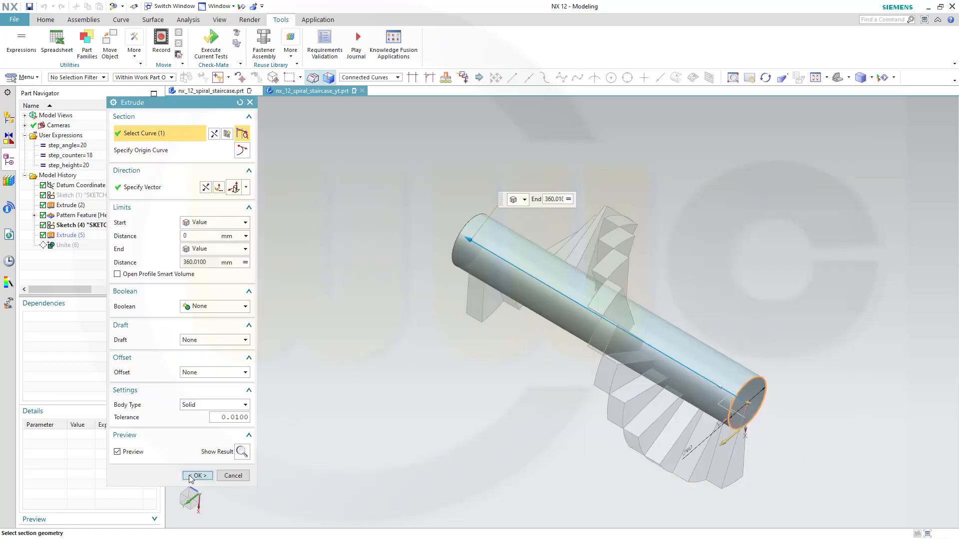
pyautogui.click(195, 476)
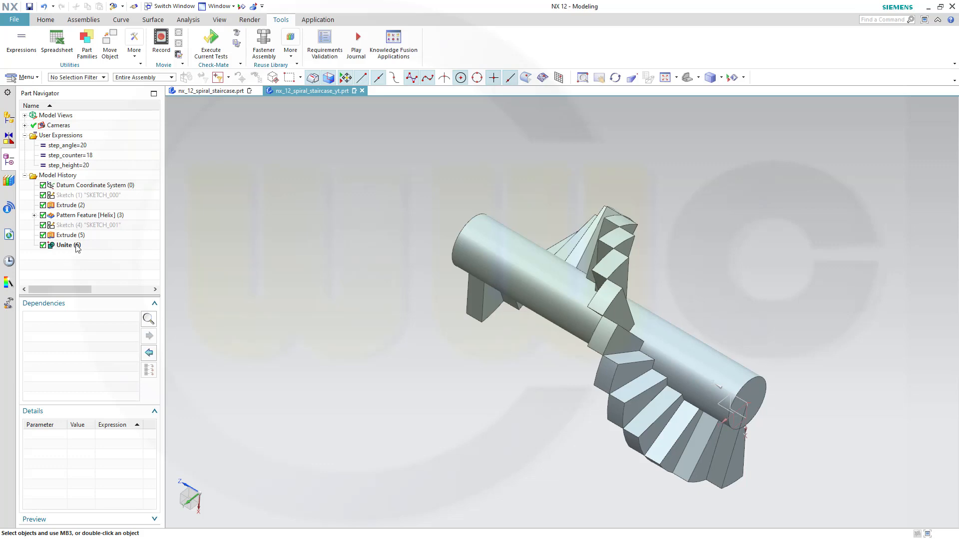
pyautogui.moveTo(73, 251)
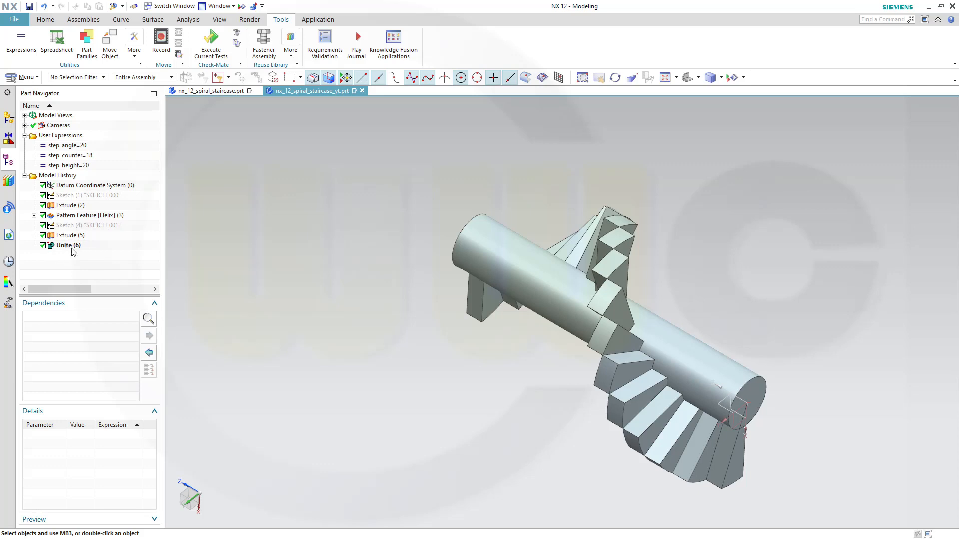
pyautogui.moveTo(88, 252)
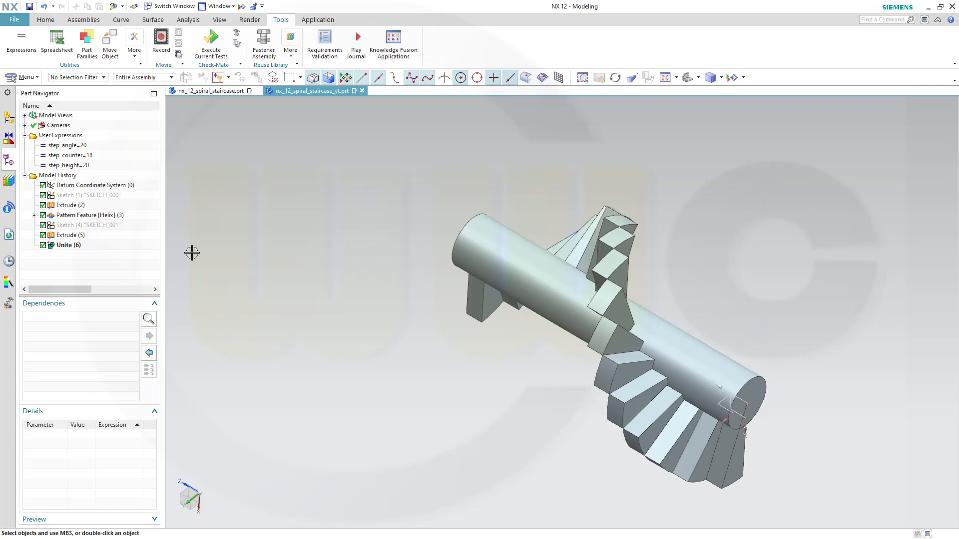
pyautogui.moveTo(208, 244)
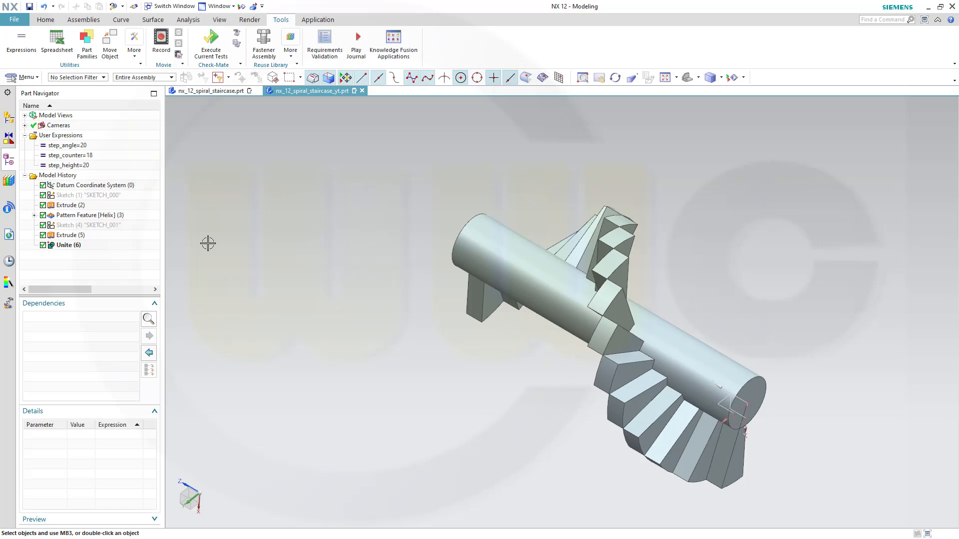
pyautogui.moveTo(109, 201)
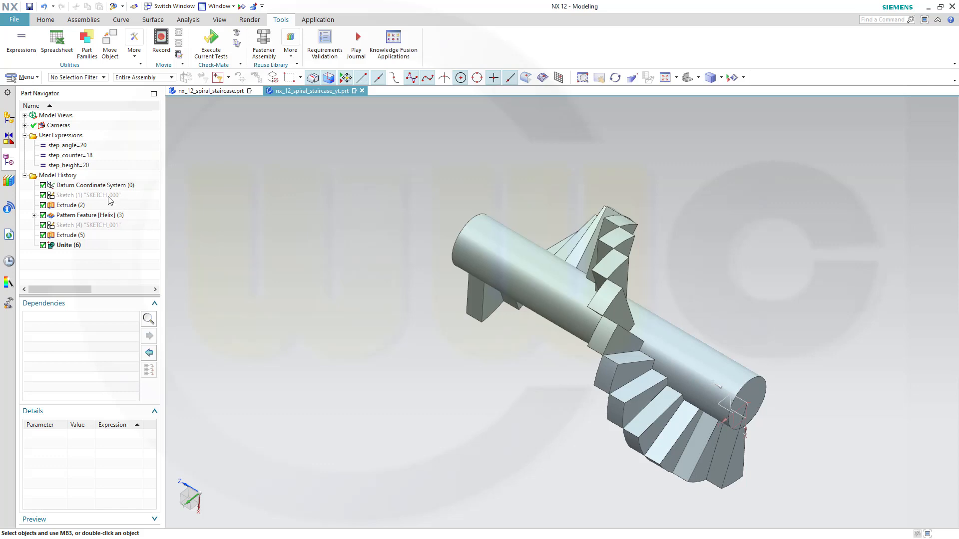
# - Change step_counter to 20 in the Part Navigator and close the update warning window
pyautogui.click(67, 155)
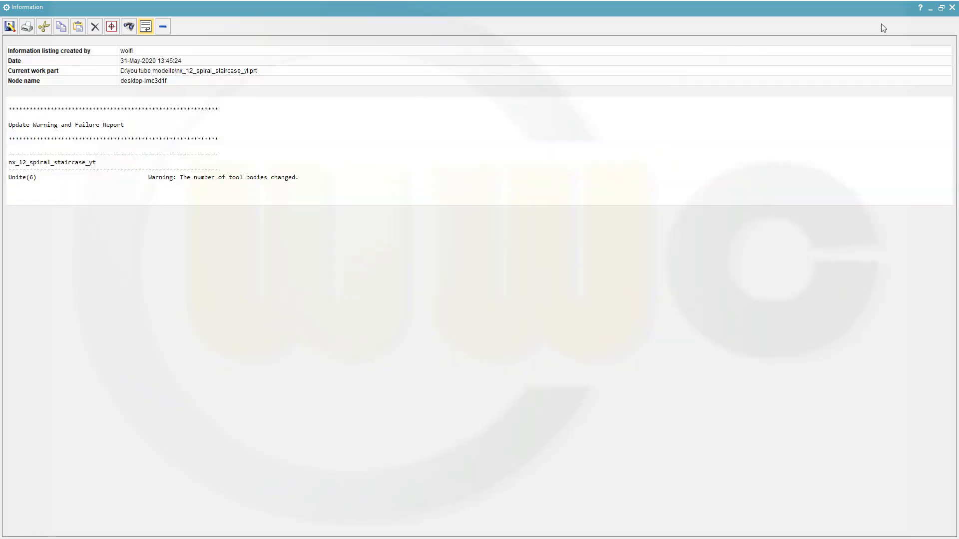
pyautogui.click(952, 7)
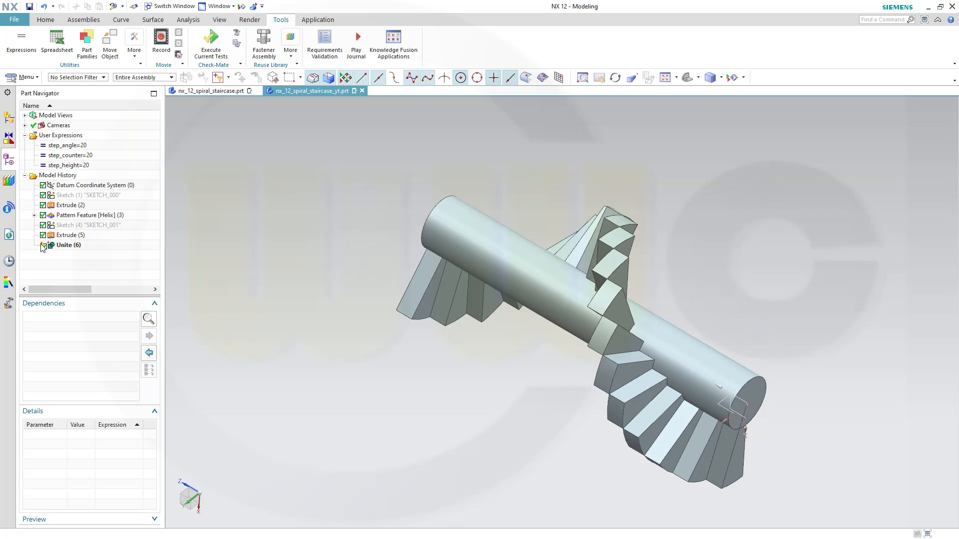
pyautogui.moveTo(64, 241)
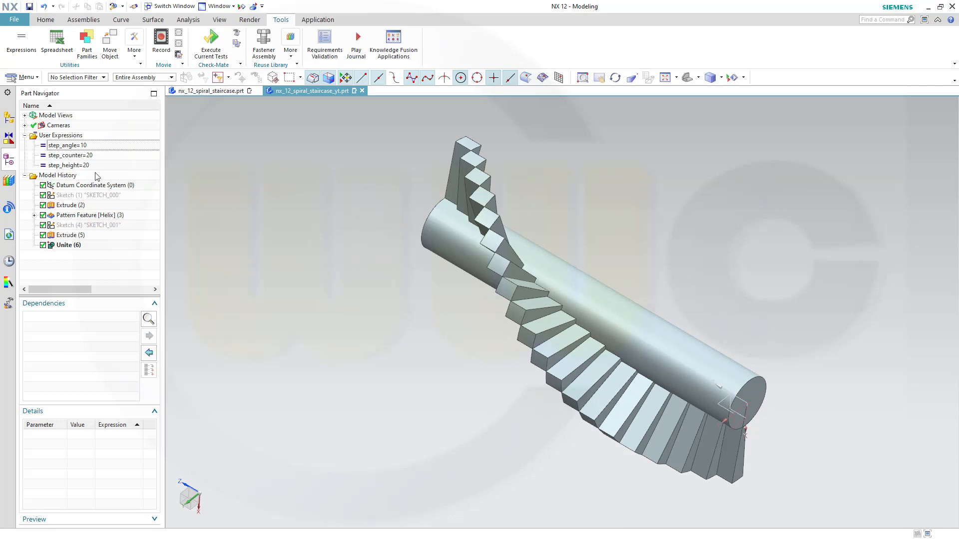
# - Edit step_height in the Part Navigator and set step_counter to 60 for a longer staircase
pyautogui.click(69, 165)
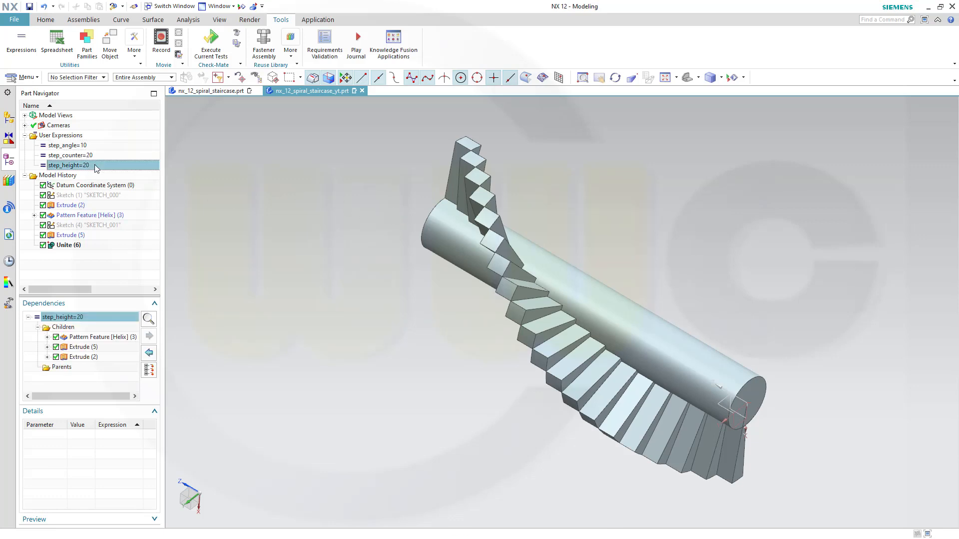
pyautogui.doubleClick(69, 165)
pyautogui.write('1')
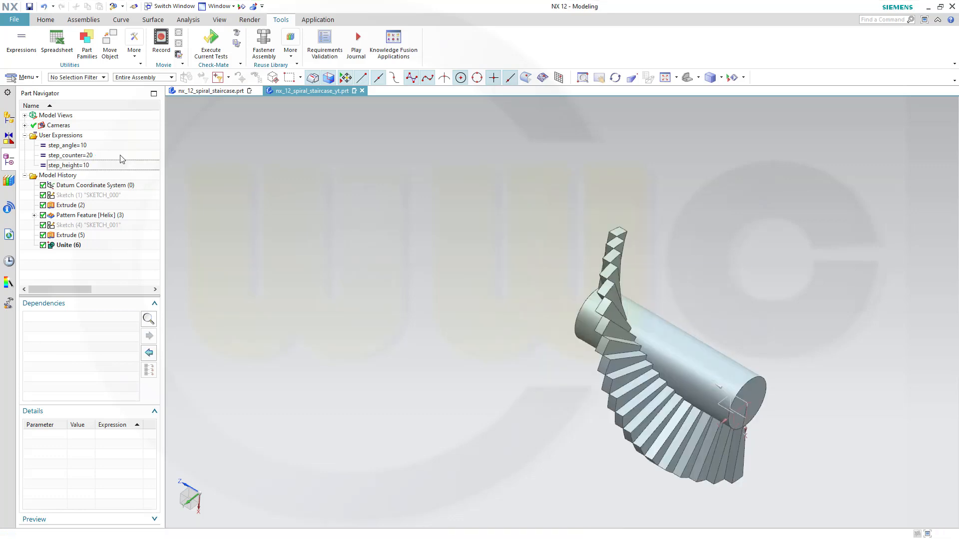
pyautogui.doubleClick(68, 155)
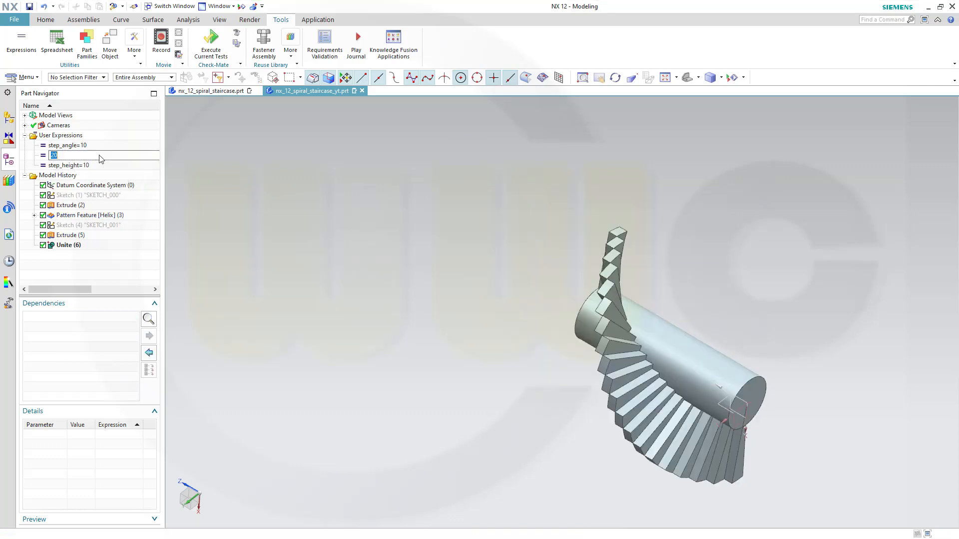
pyautogui.write('60')
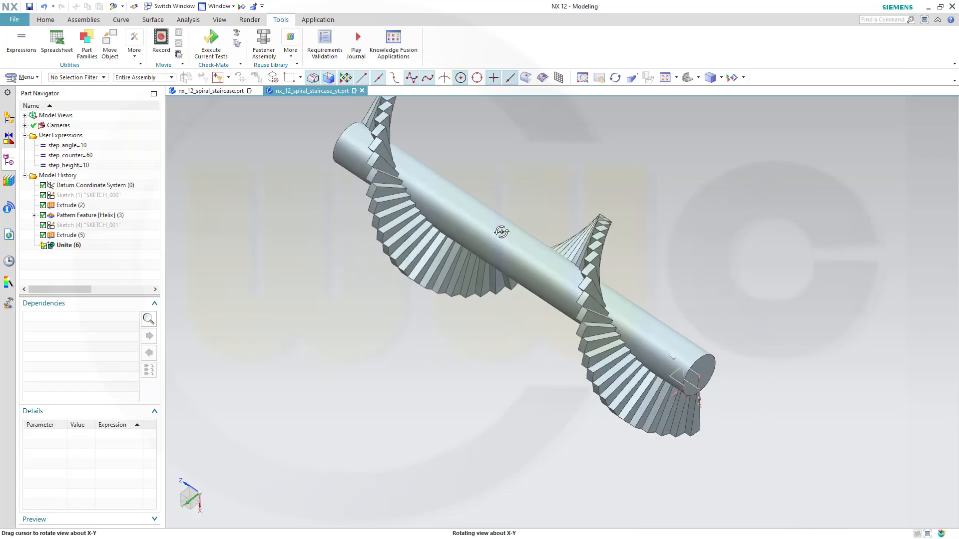
pyautogui.moveTo(502, 233); pyautogui.dragTo(556, 142)
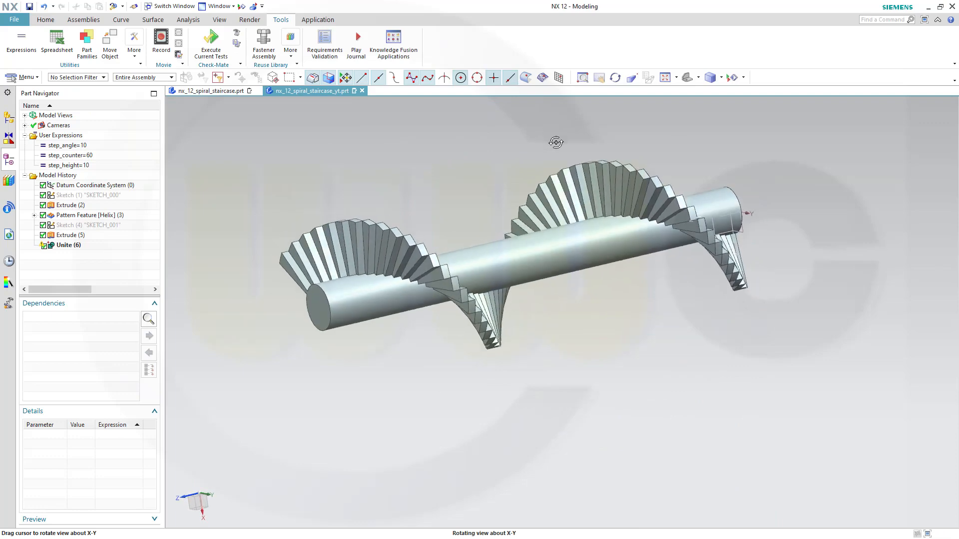
pyautogui.moveTo(556, 142); pyautogui.dragTo(535, 147)
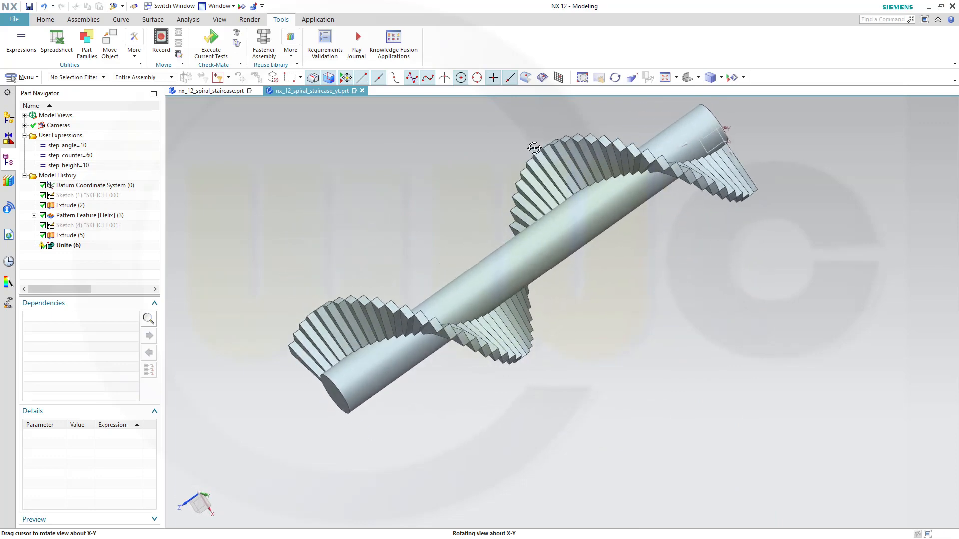
pyautogui.moveTo(535, 148); pyautogui.dragTo(525, 168)
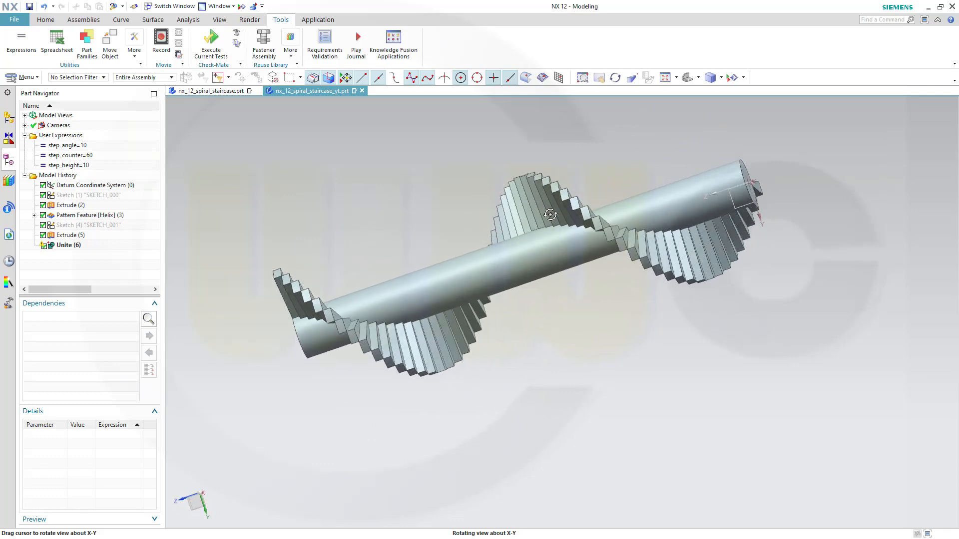
pyautogui.moveTo(550, 213); pyautogui.dragTo(538, 306)
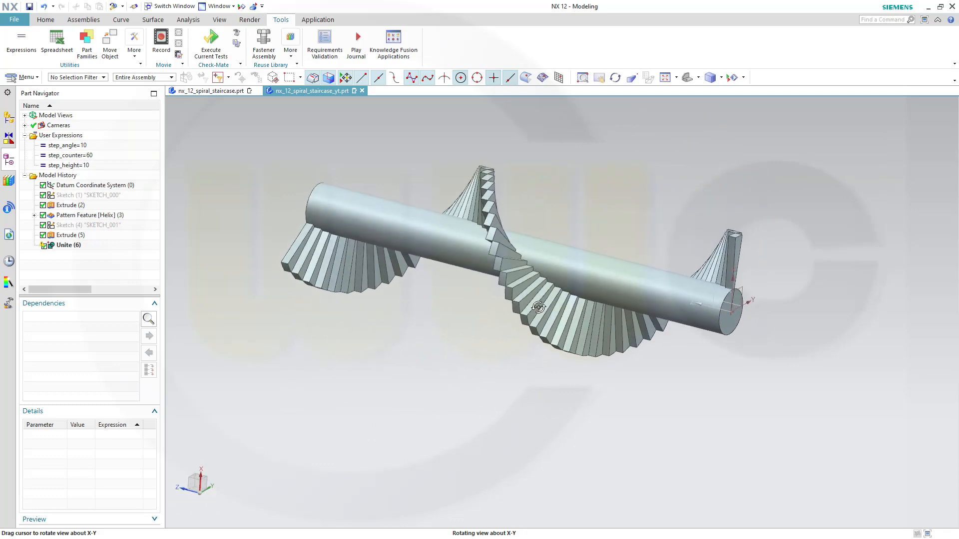
pyautogui.moveTo(538, 307); pyautogui.dragTo(498, 285)
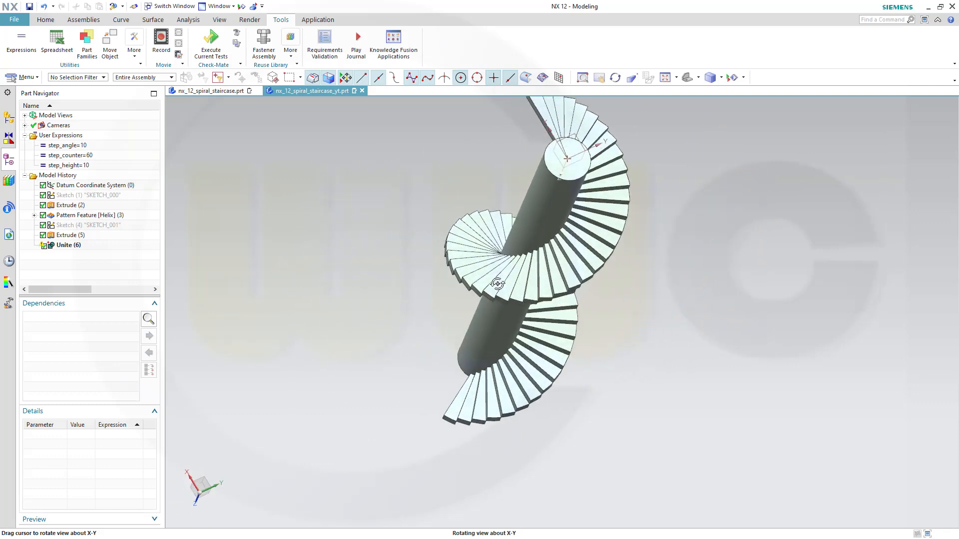
pyautogui.moveTo(499, 282); pyautogui.dragTo(567, 227)
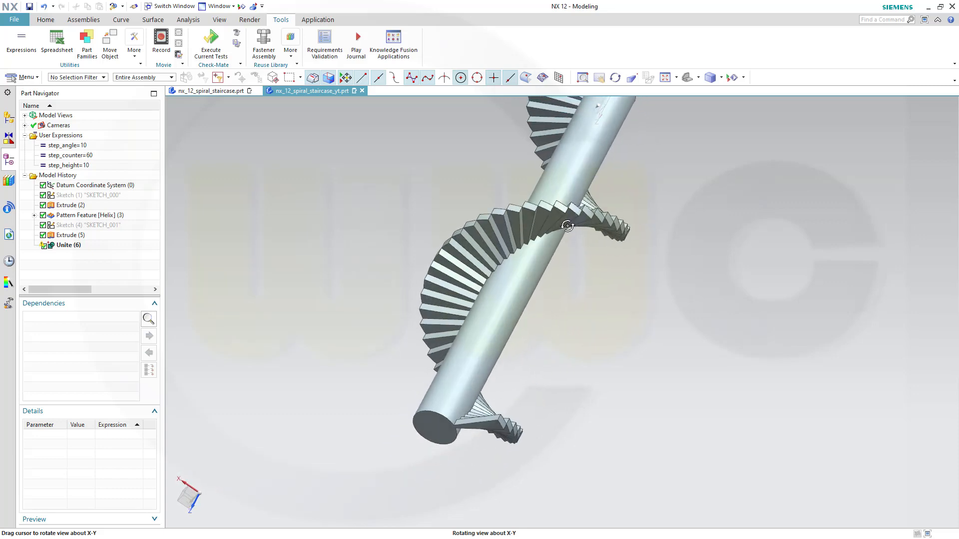
pyautogui.moveTo(568, 224); pyautogui.dragTo(532, 261)
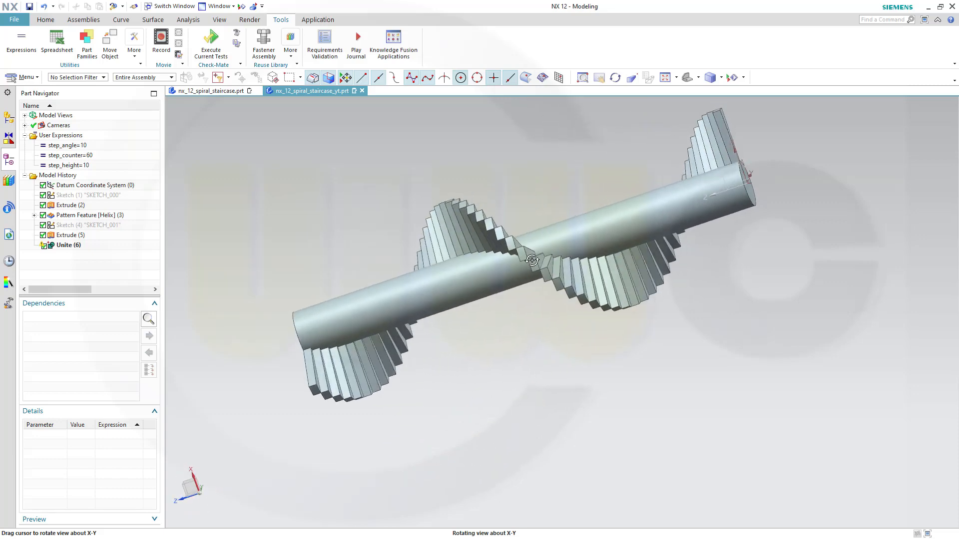
pyautogui.moveTo(532, 261); pyautogui.dragTo(581, 398)
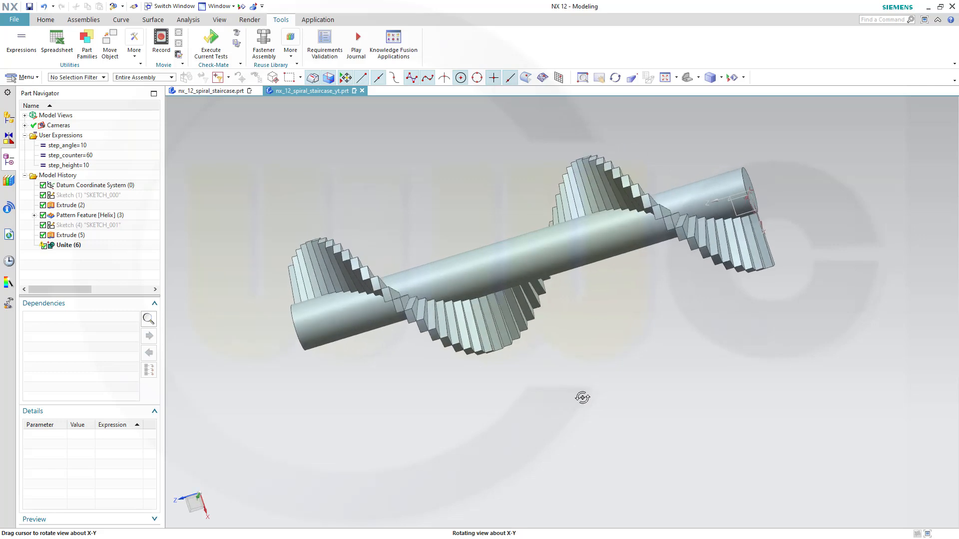
pyautogui.moveTo(582, 398); pyautogui.dragTo(653, 312)
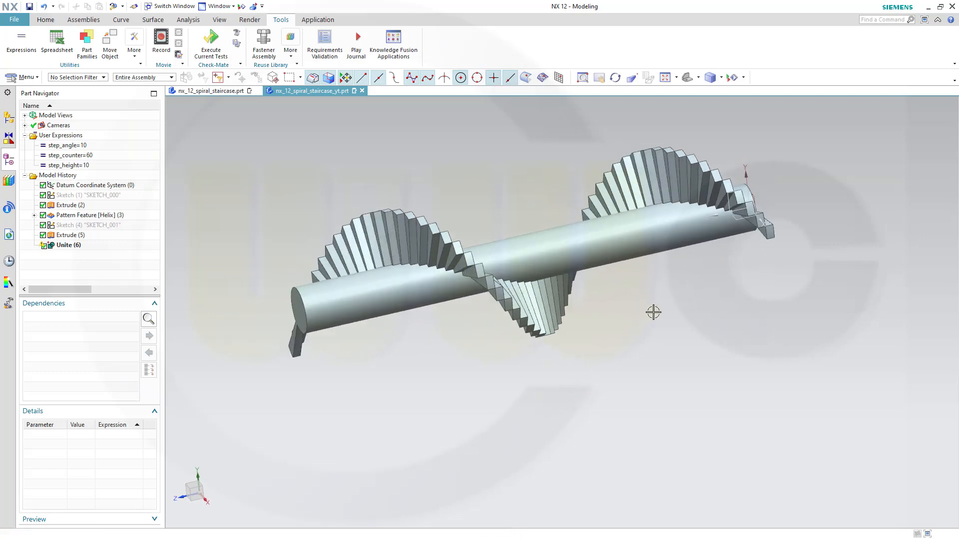